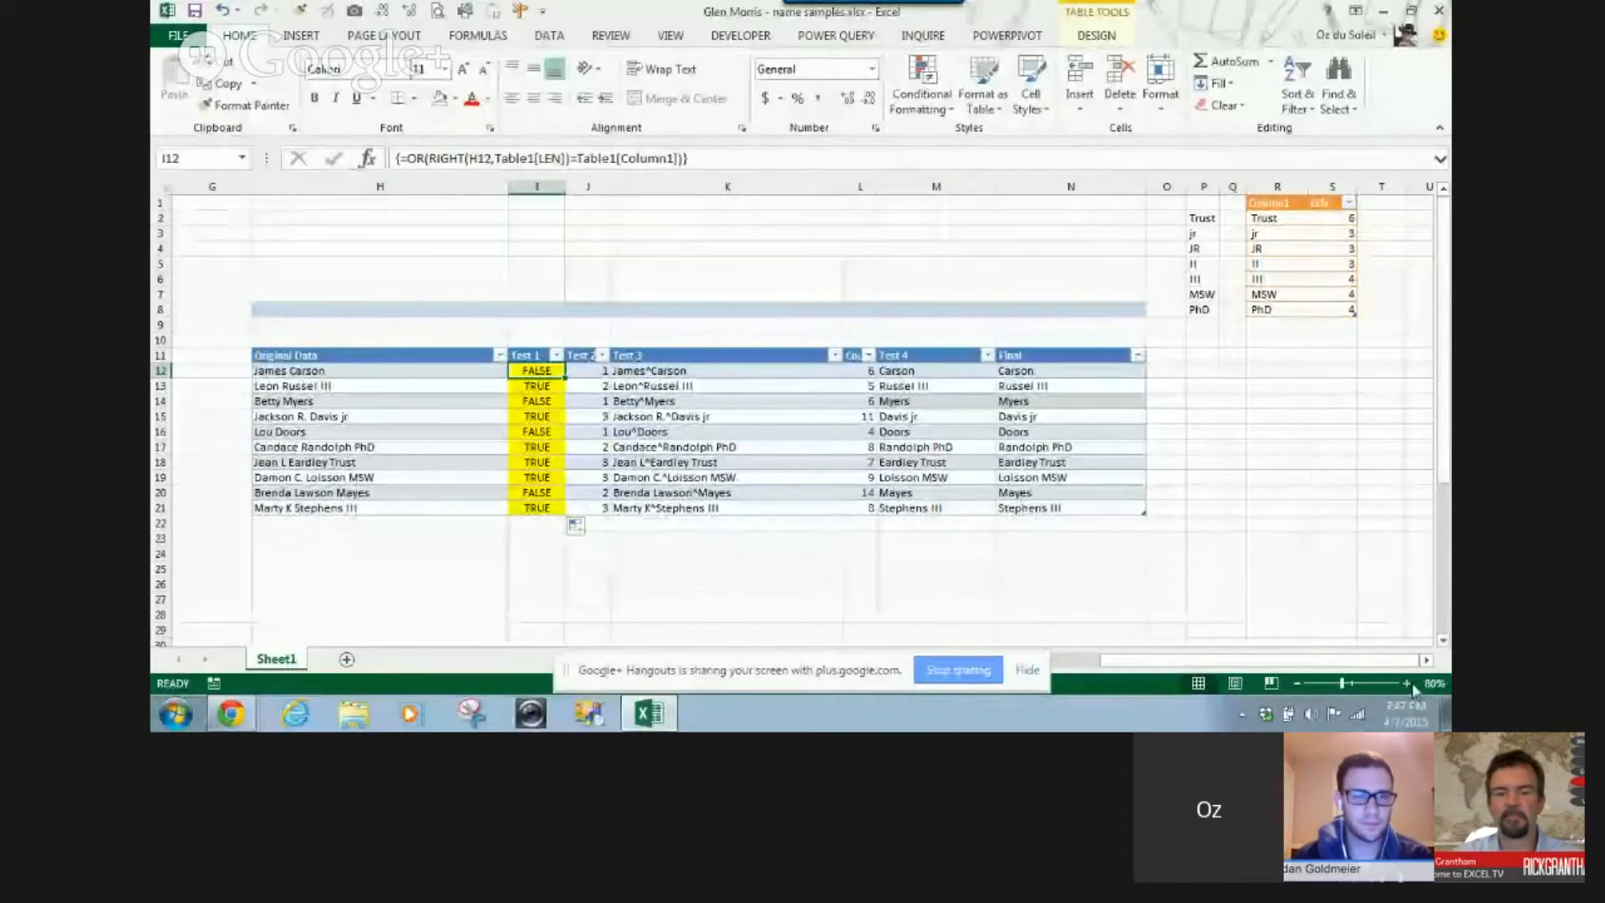
pyautogui.click(1406, 683)
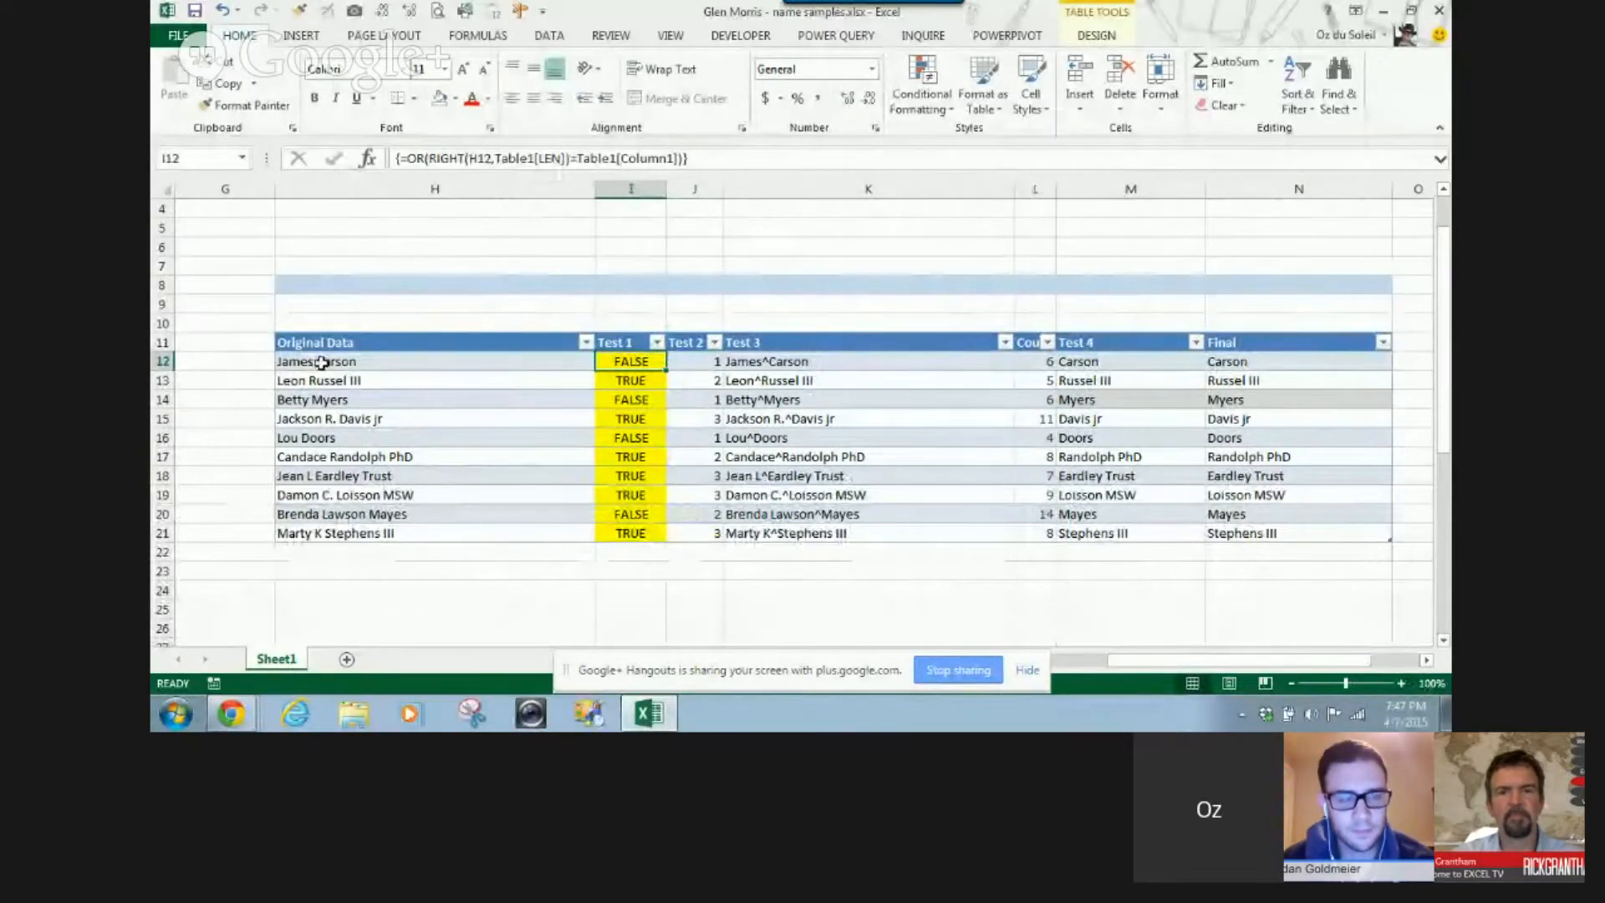
pyautogui.moveTo(364, 423)
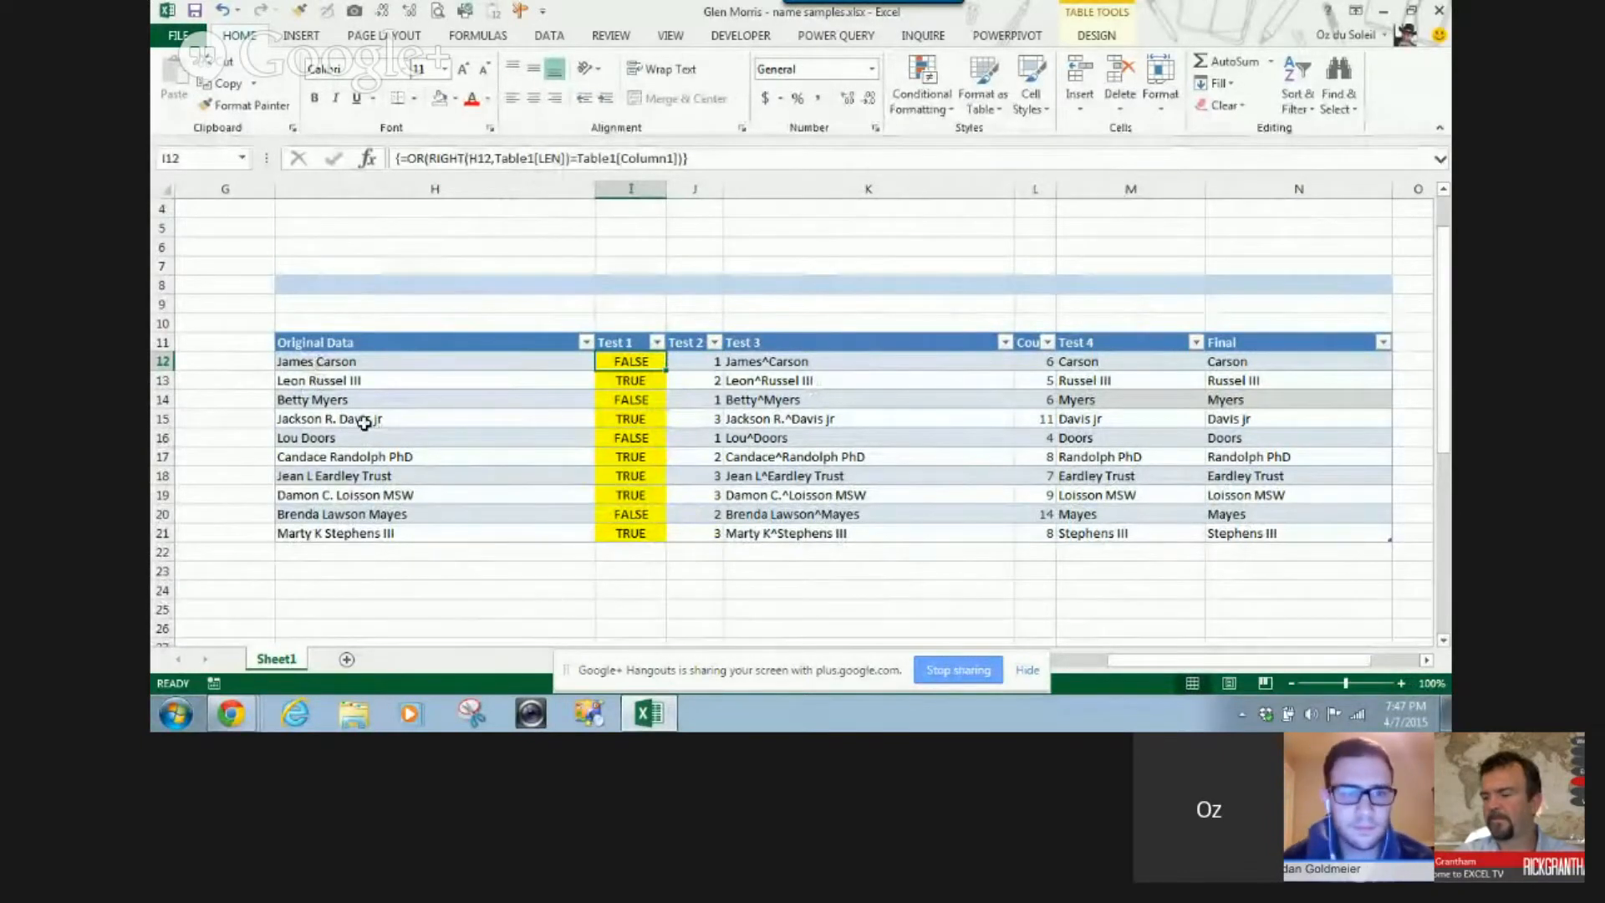
pyautogui.moveTo(405, 522)
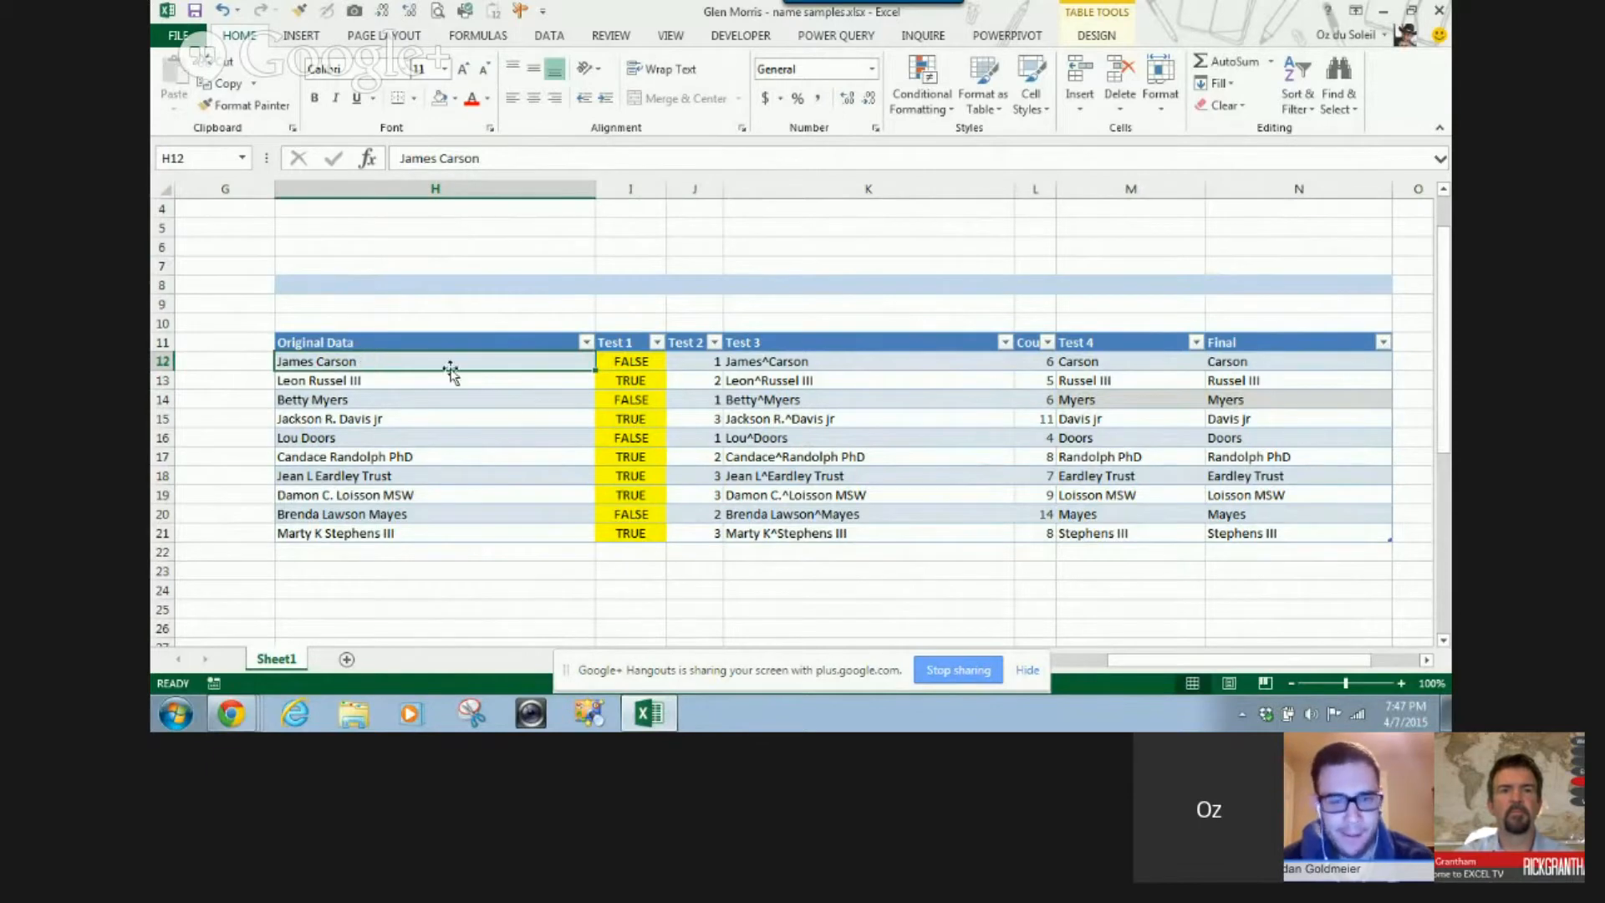
pyautogui.click(631, 360)
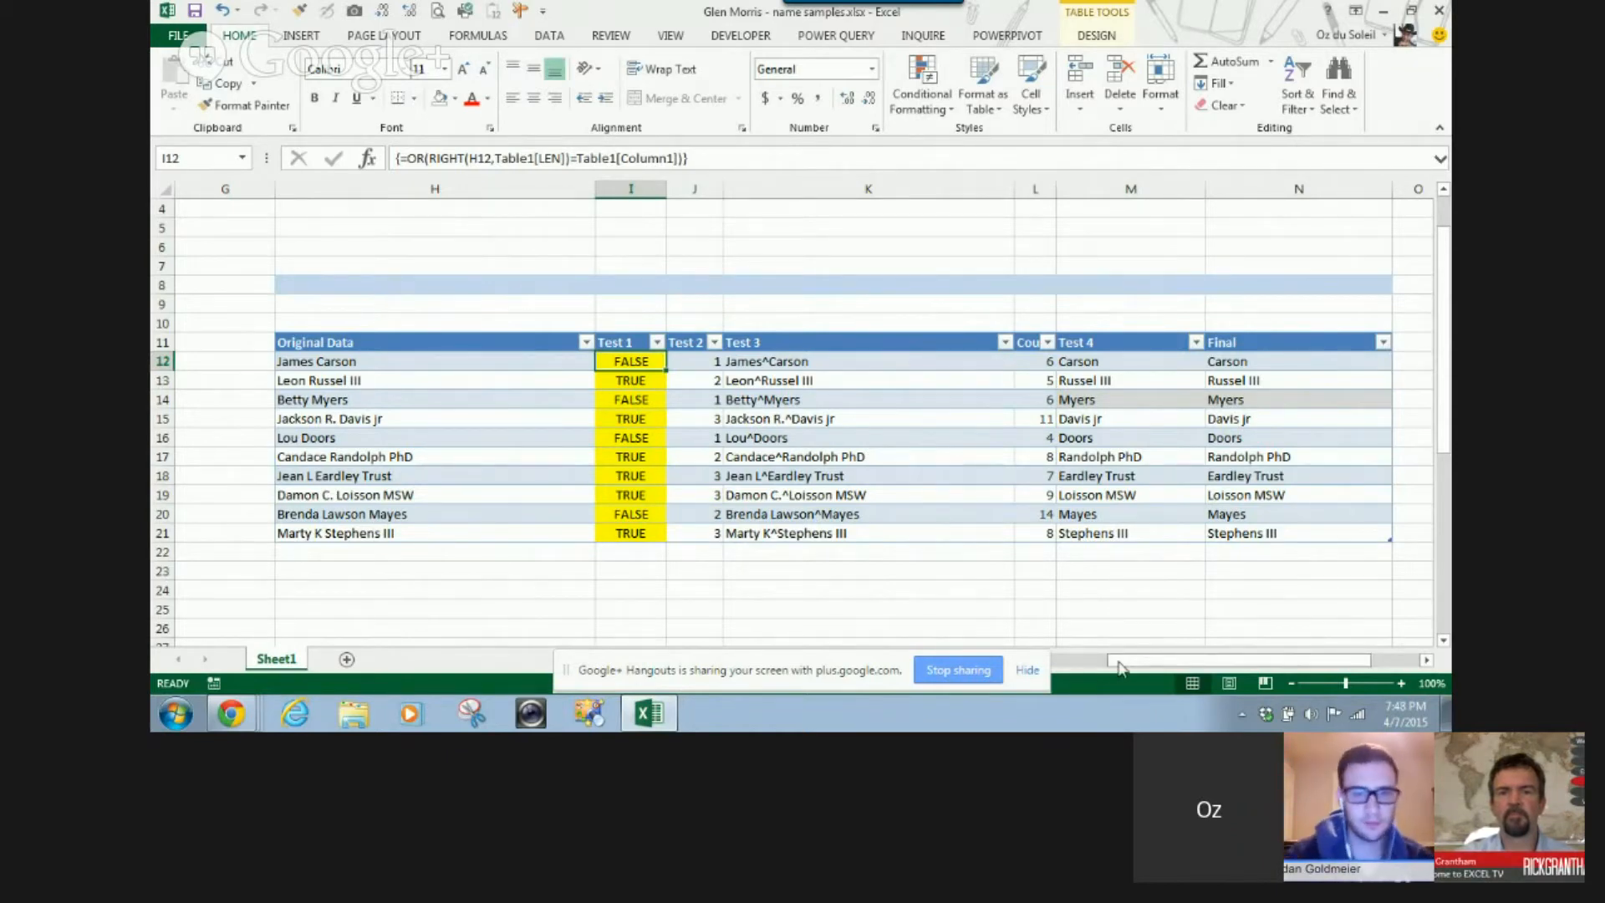
pyautogui.hscroll(3)
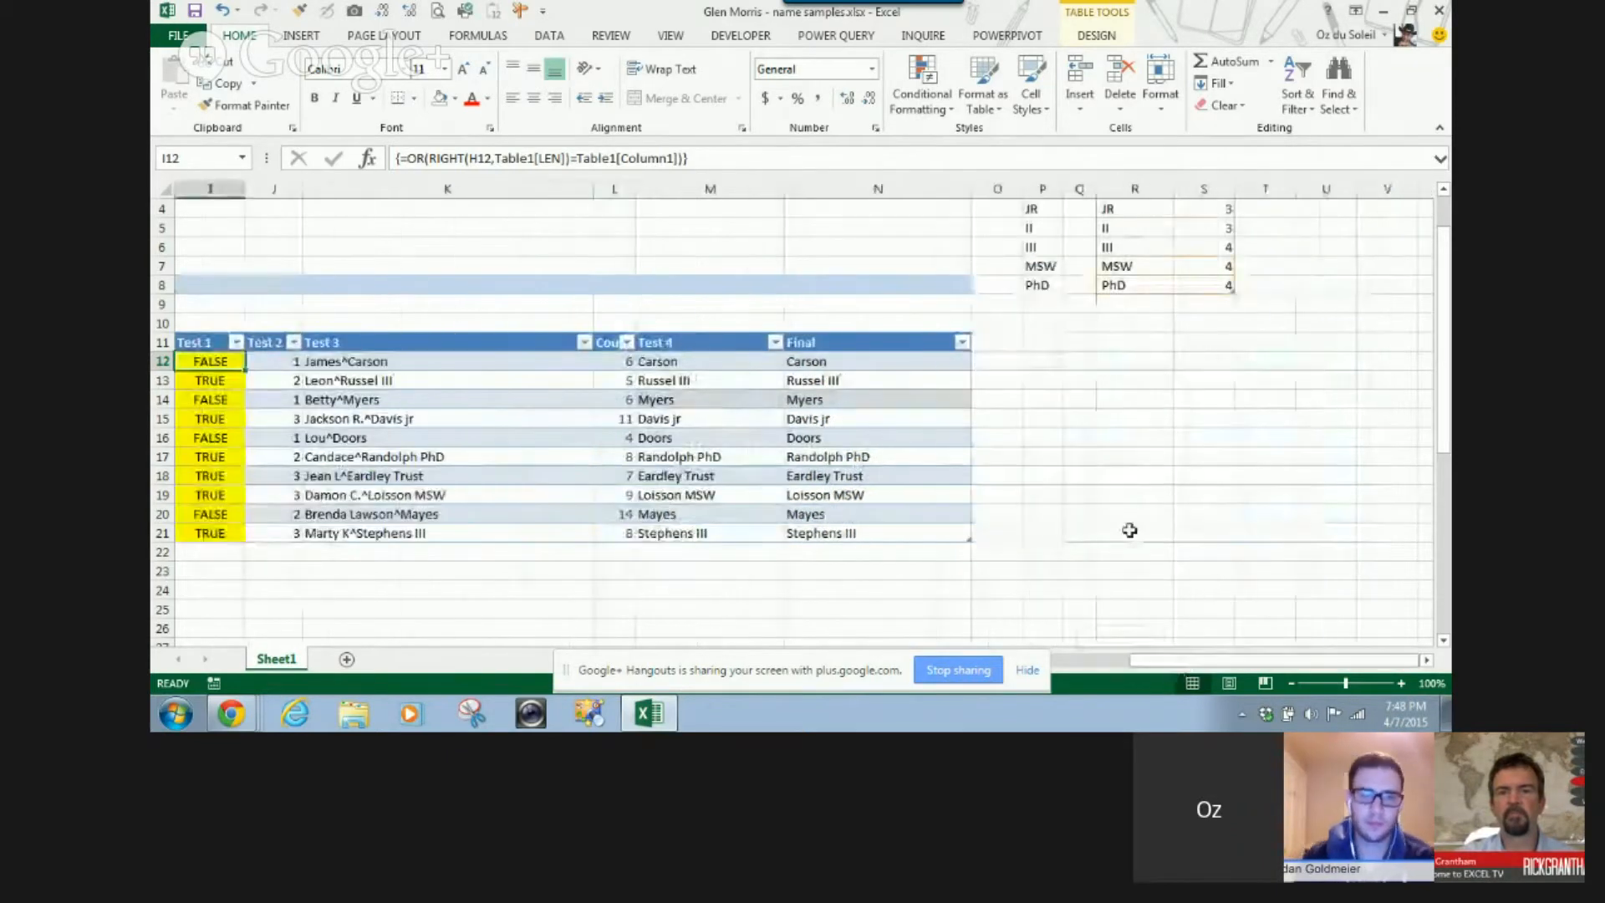
pyautogui.scroll(3)
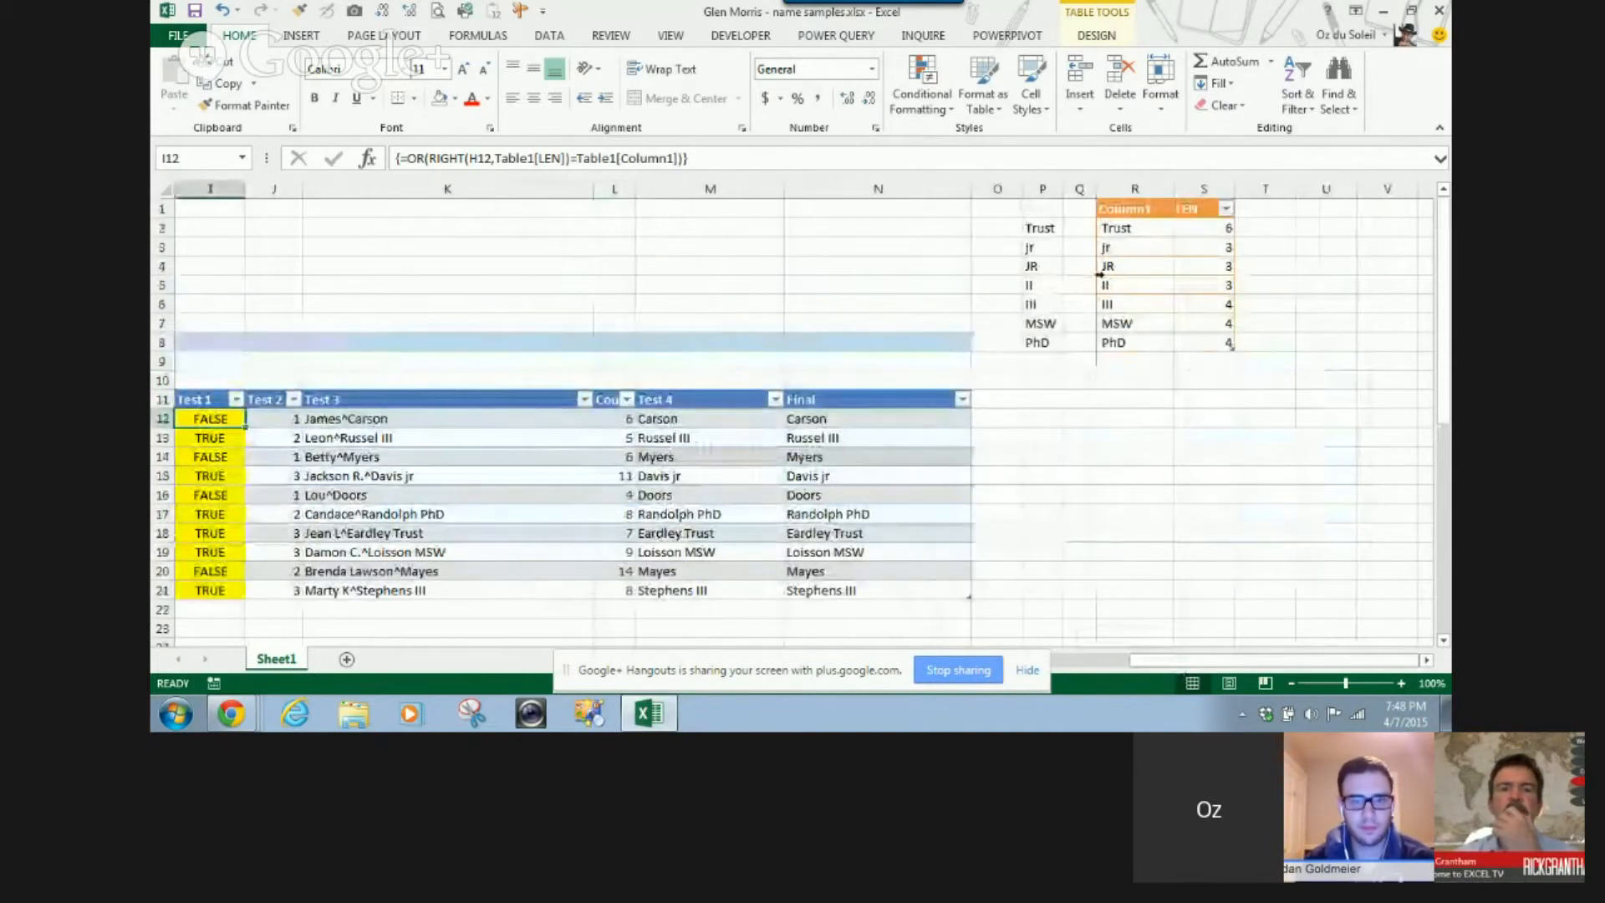
pyautogui.click(1105, 247)
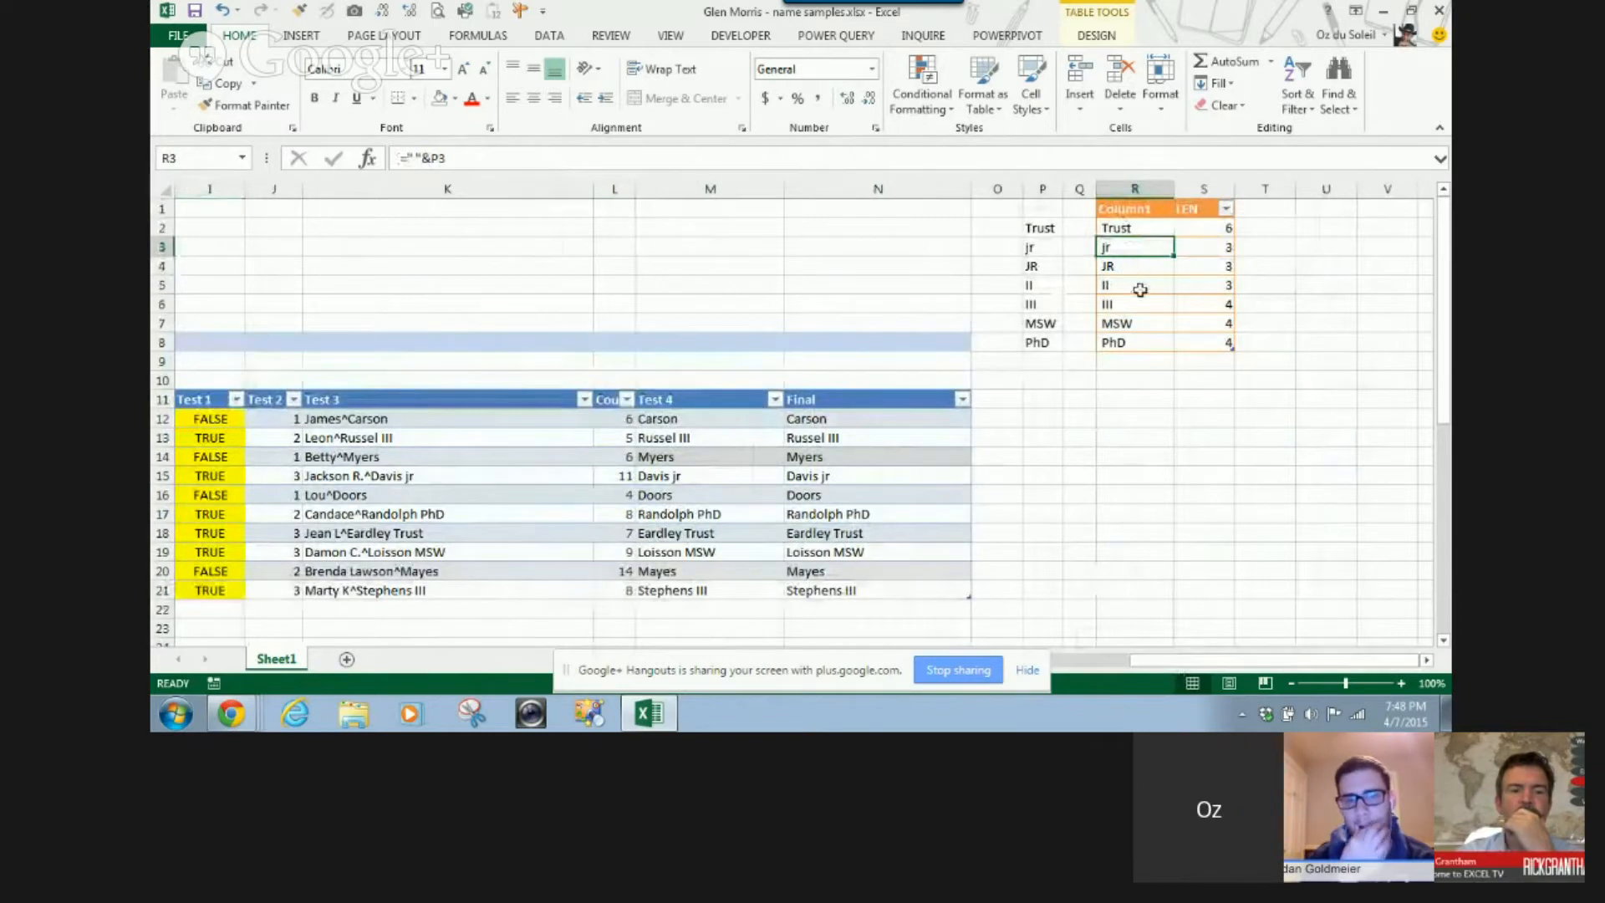
pyautogui.click(1203, 284)
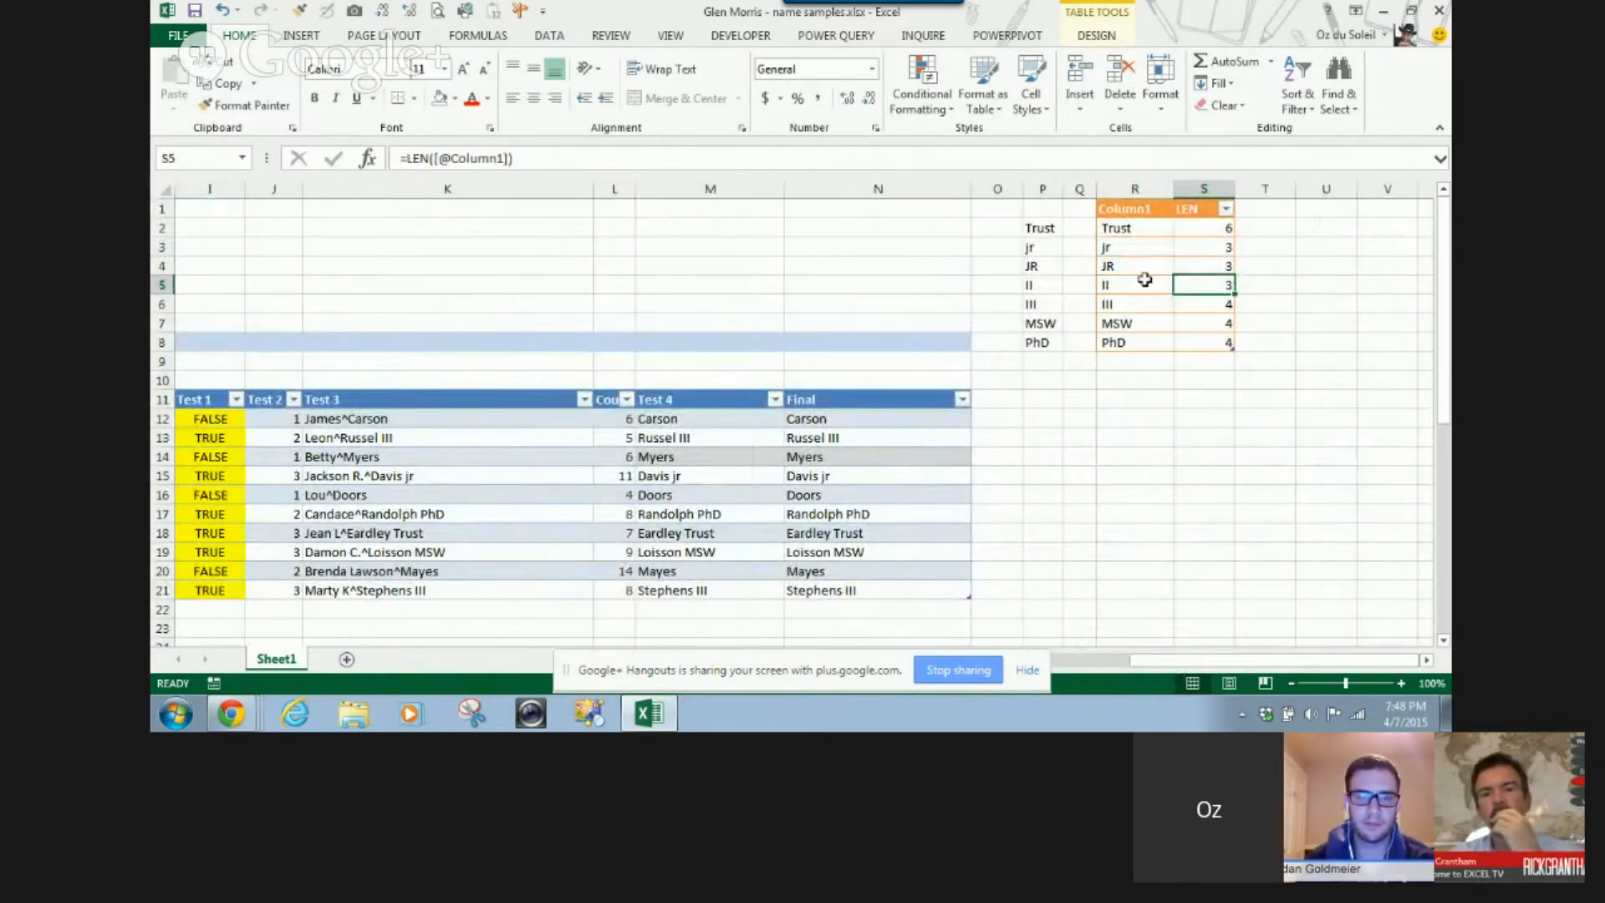
pyautogui.click(1135, 283)
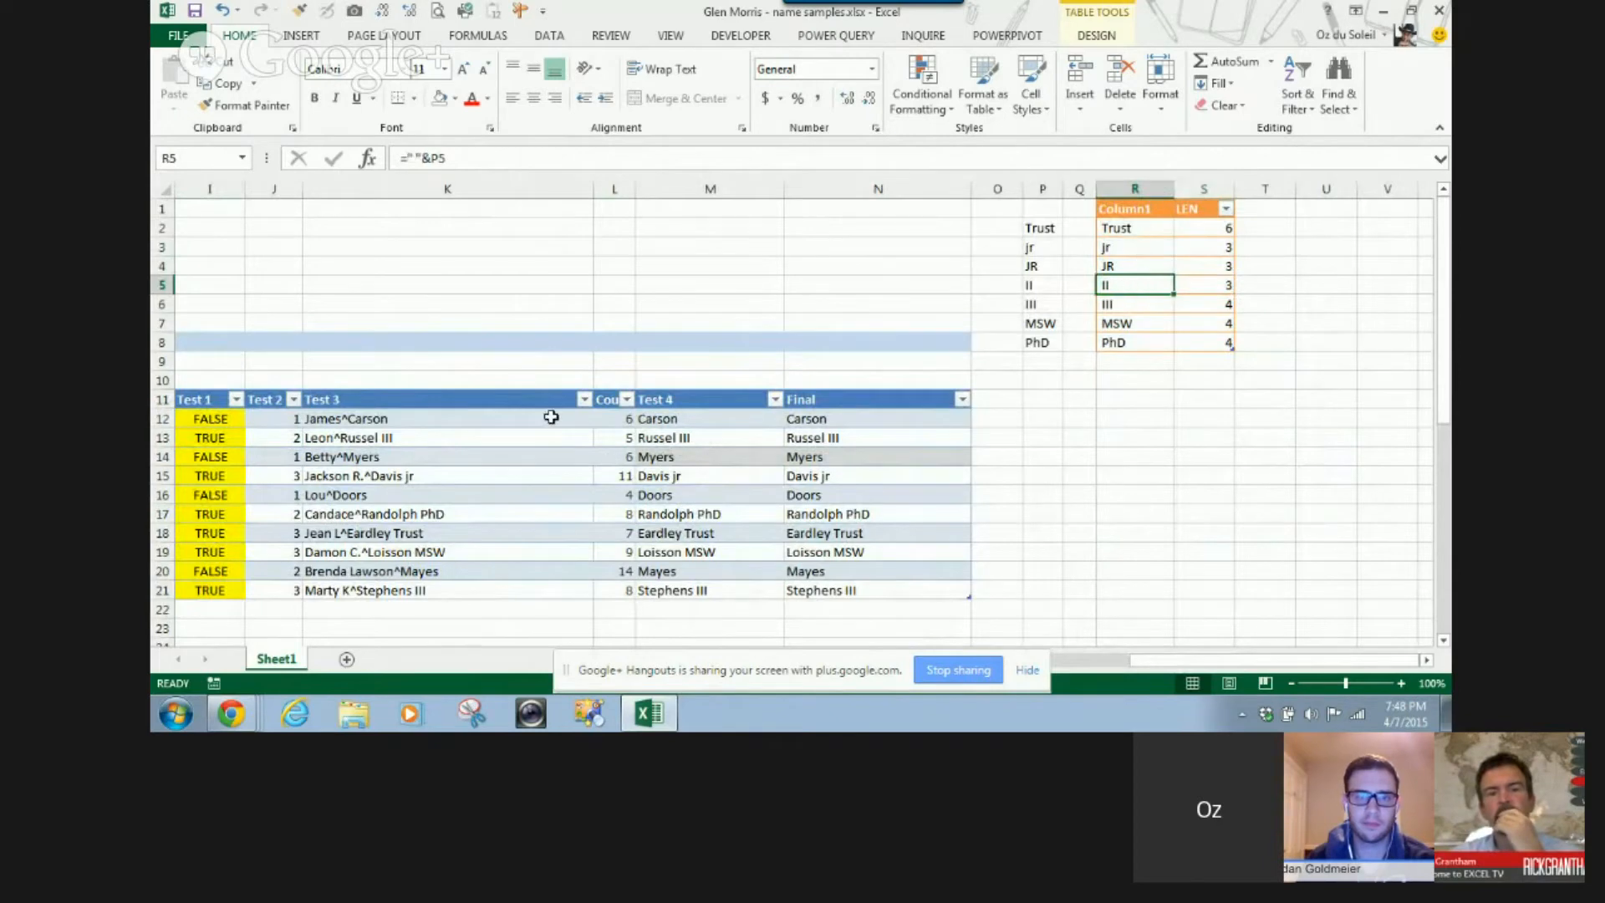
pyautogui.moveTo(1149, 662)
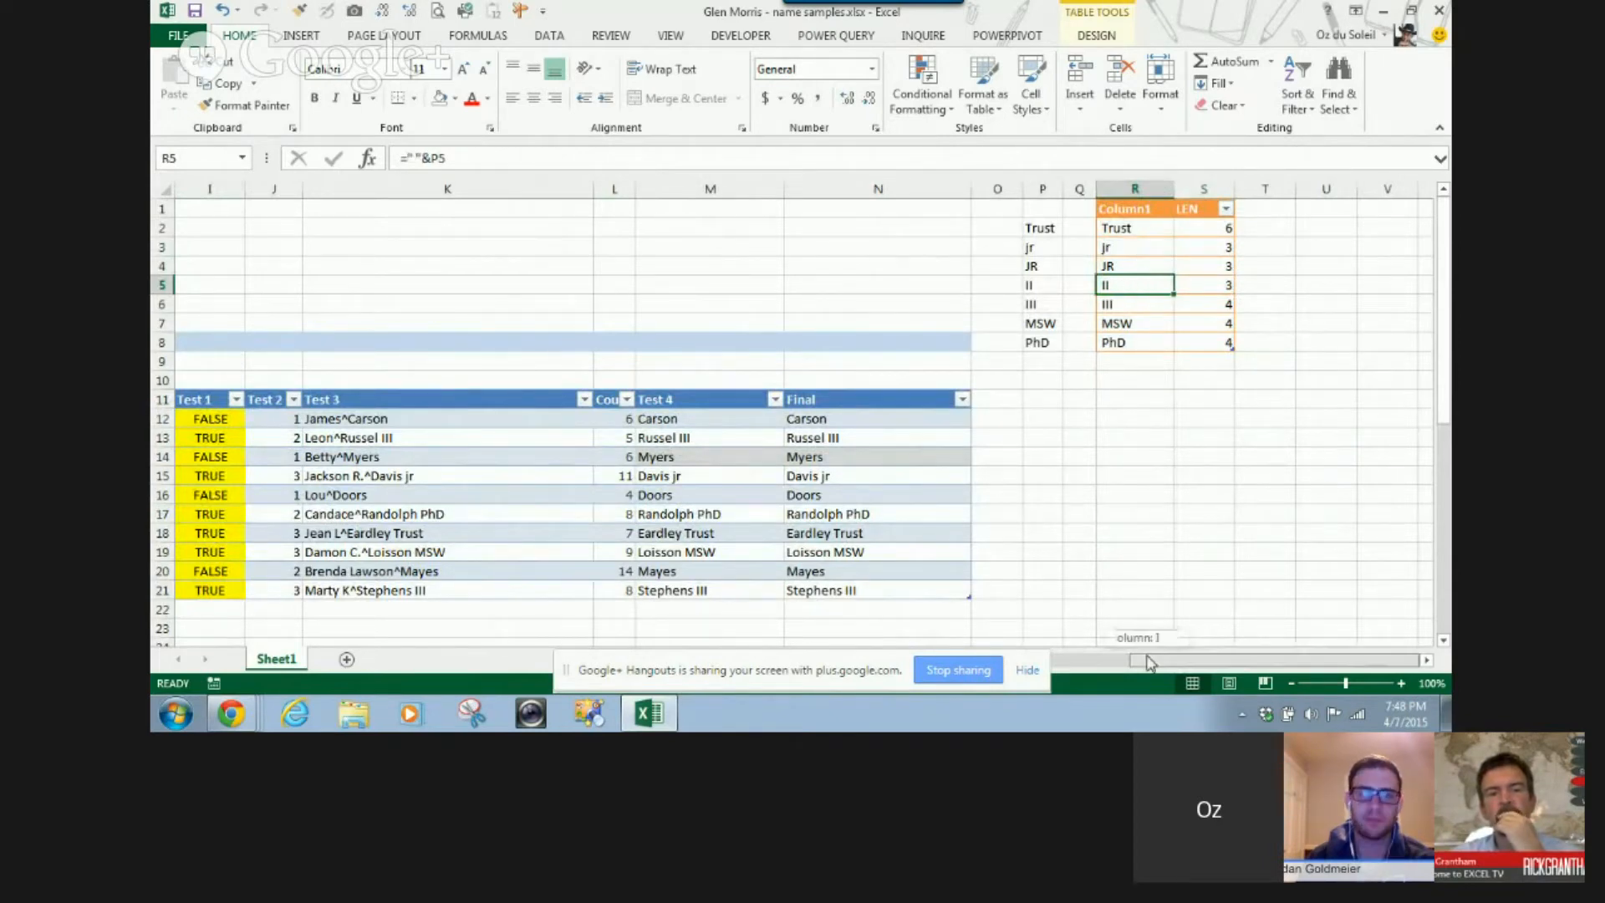
pyautogui.hscroll(-3)
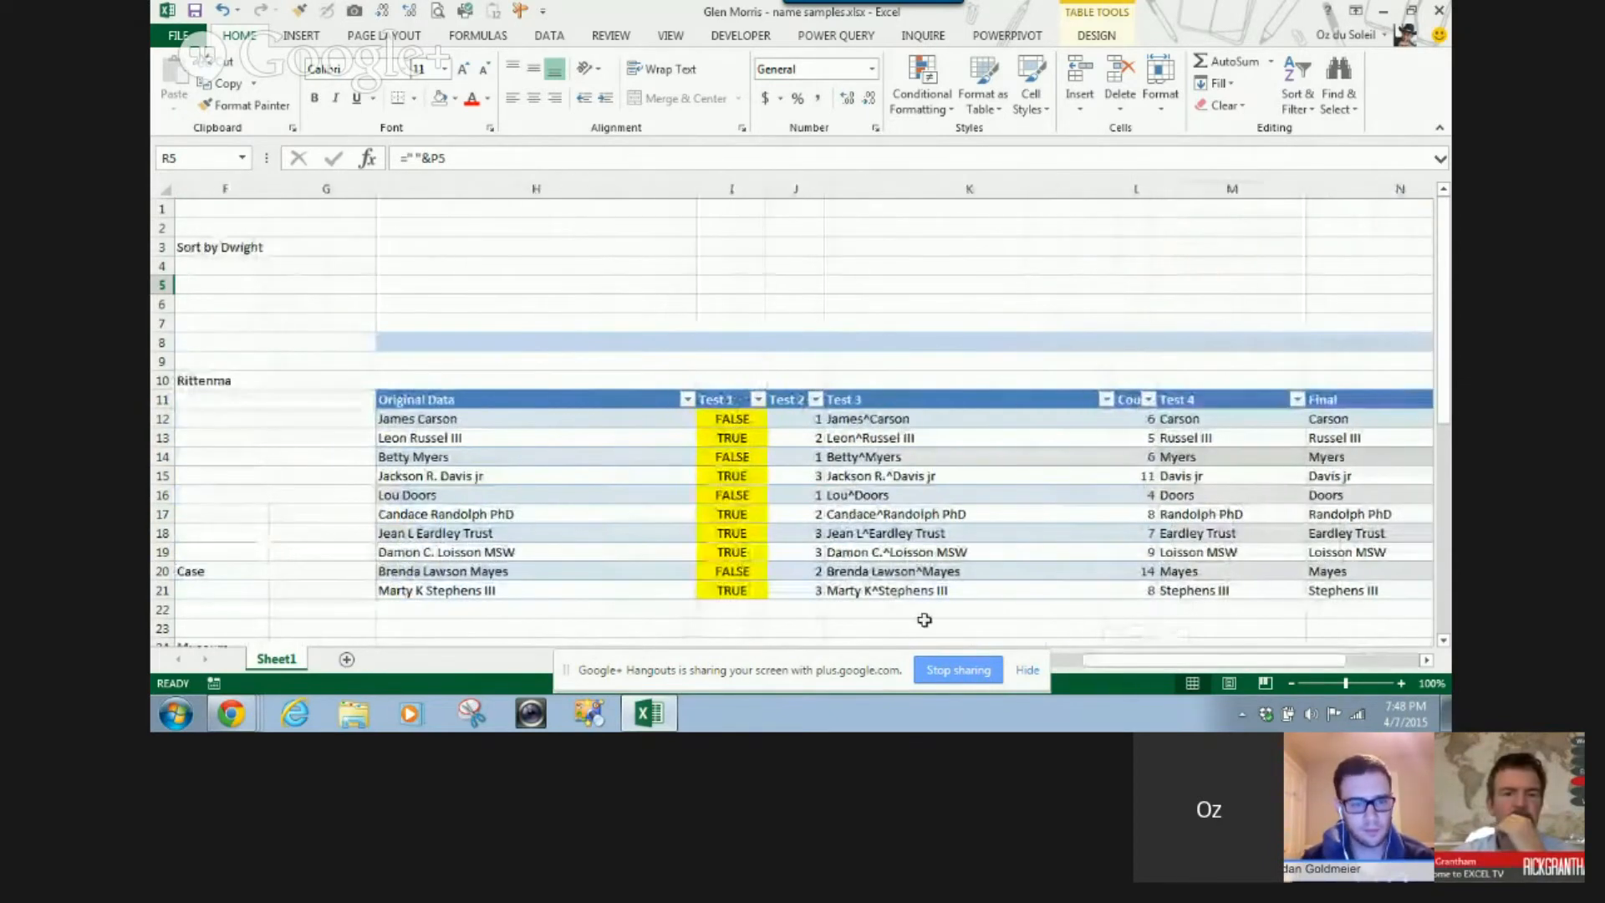
pyautogui.click(730, 418)
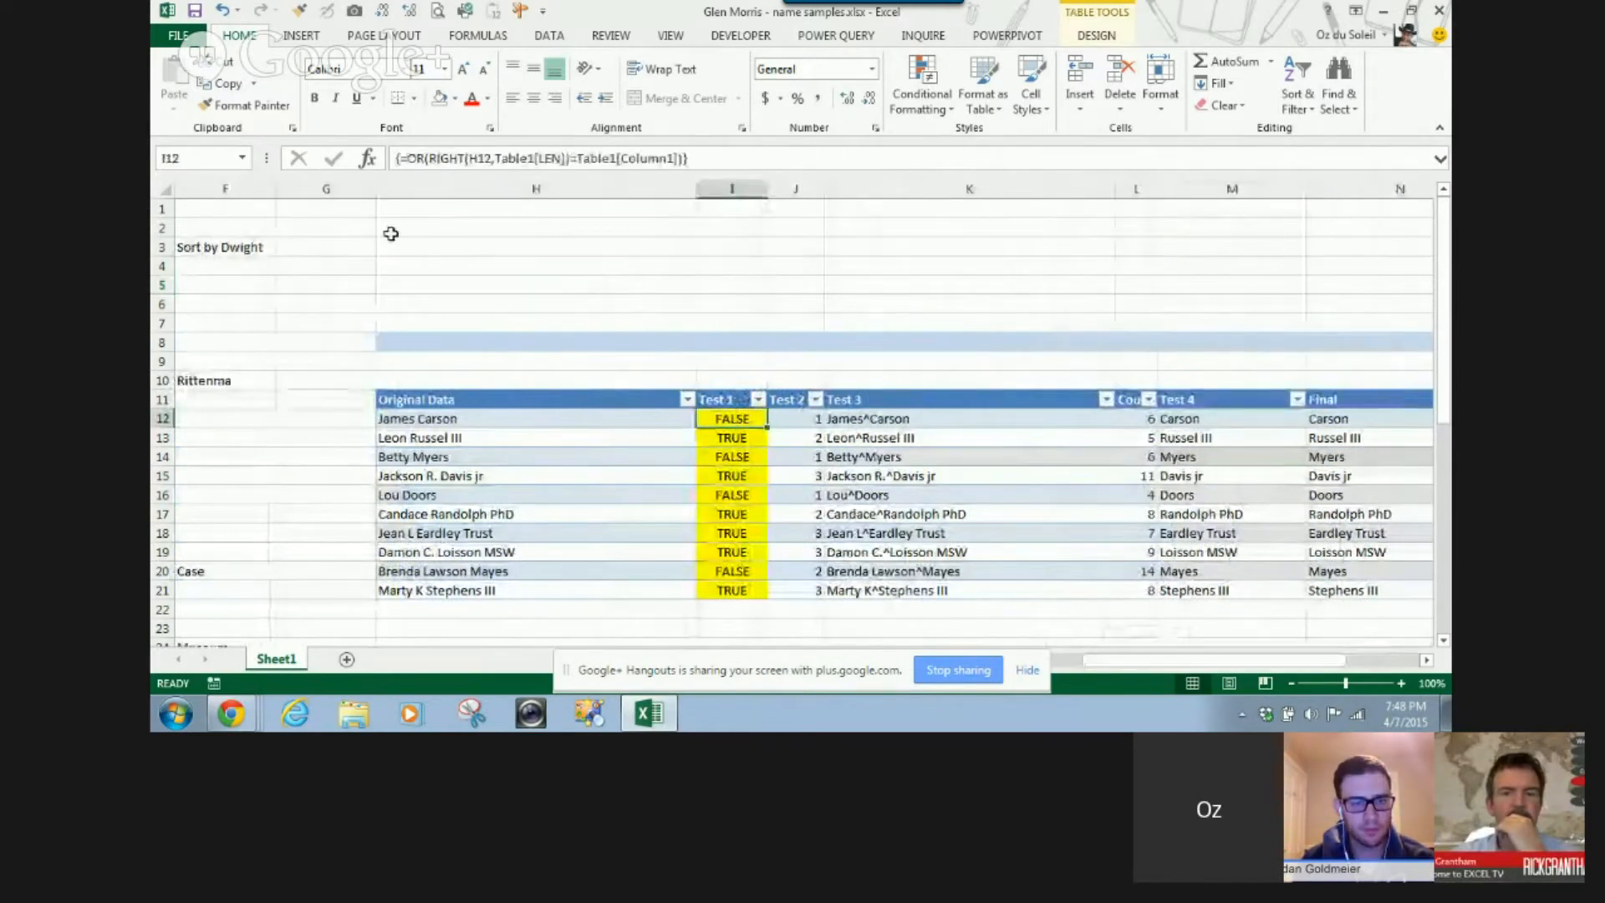
pyautogui.moveTo(576, 158)
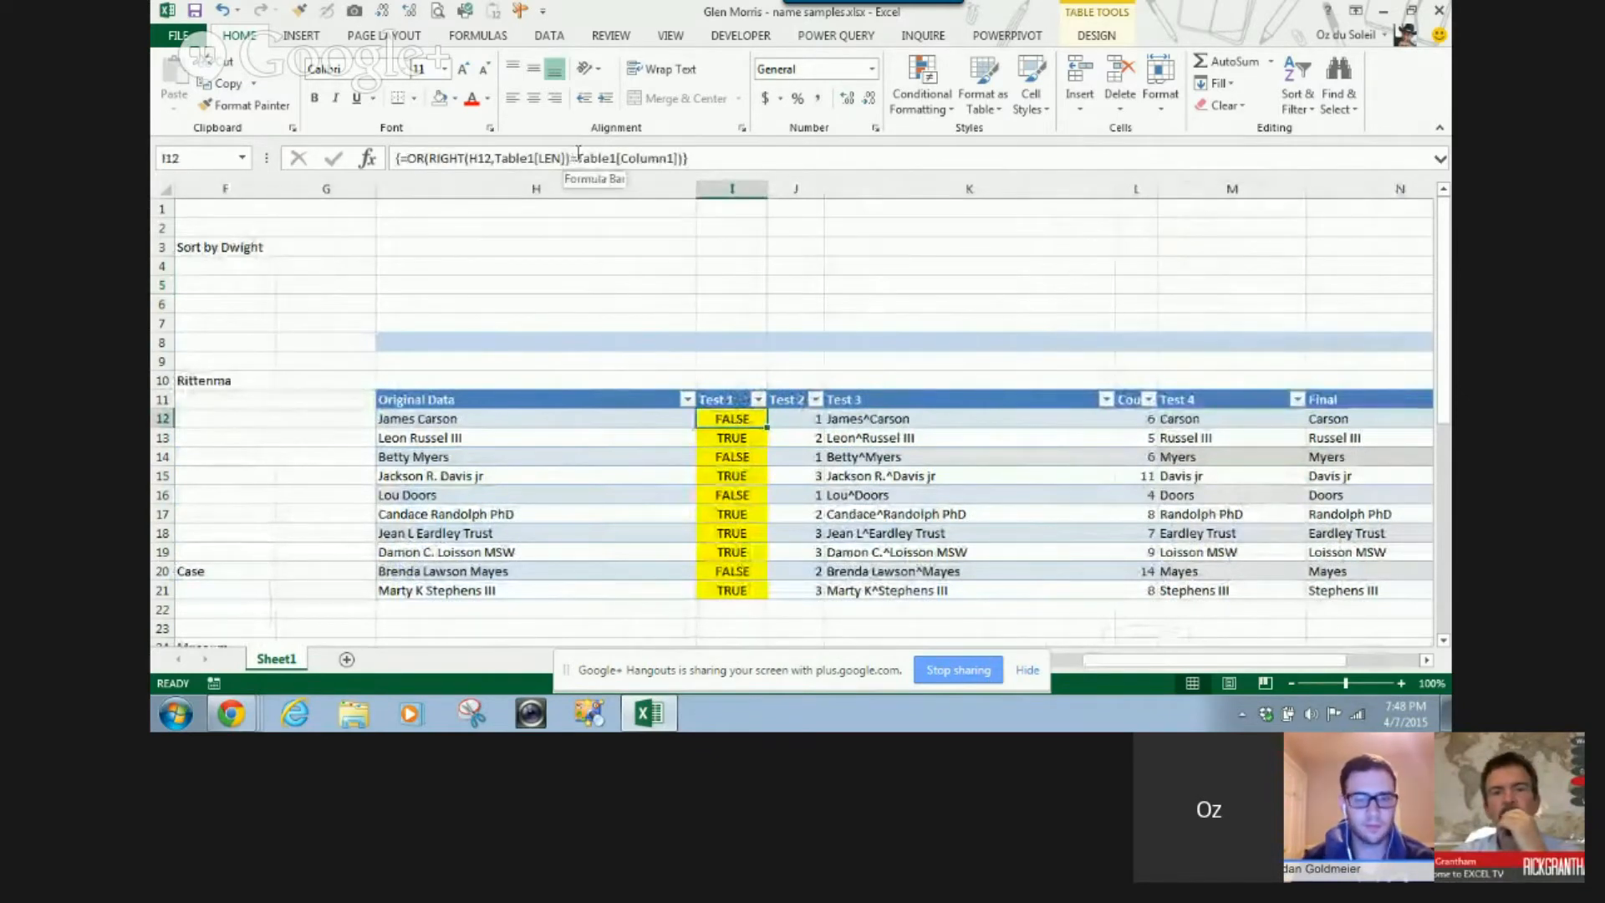
pyautogui.moveTo(643, 314)
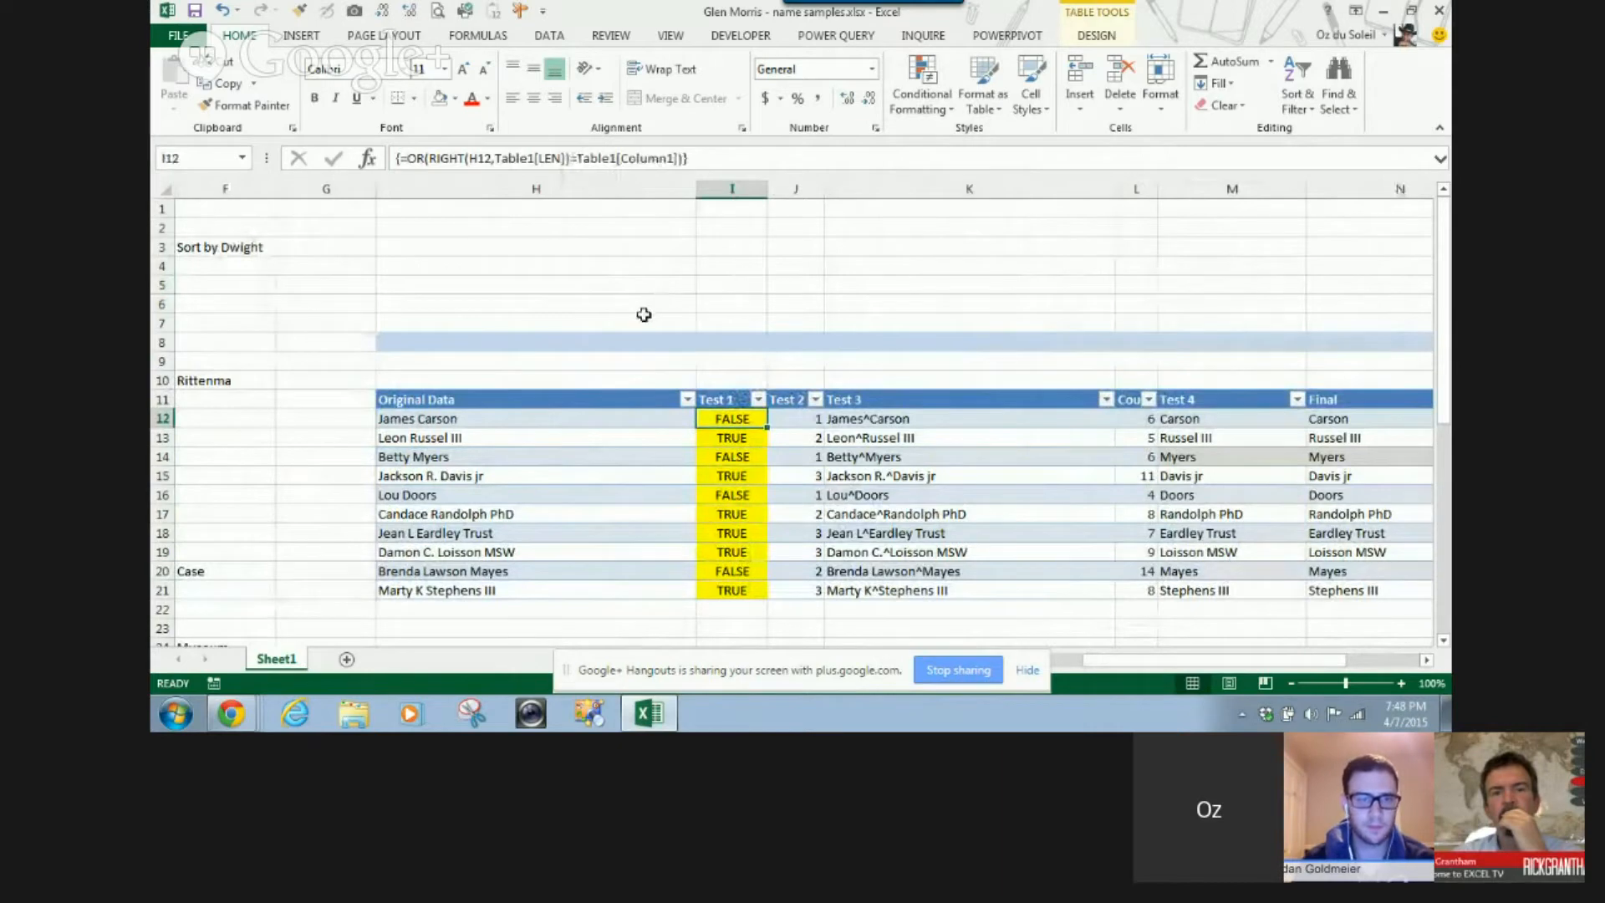
pyautogui.moveTo(537, 291)
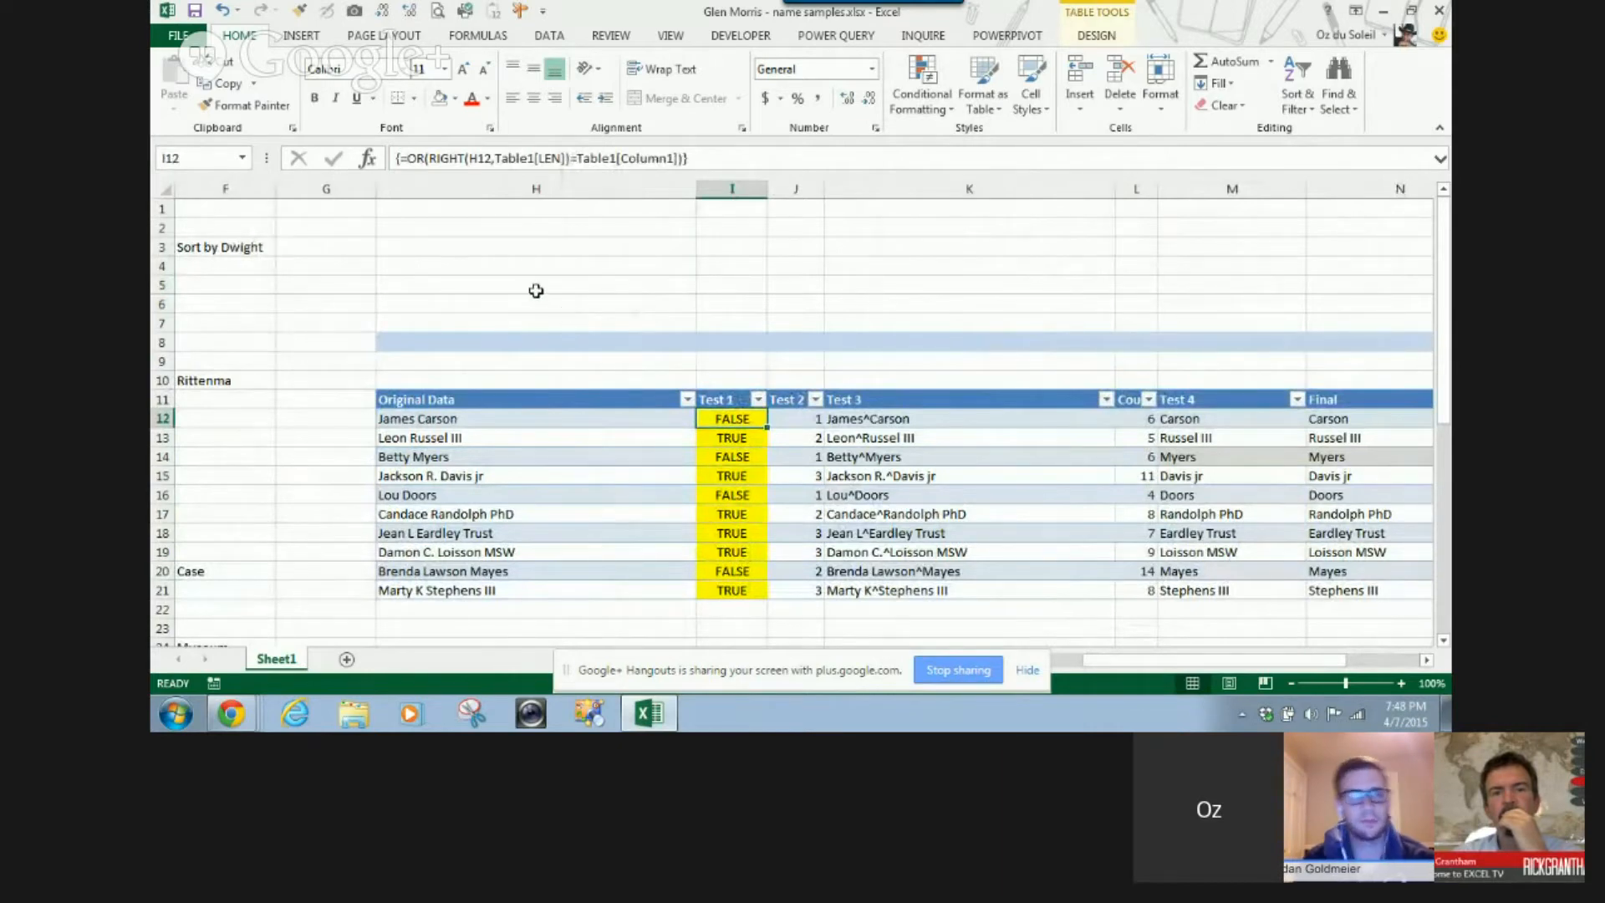
pyautogui.moveTo(478, 210)
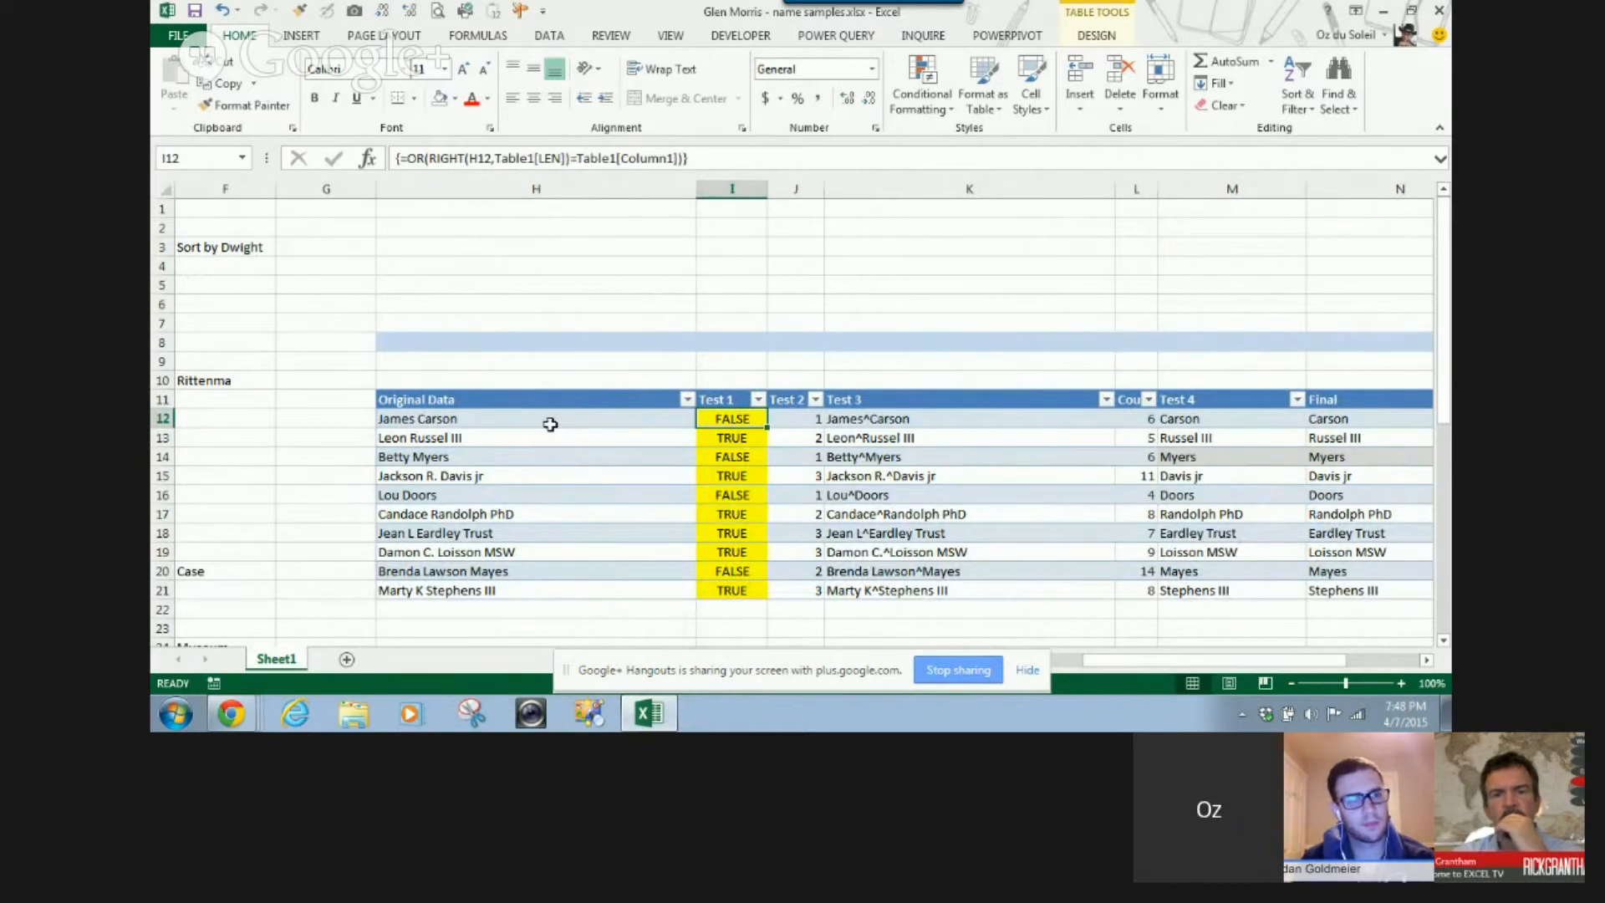
pyautogui.moveTo(572, 339)
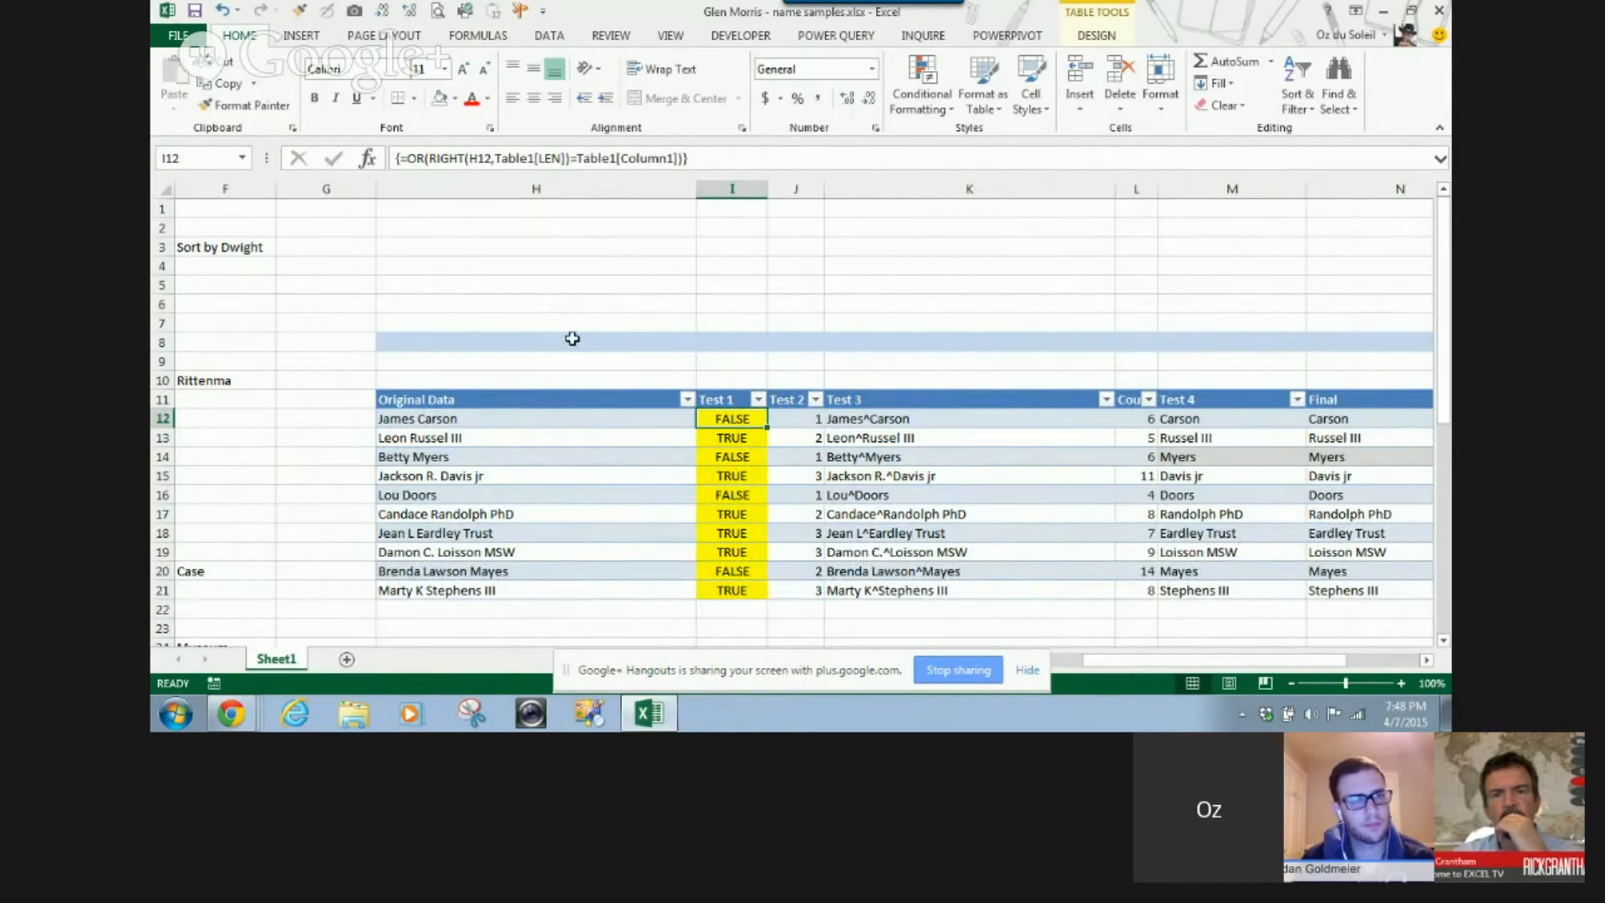
pyautogui.moveTo(574, 310)
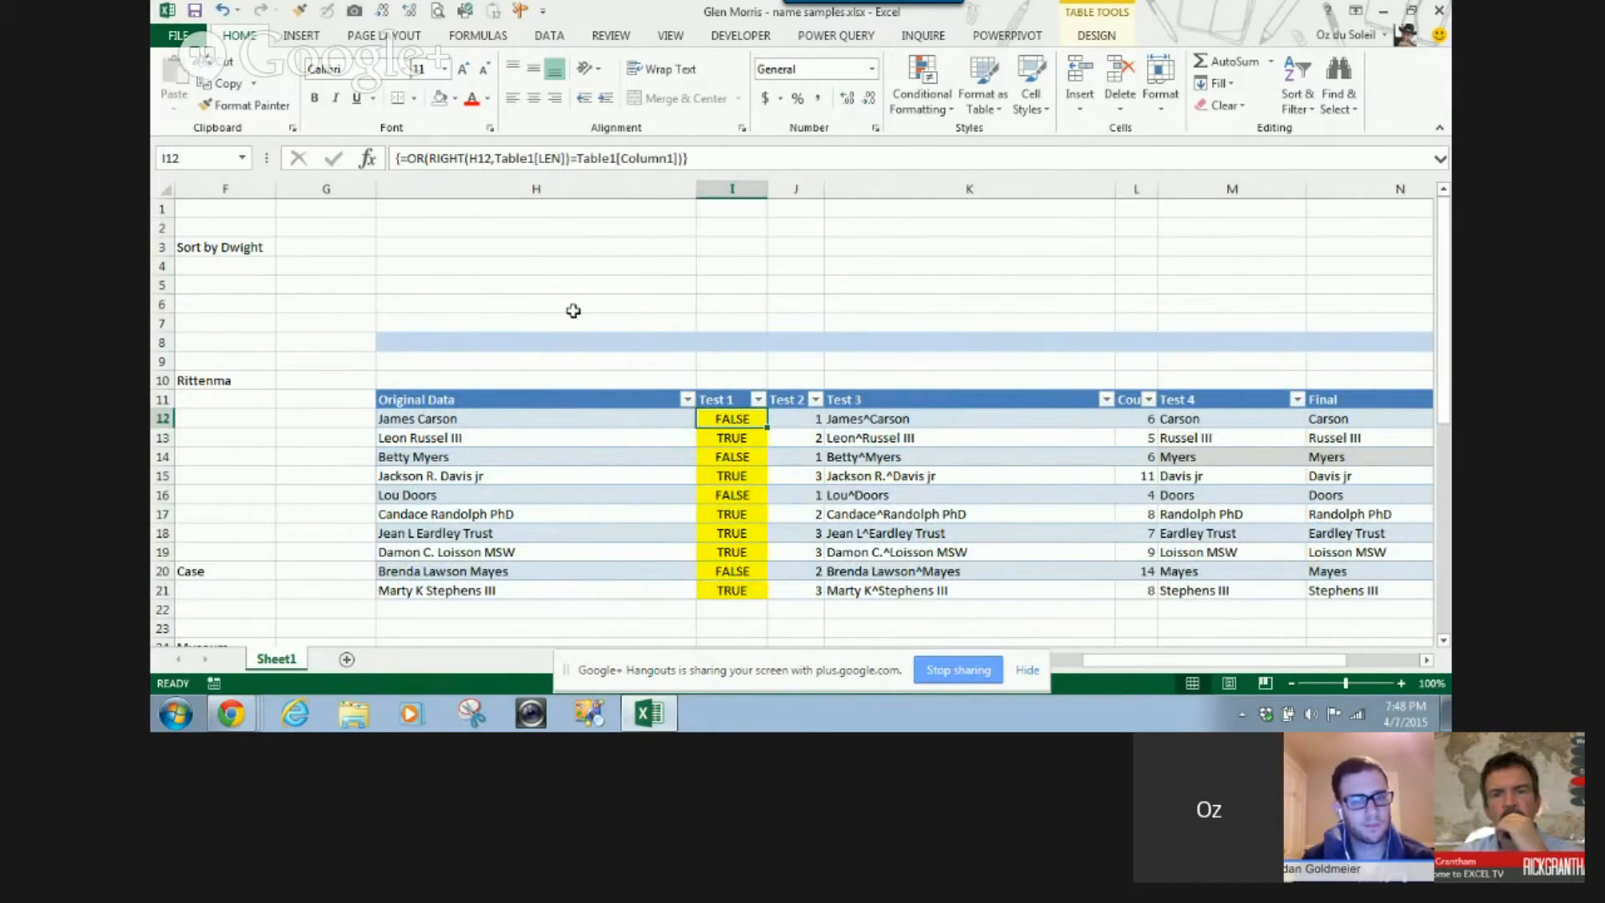
pyautogui.moveTo(227, 359)
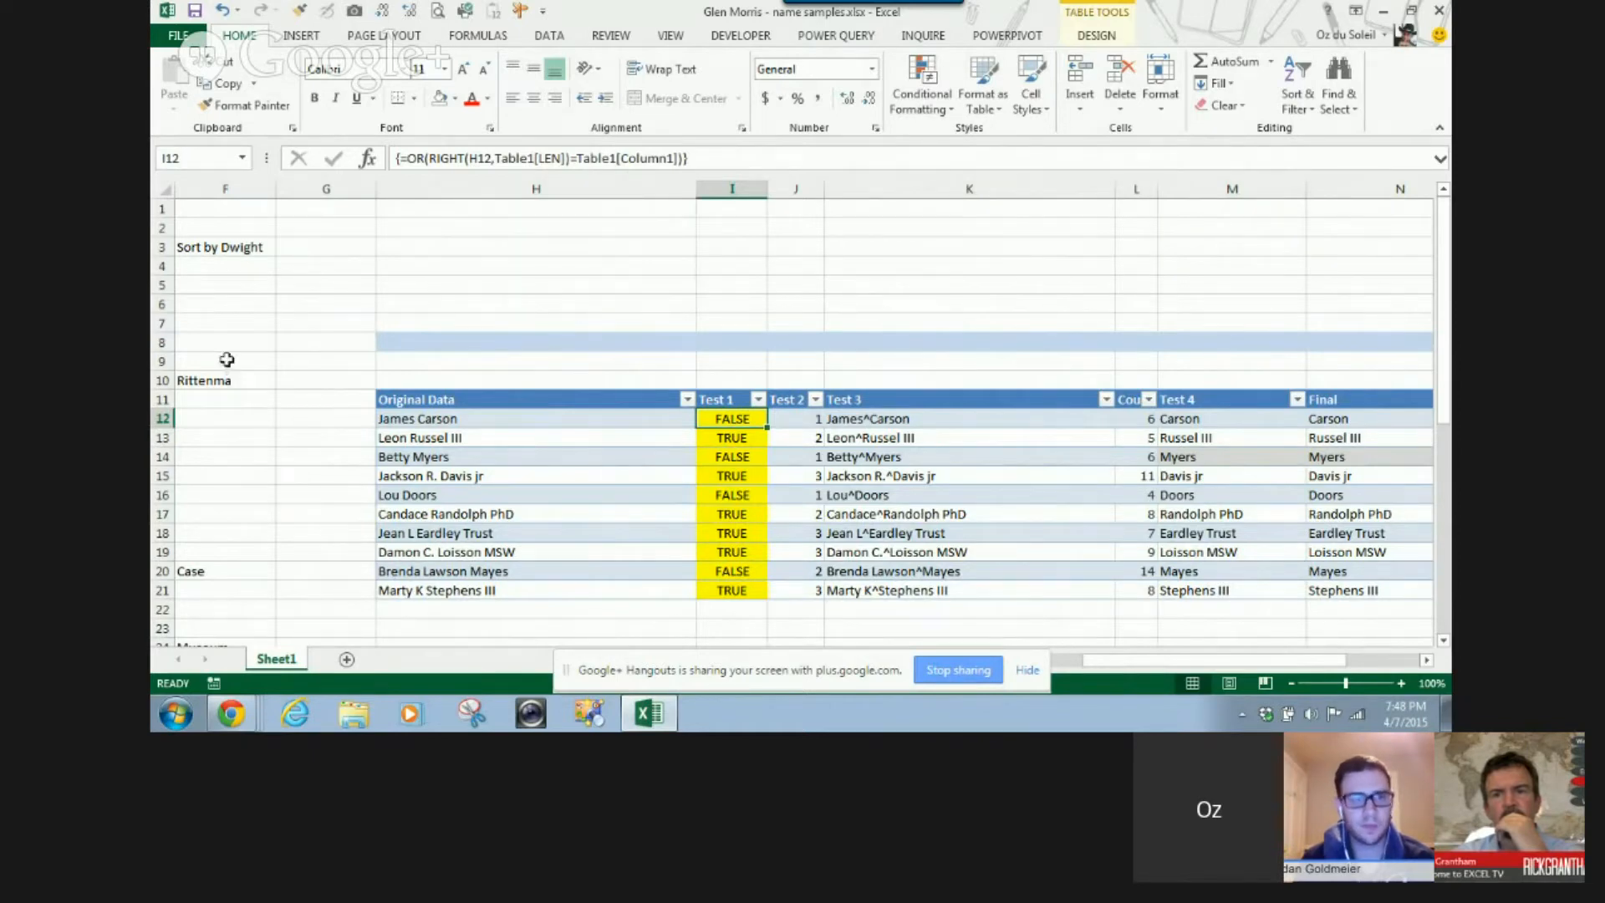
pyautogui.moveTo(1152, 665)
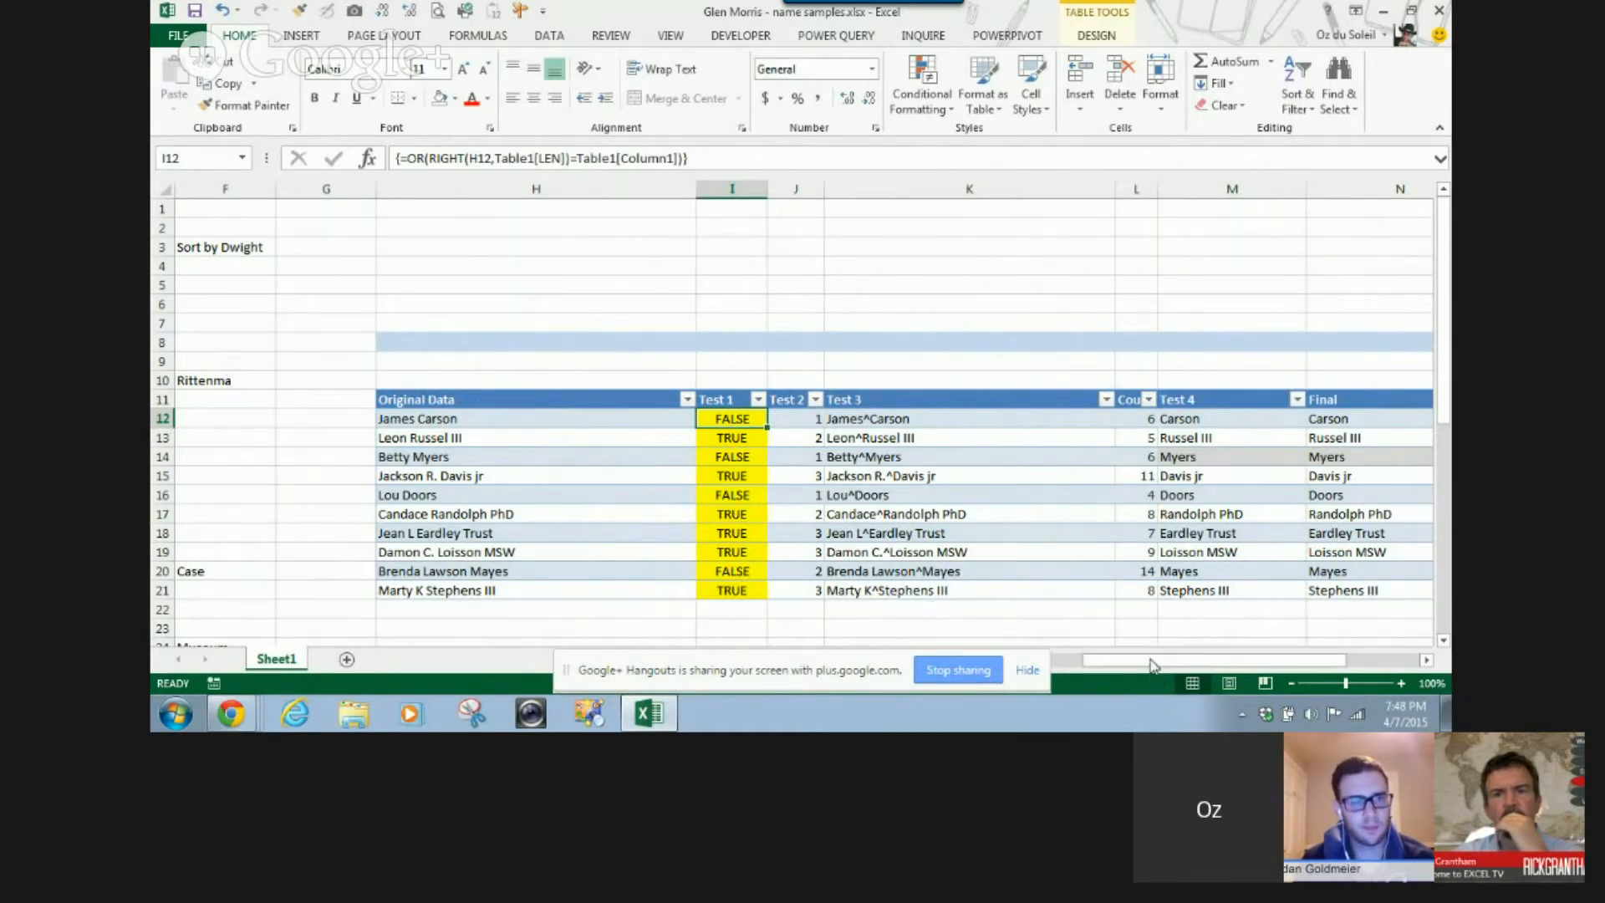
pyautogui.hscroll(3)
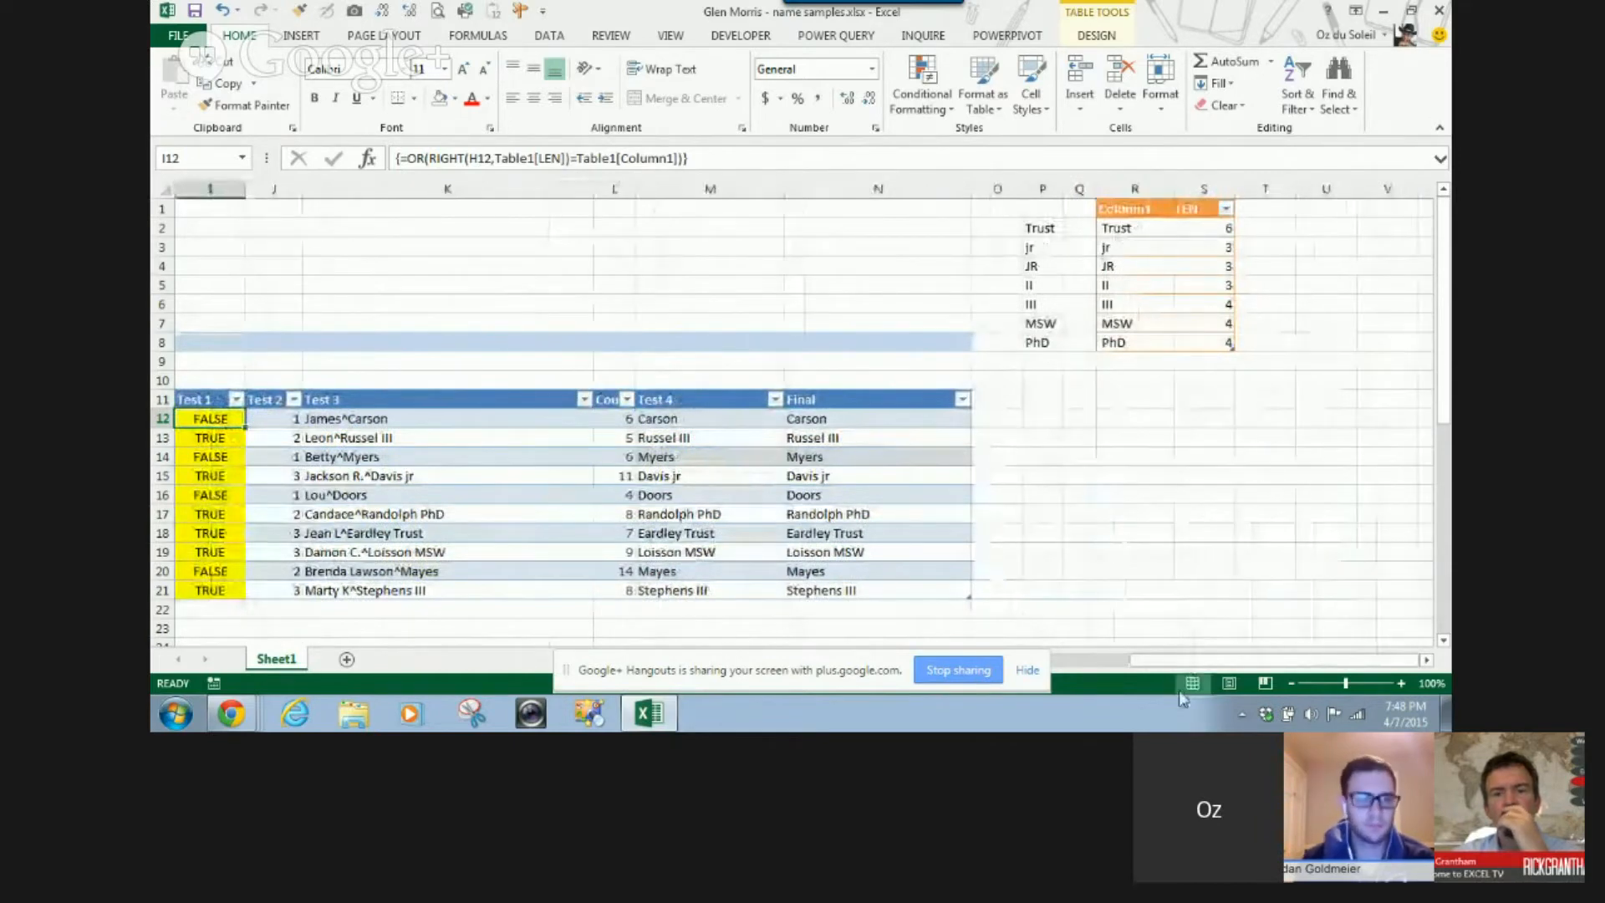
pyautogui.hscroll(-3)
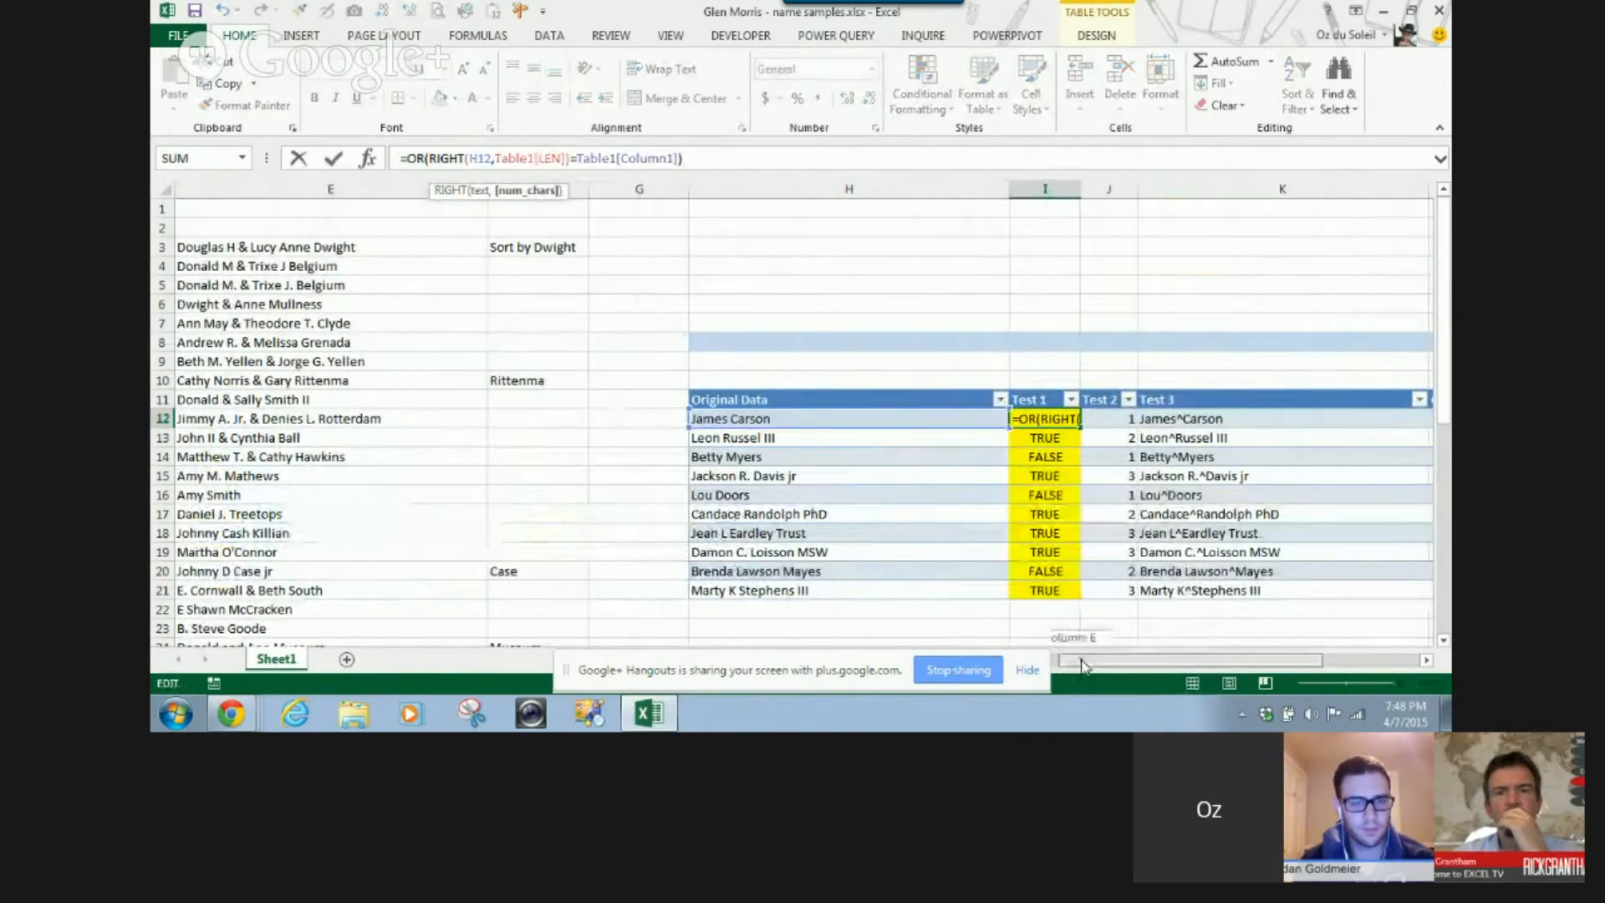
pyautogui.hscroll(3)
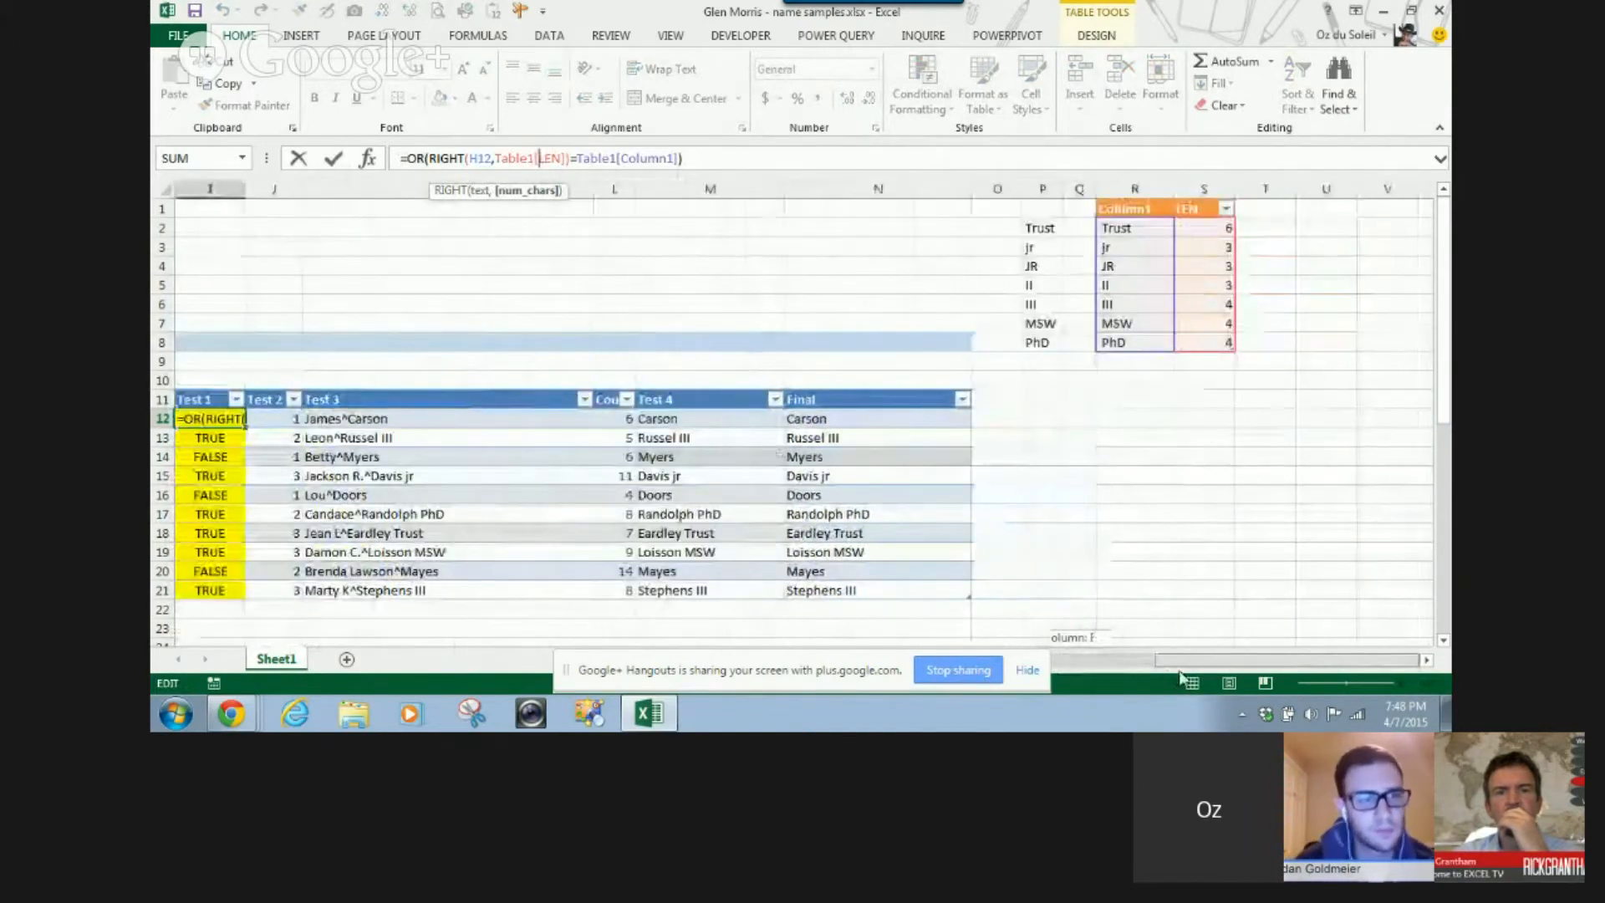
pyautogui.hscroll(-3)
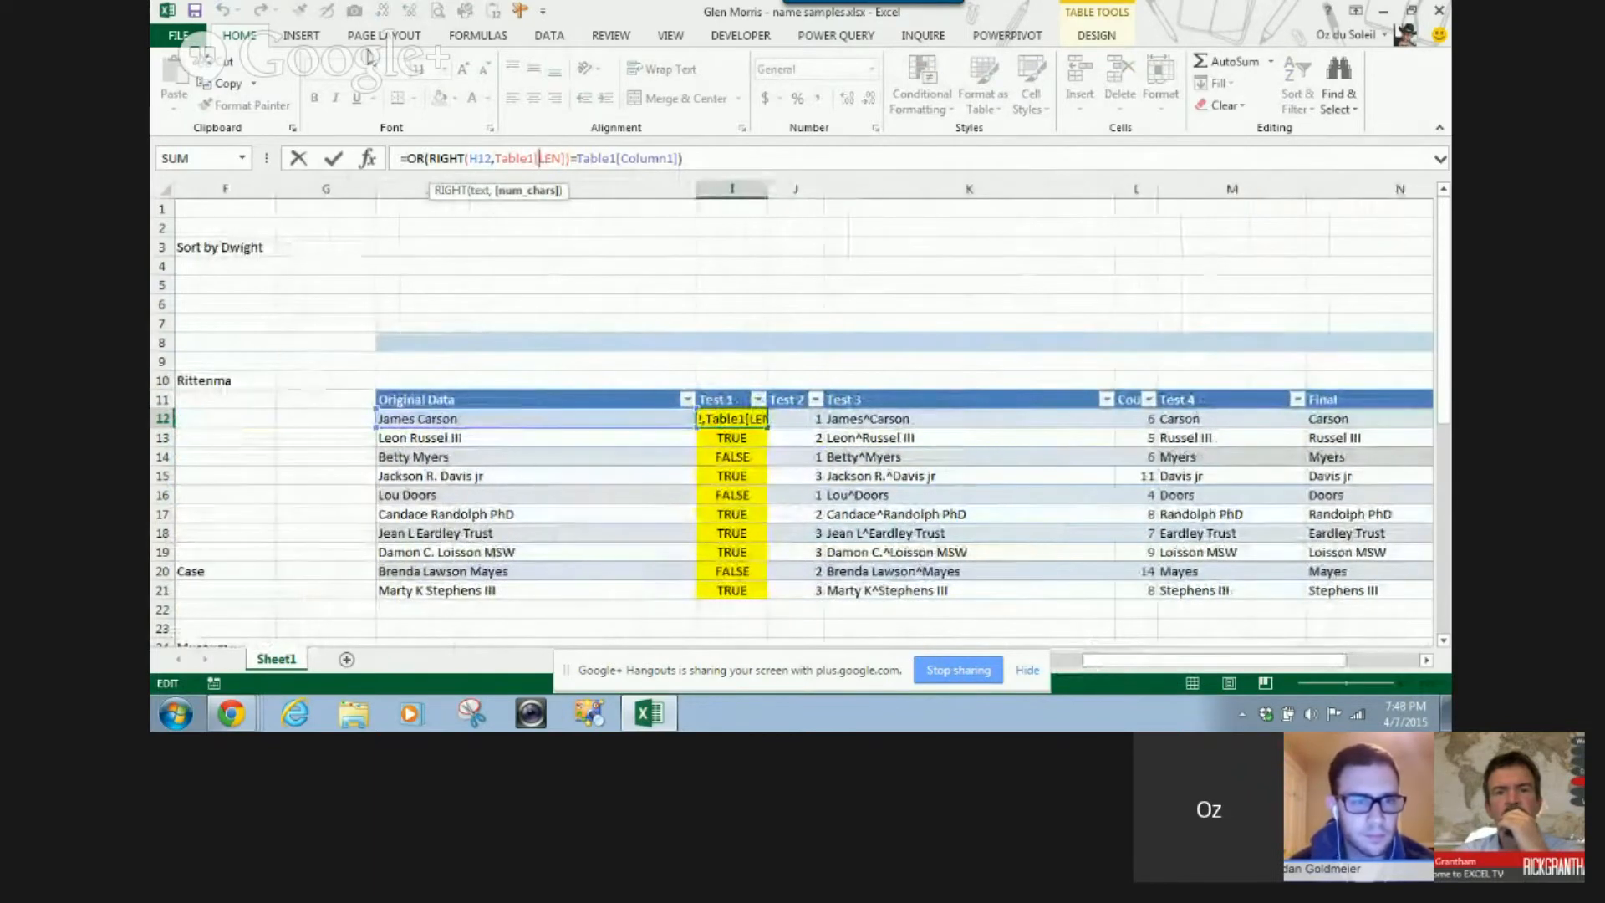
pyautogui.click(477, 35)
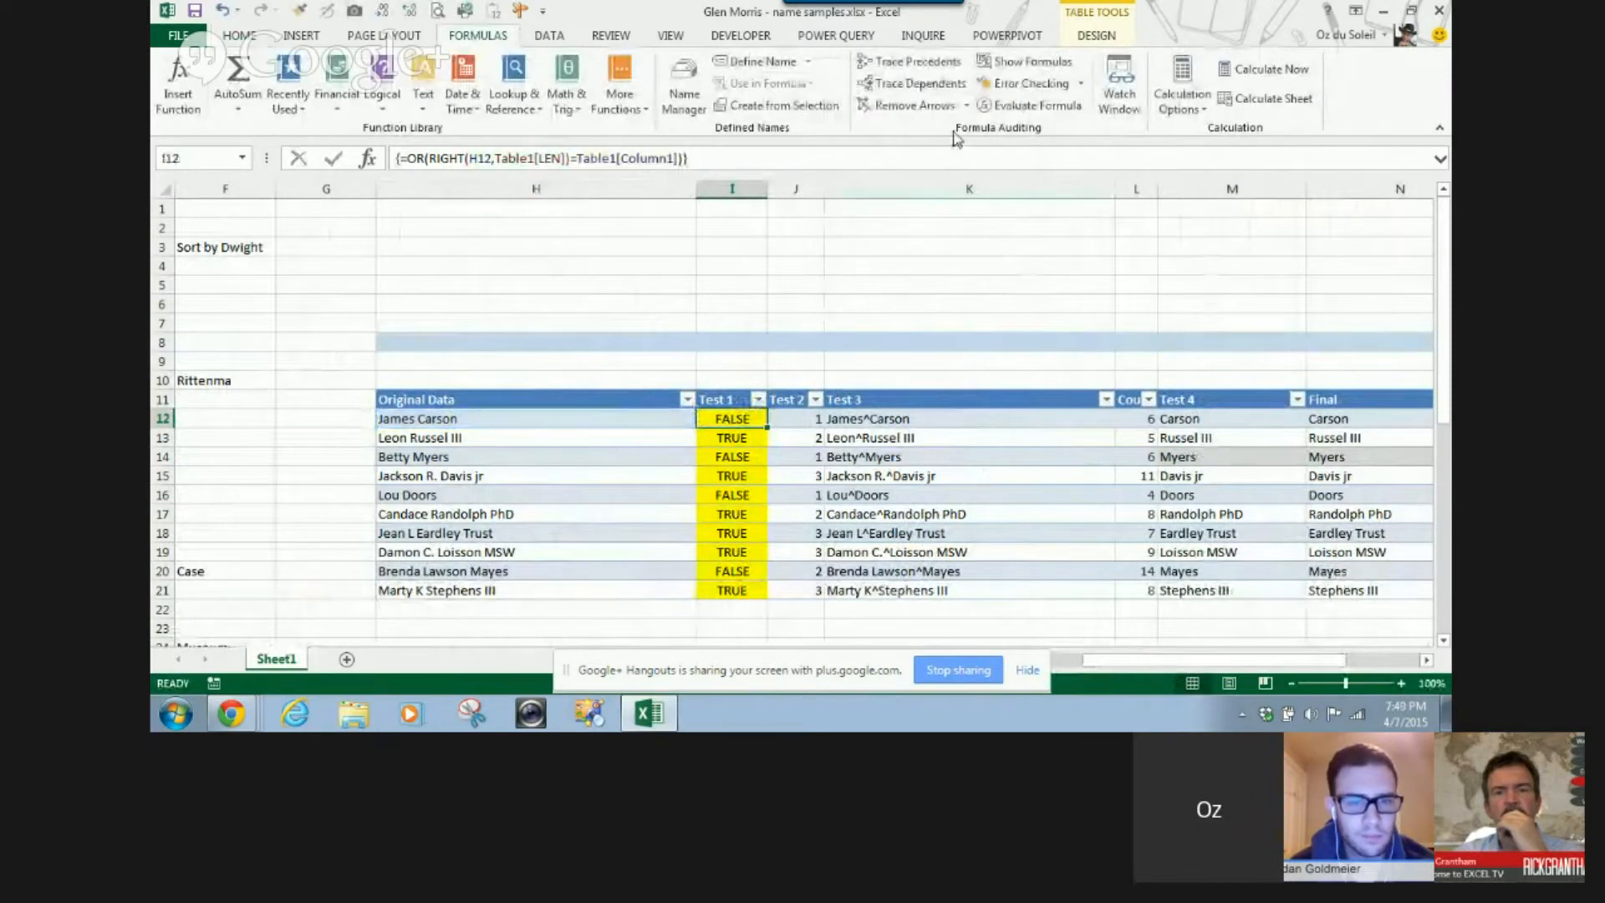
pyautogui.click(1035, 104)
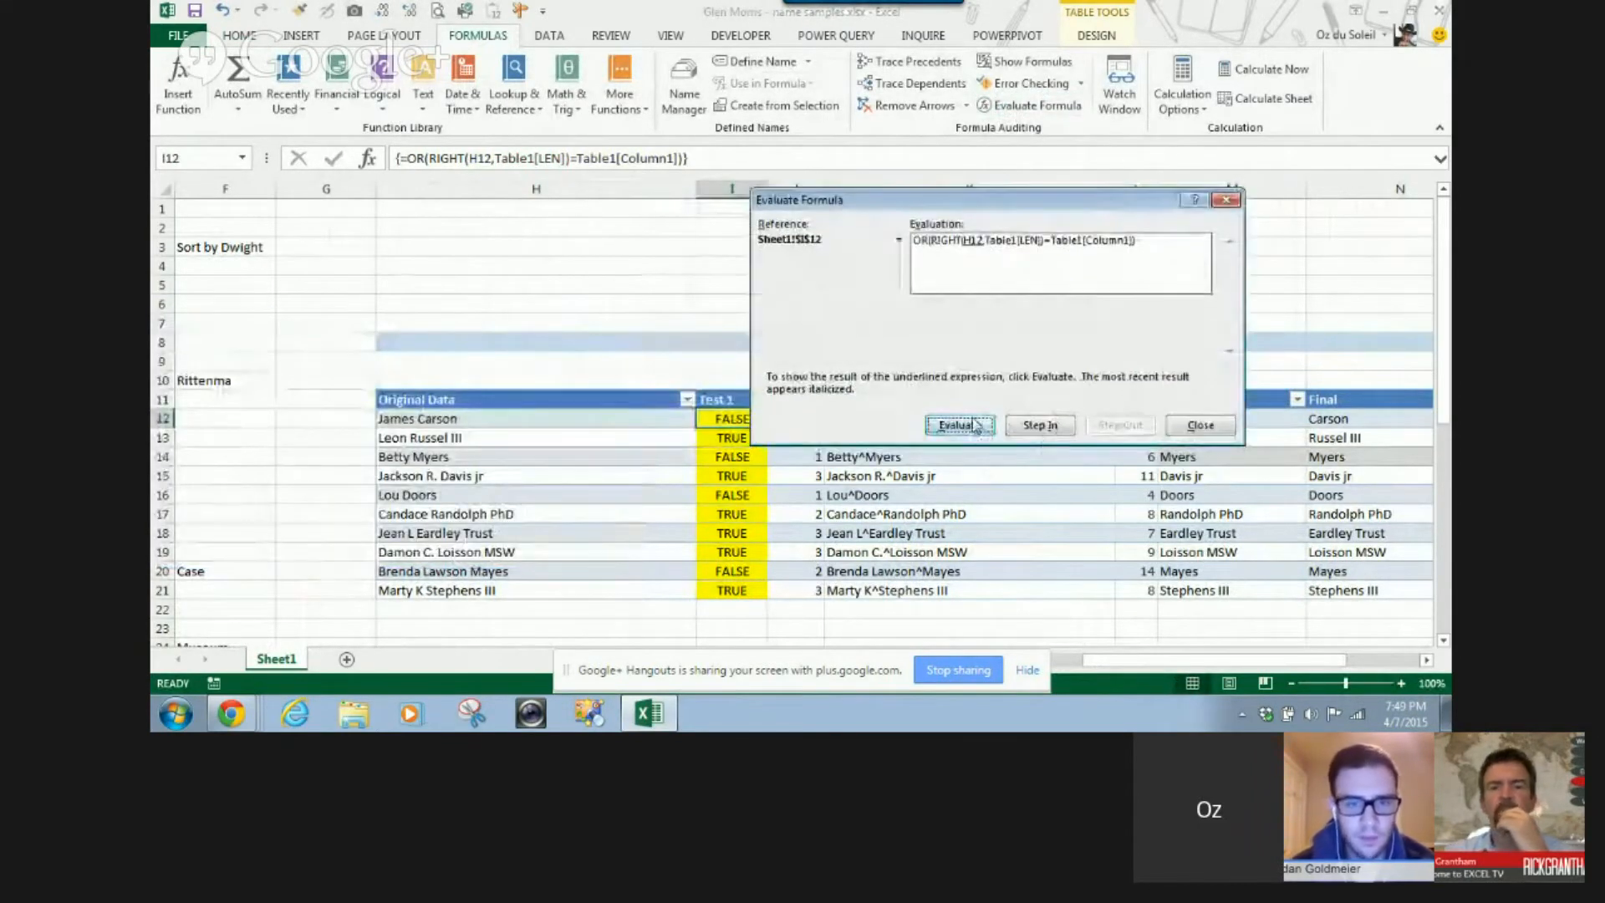
pyautogui.click(959, 425)
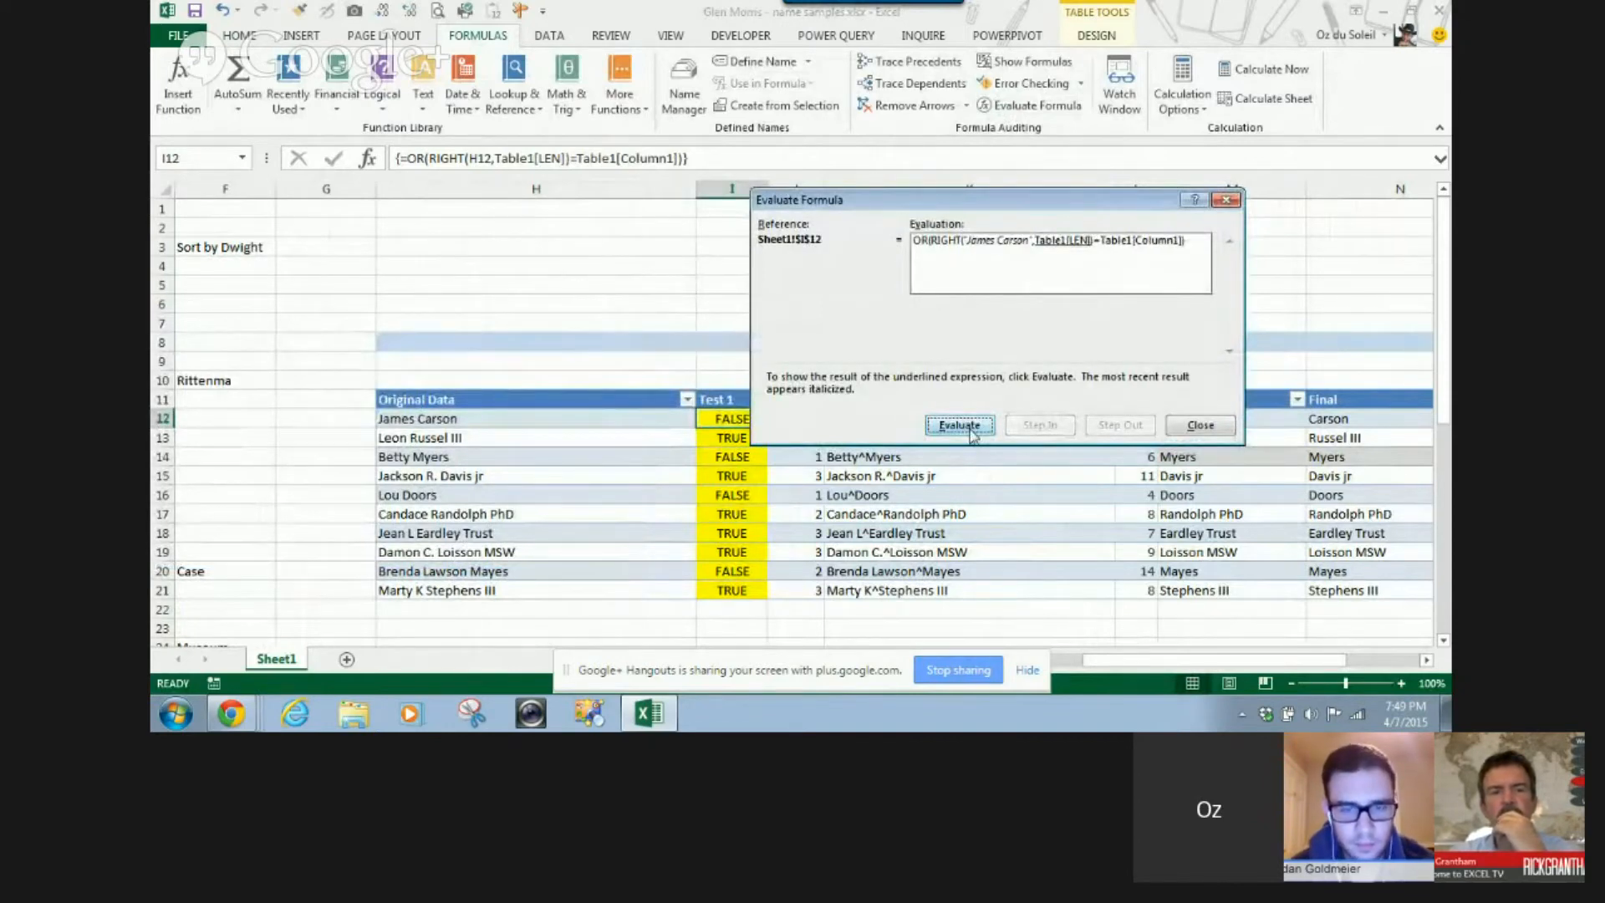
pyautogui.click(958, 425)
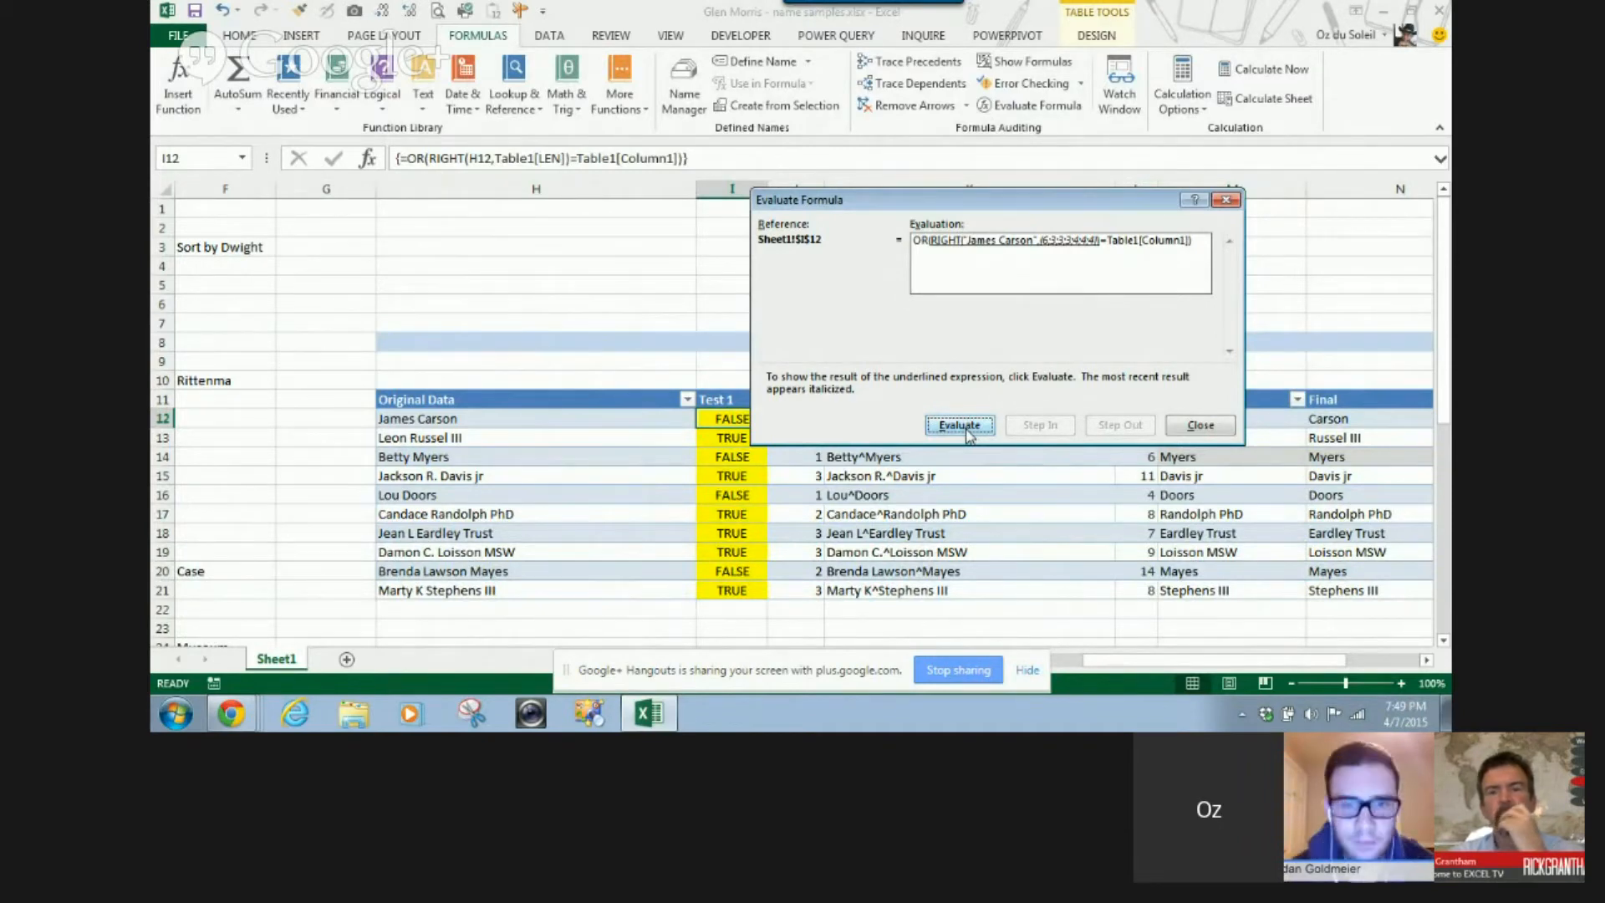
pyautogui.click(959, 424)
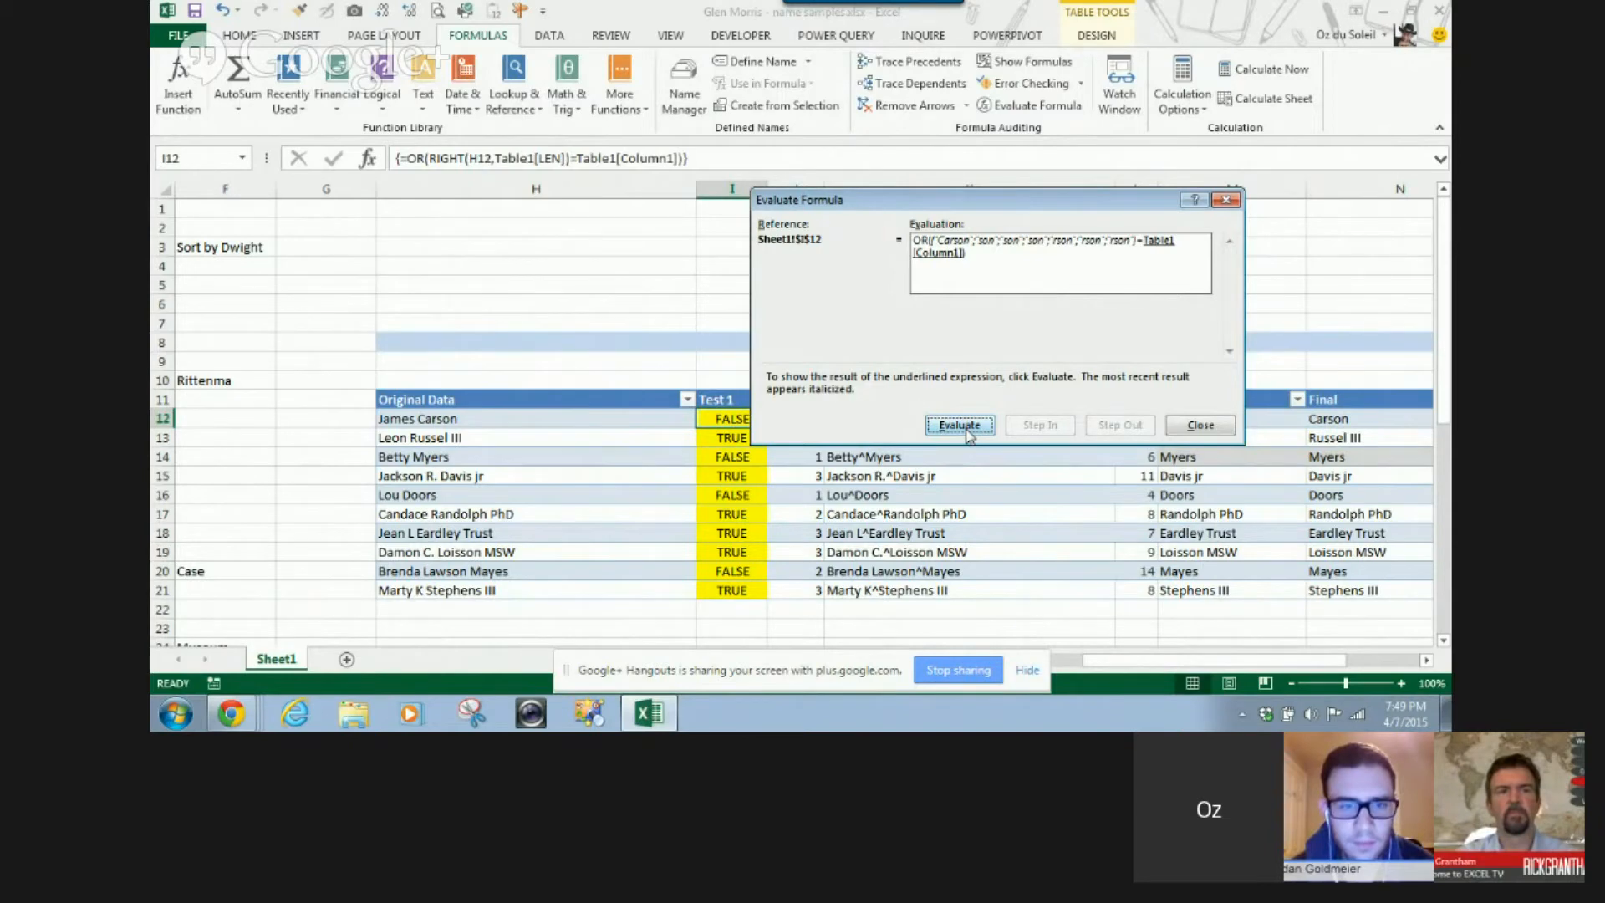
pyautogui.click(959, 425)
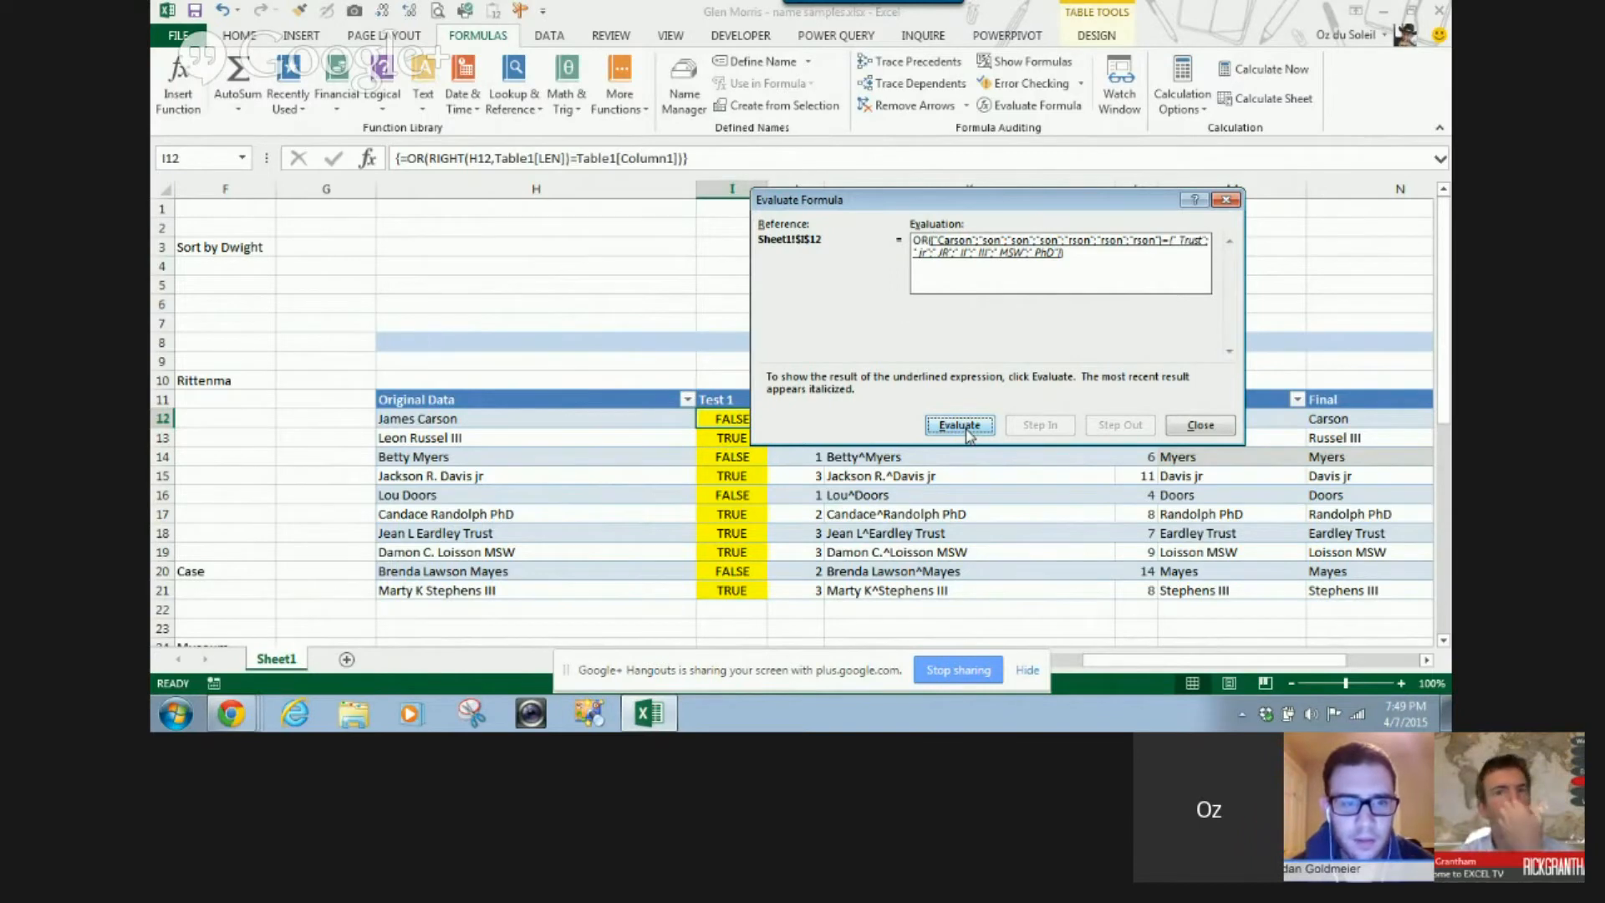
pyautogui.click(958, 425)
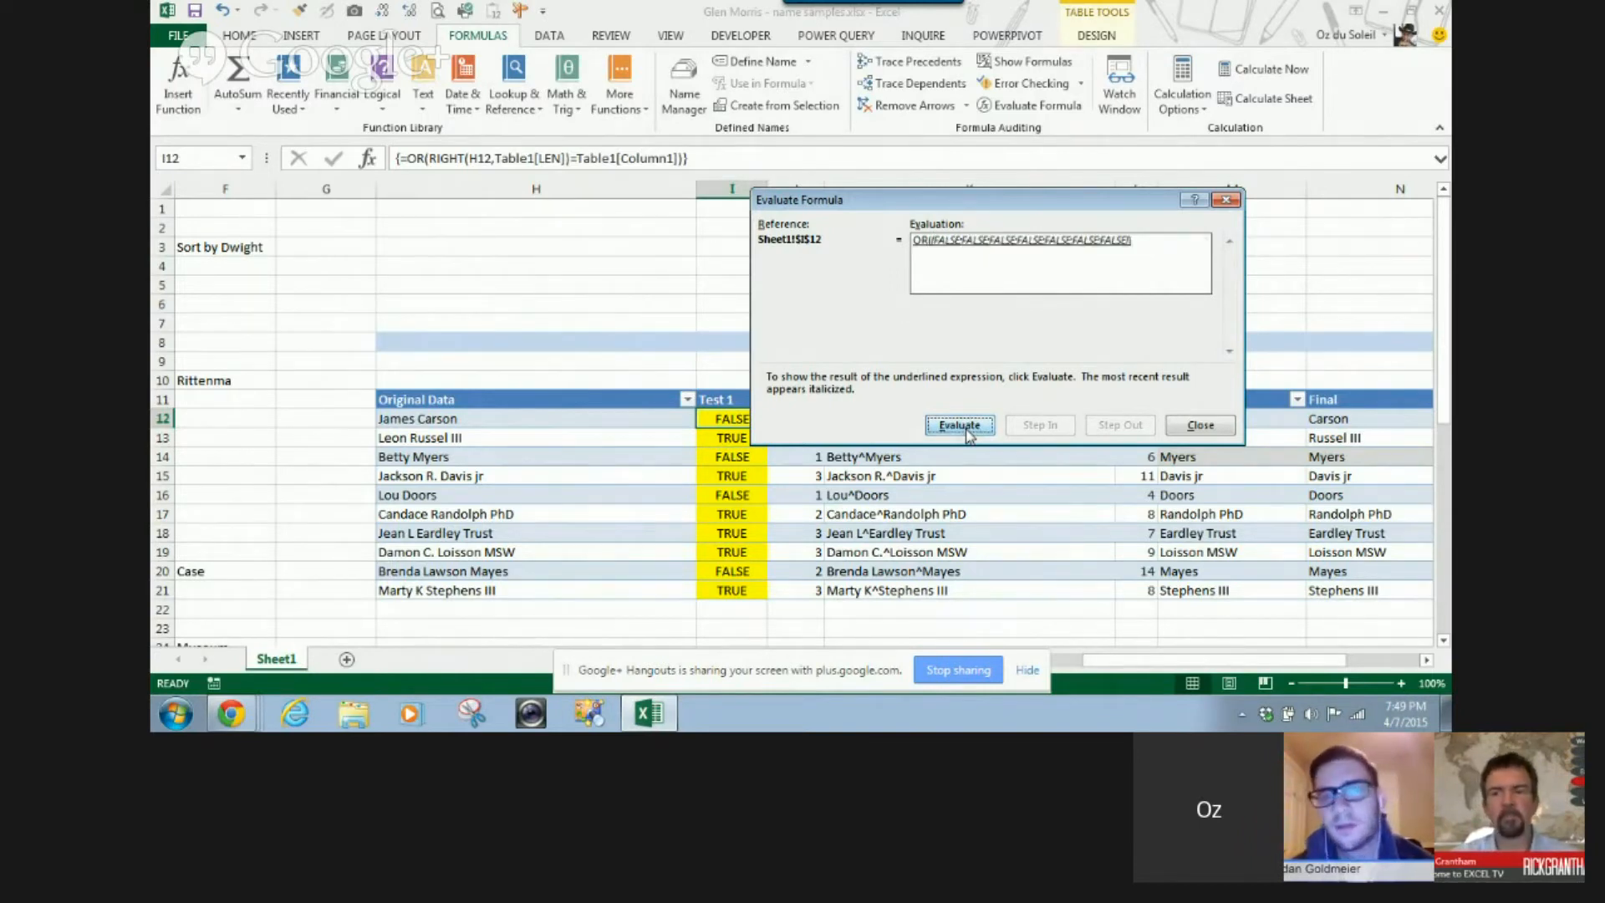
pyautogui.click(958, 425)
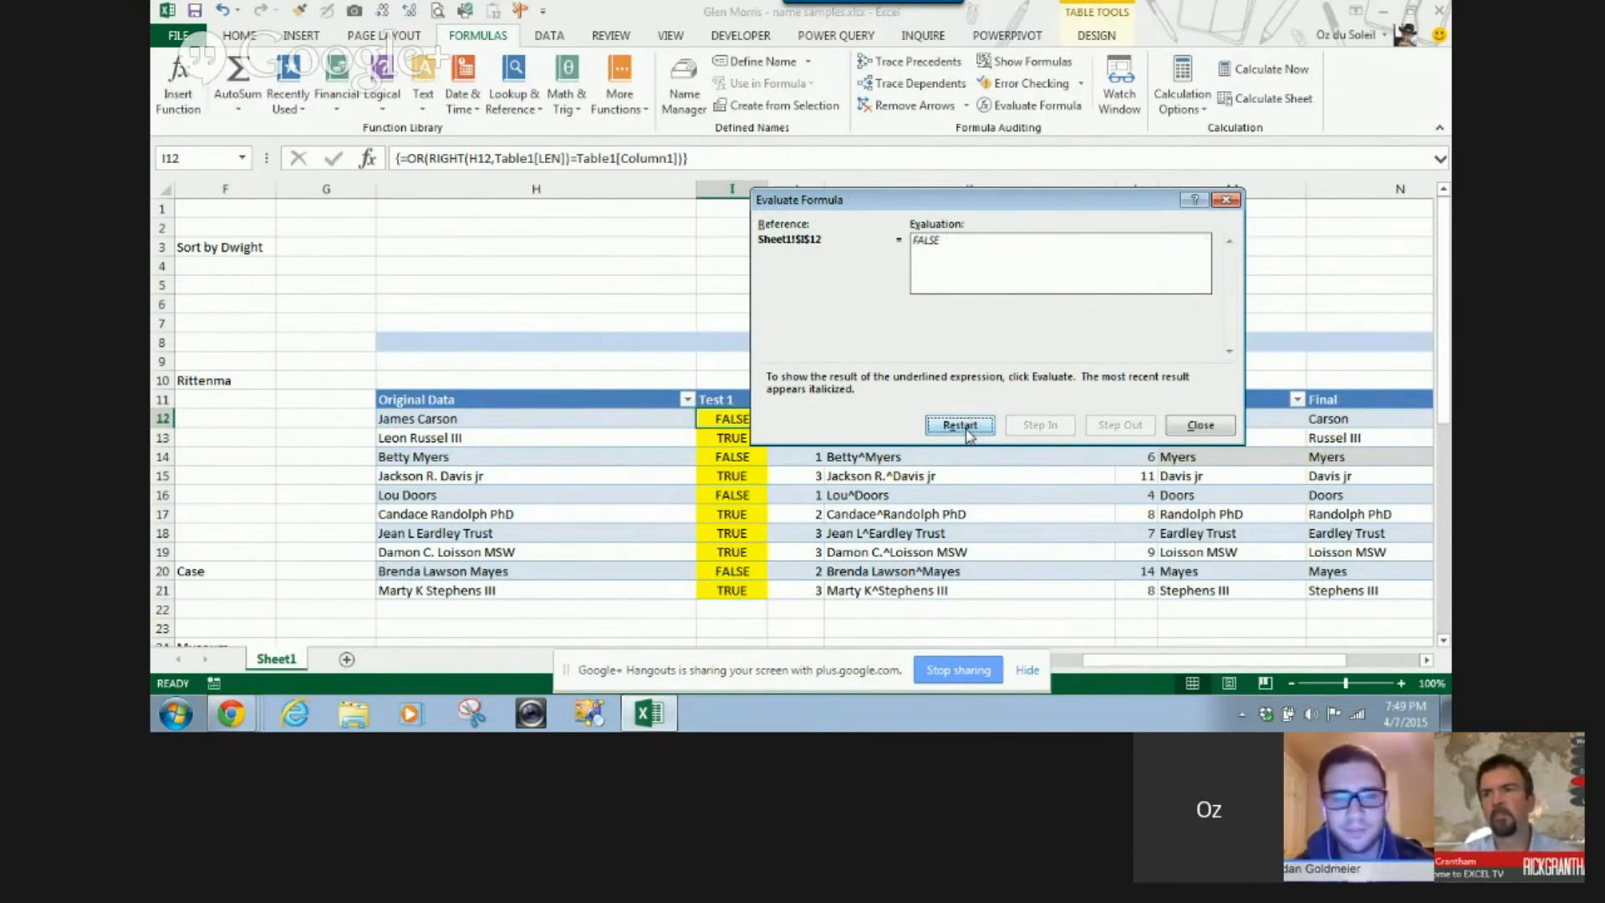
pyautogui.click(1199, 424)
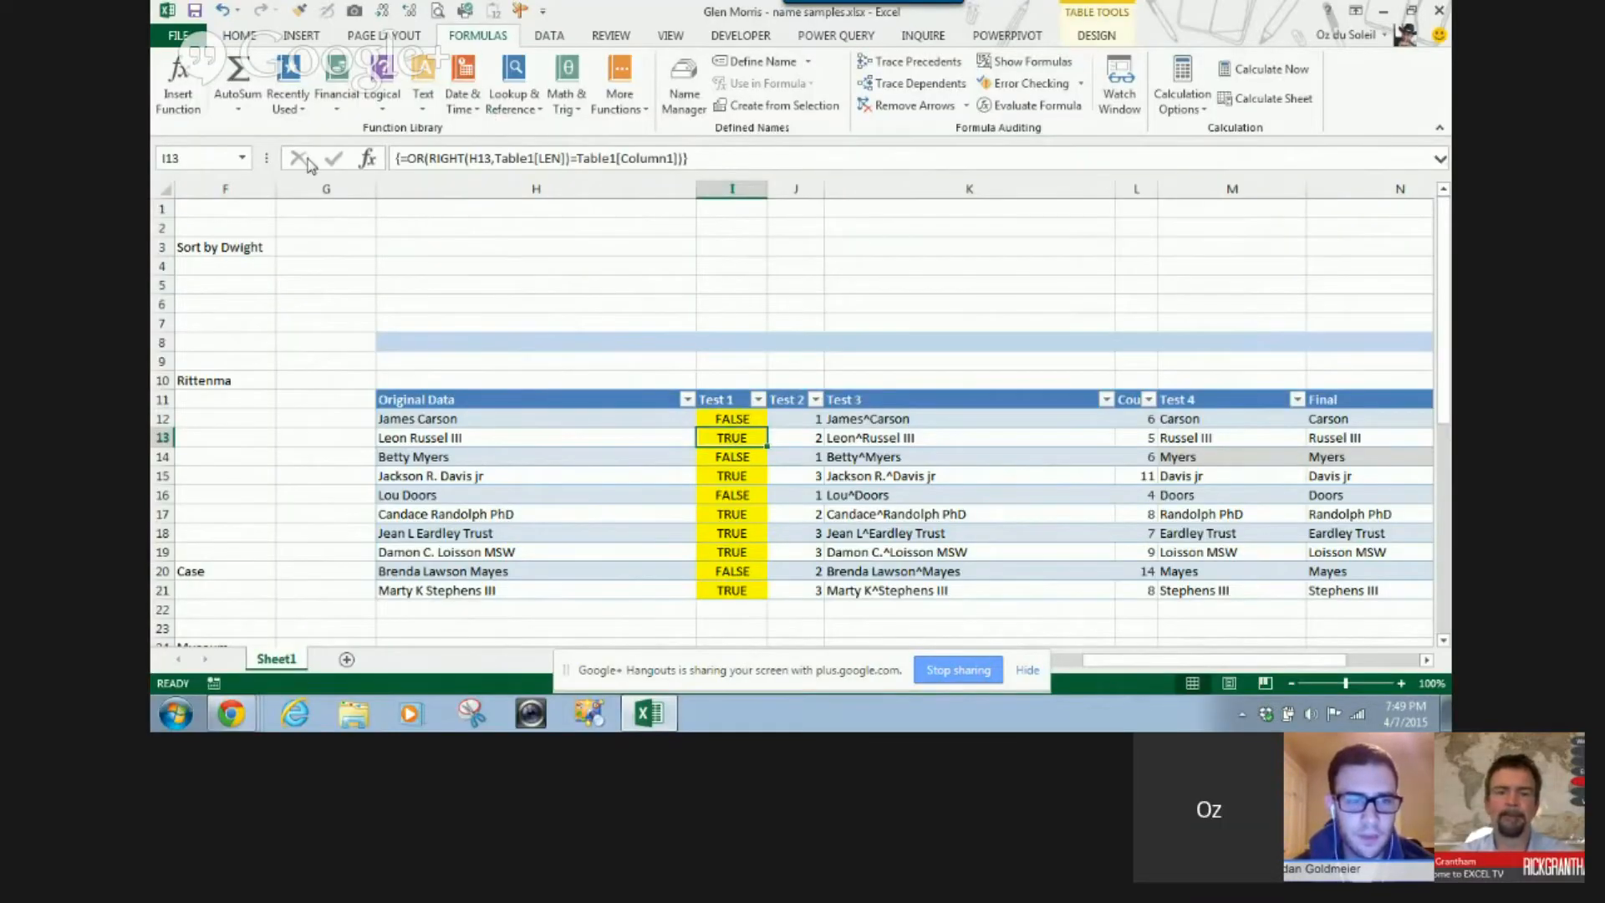
pyautogui.moveTo(1029, 150)
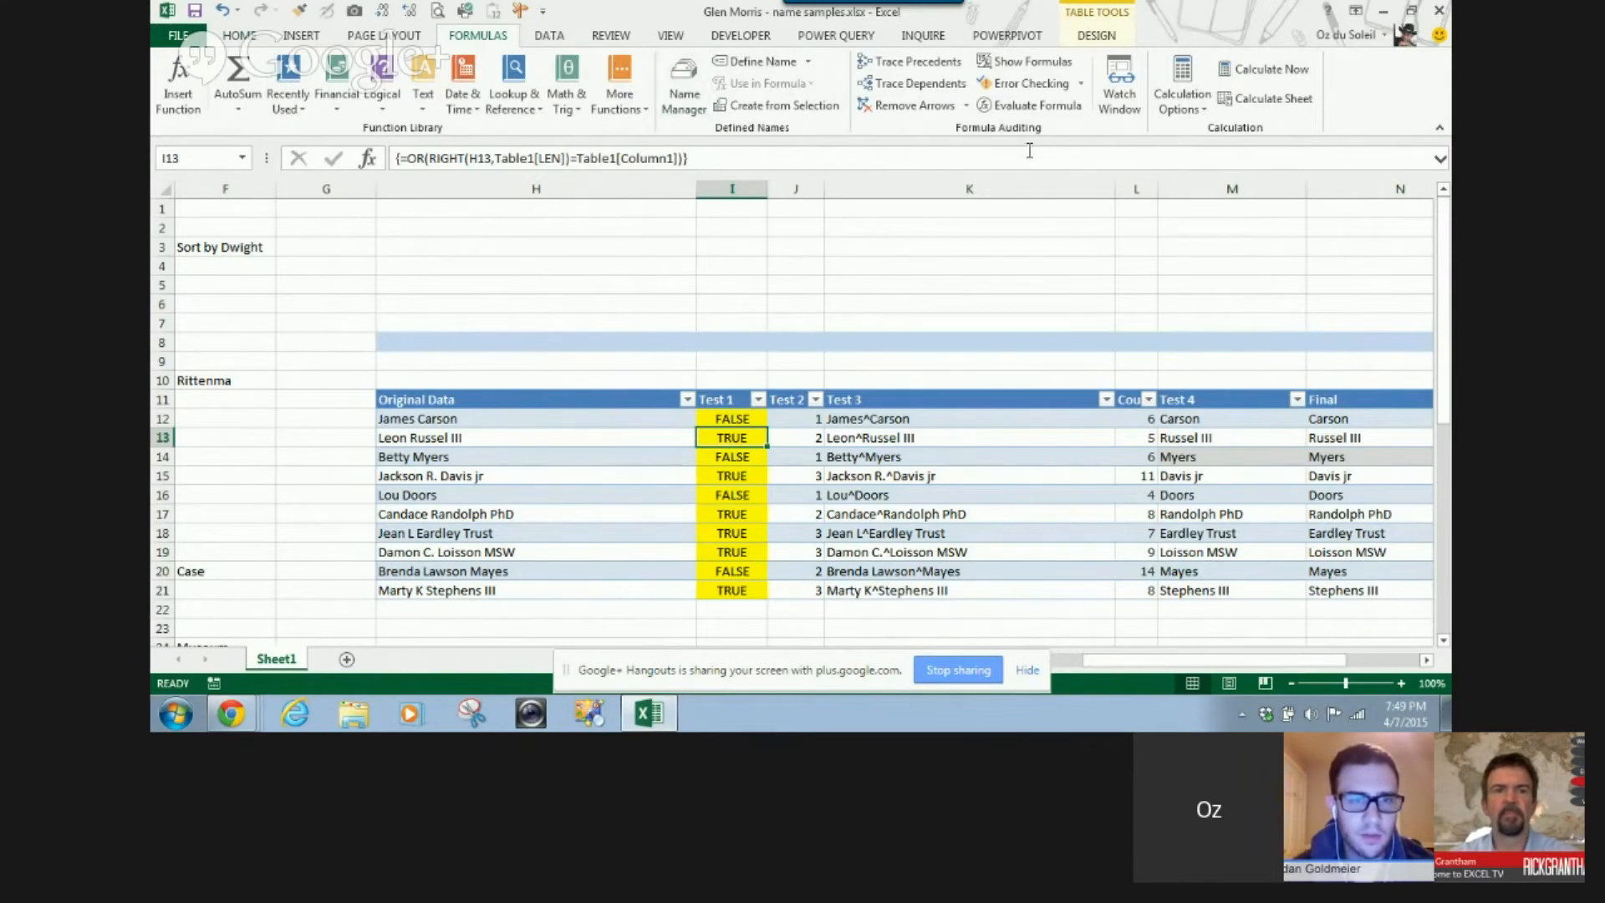
pyautogui.click(1036, 105)
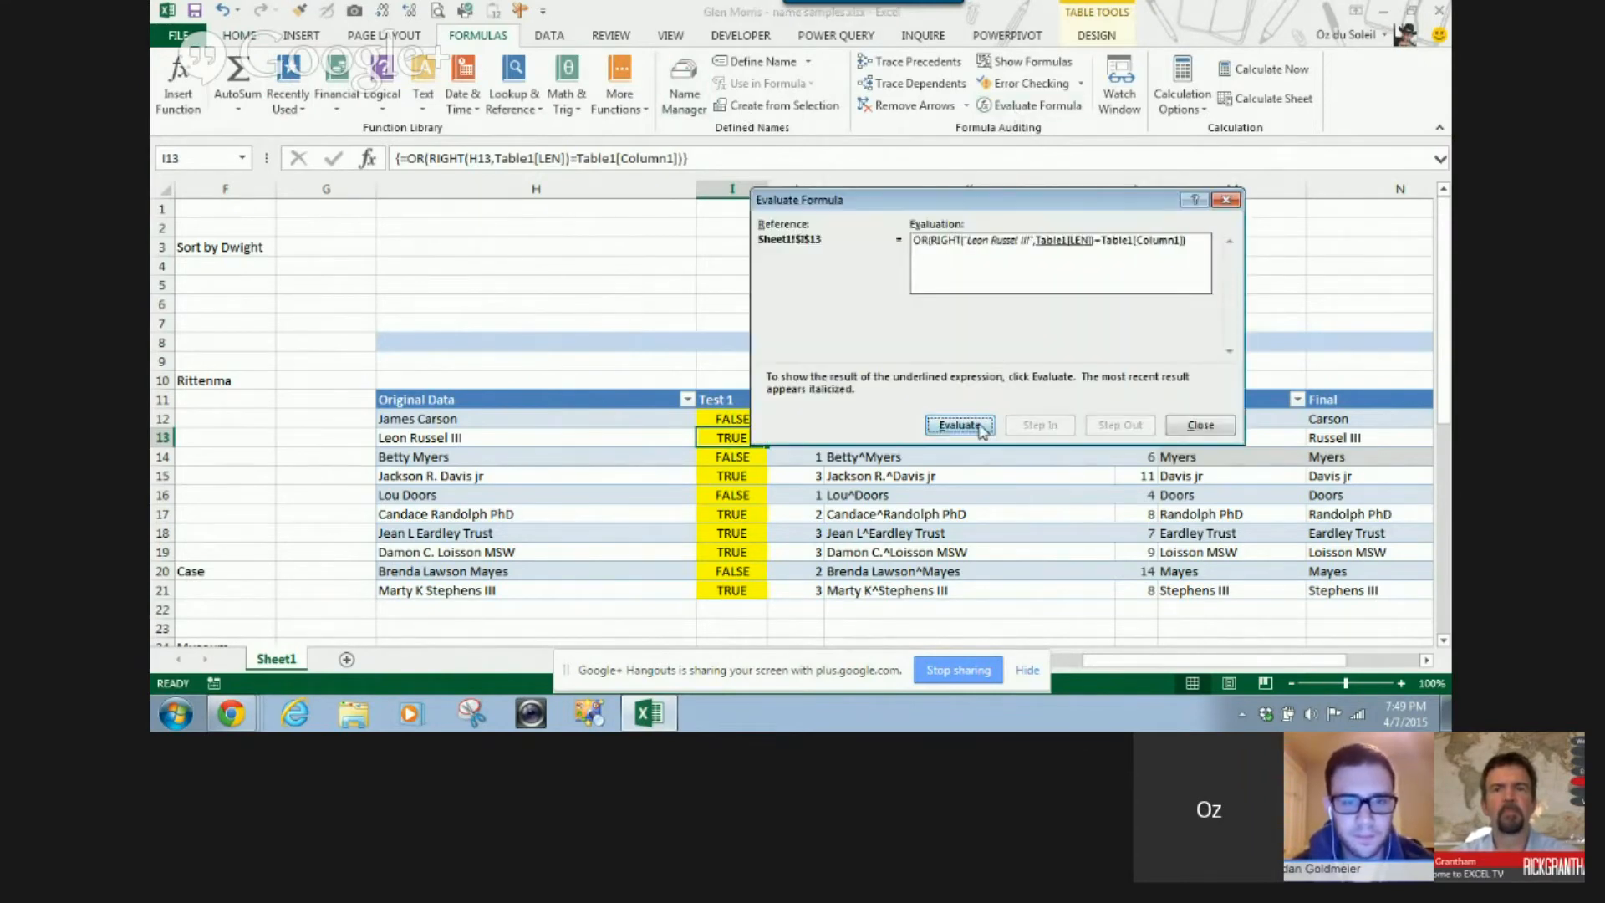
pyautogui.click(959, 425)
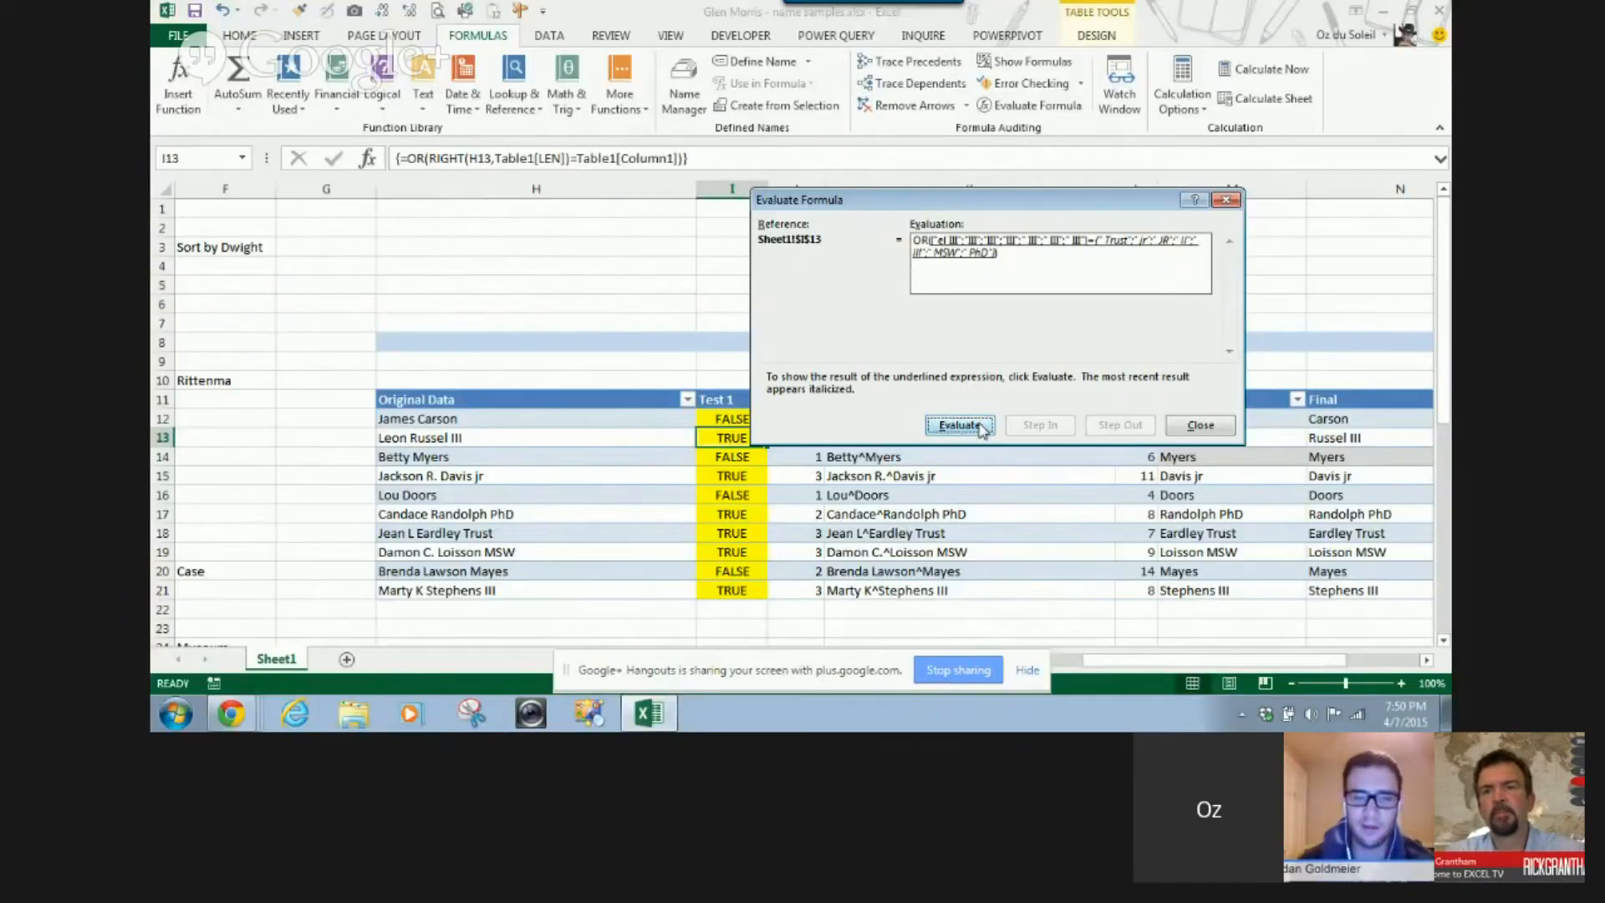
pyautogui.click(958, 425)
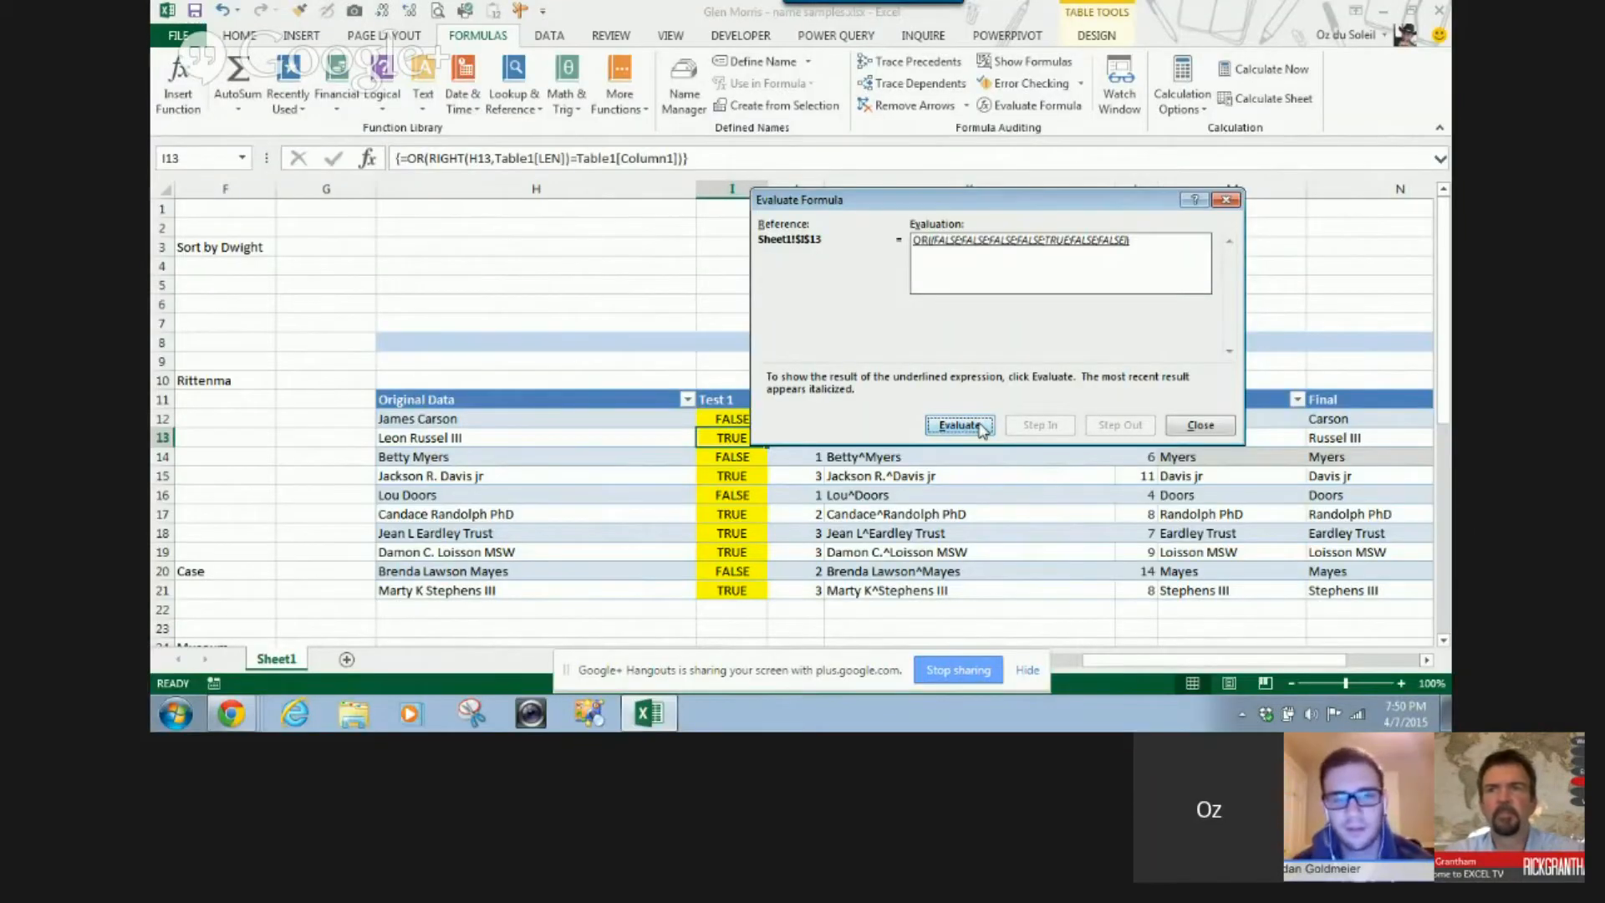
pyautogui.click(959, 424)
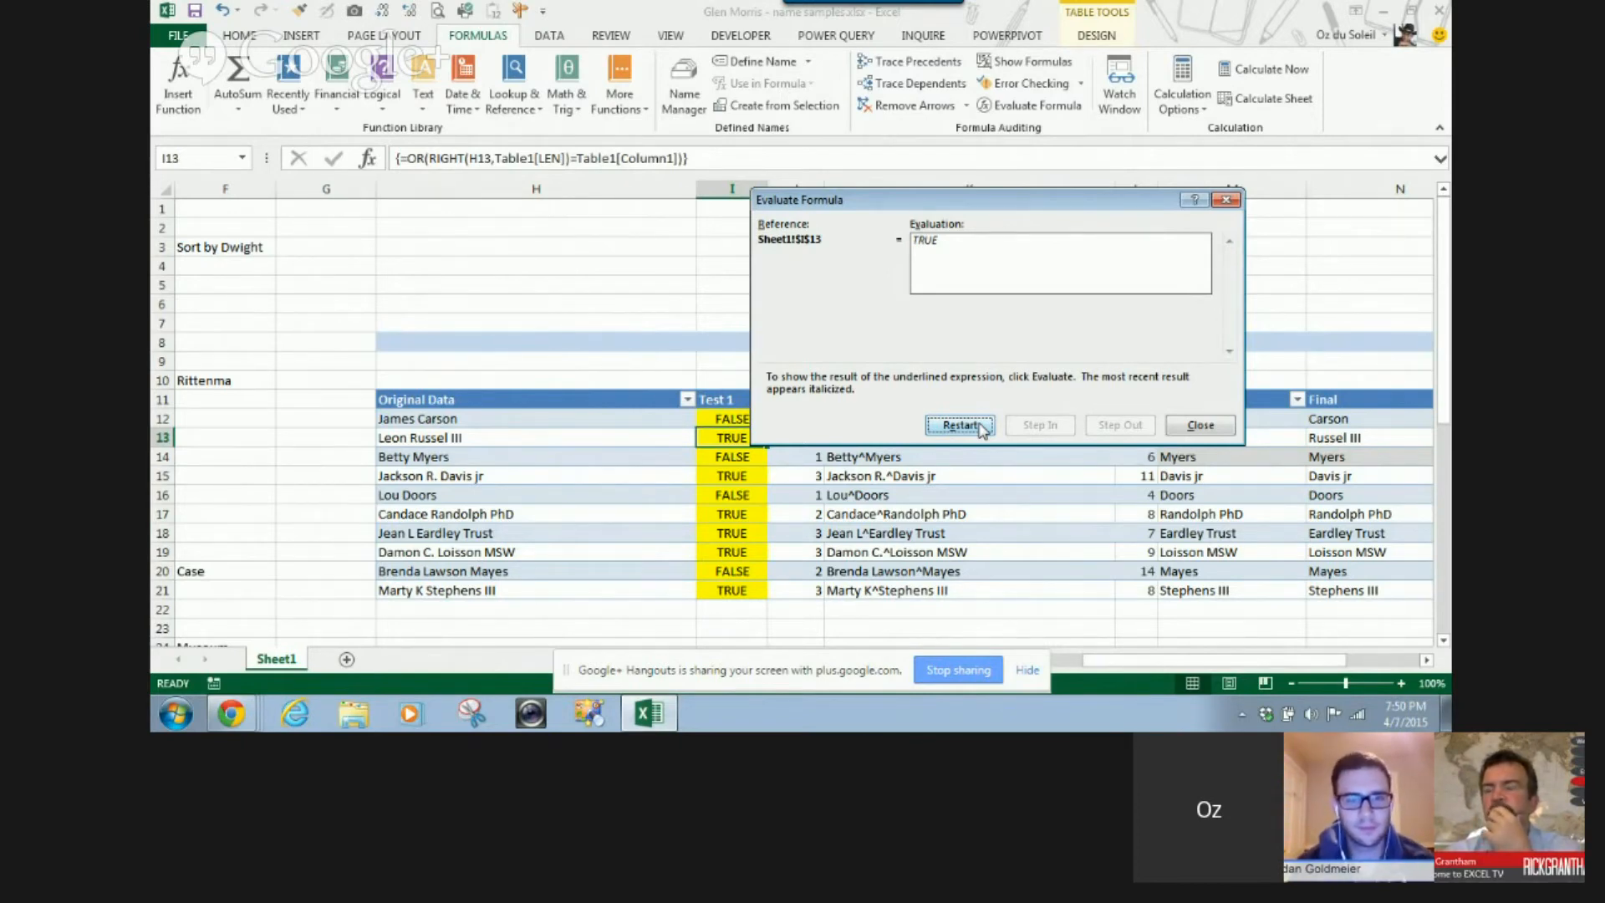
pyautogui.click(1199, 425)
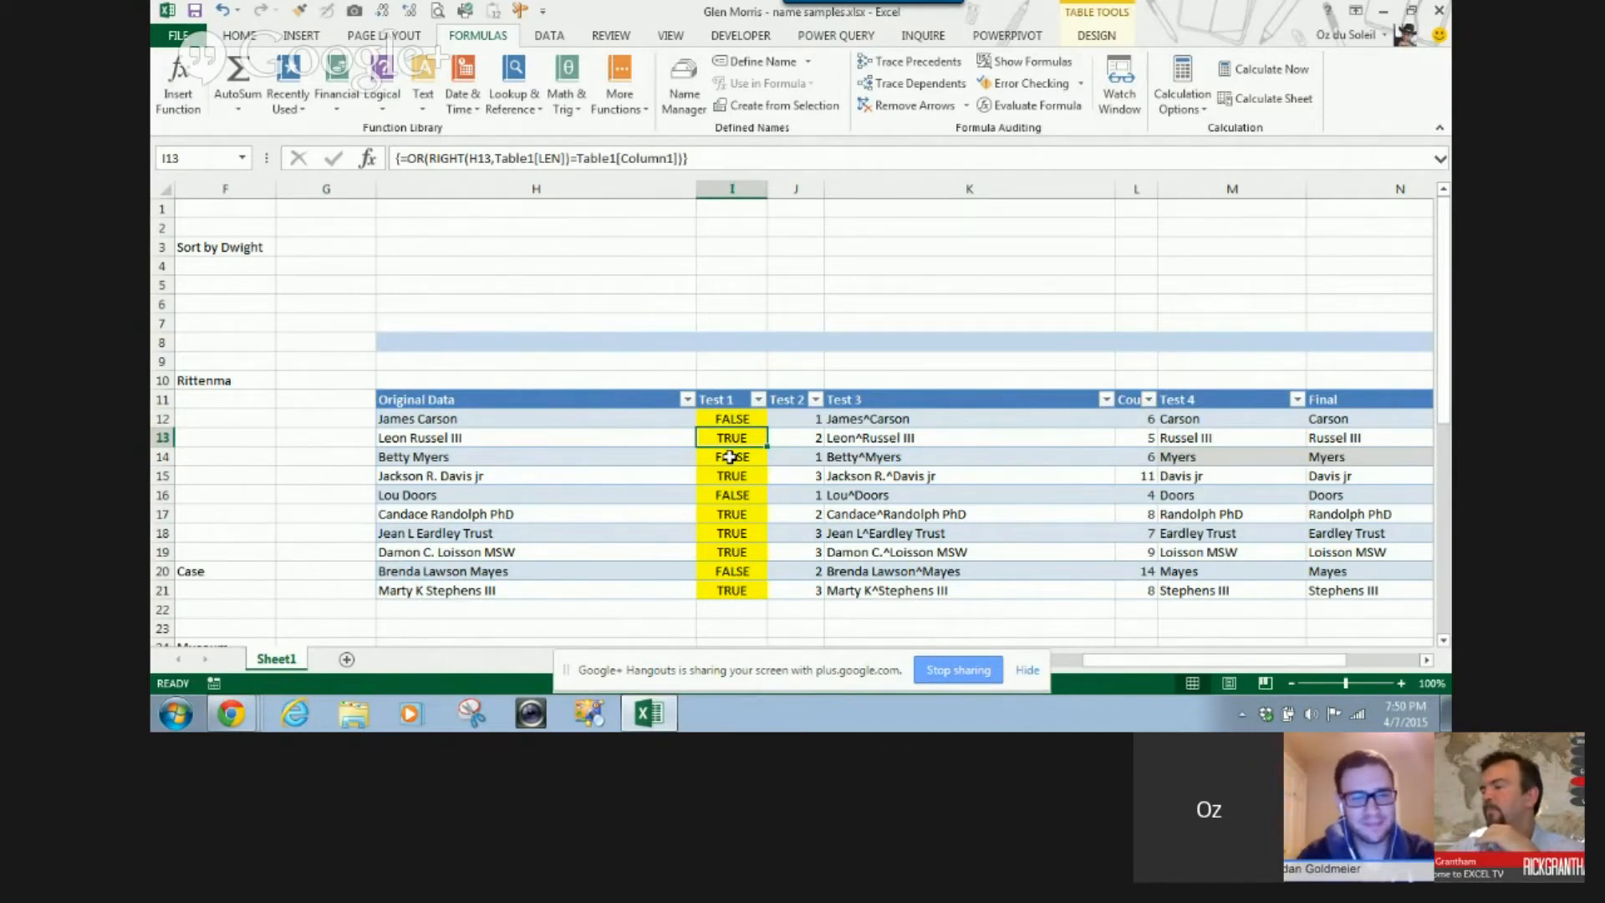
pyautogui.moveTo(699, 453)
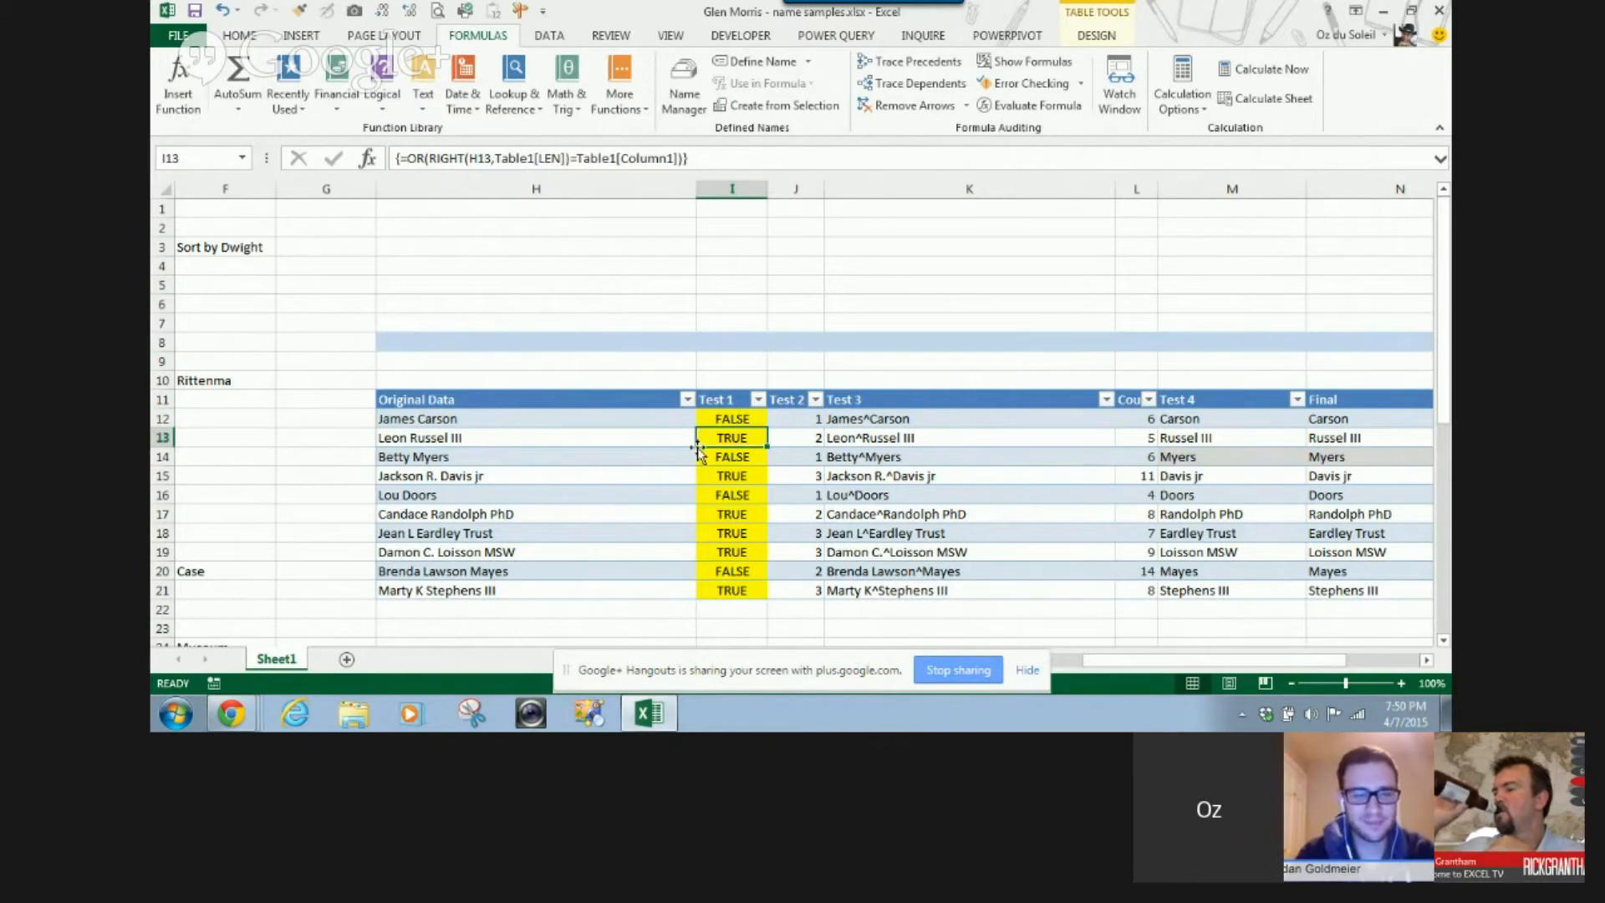
pyautogui.click(730, 456)
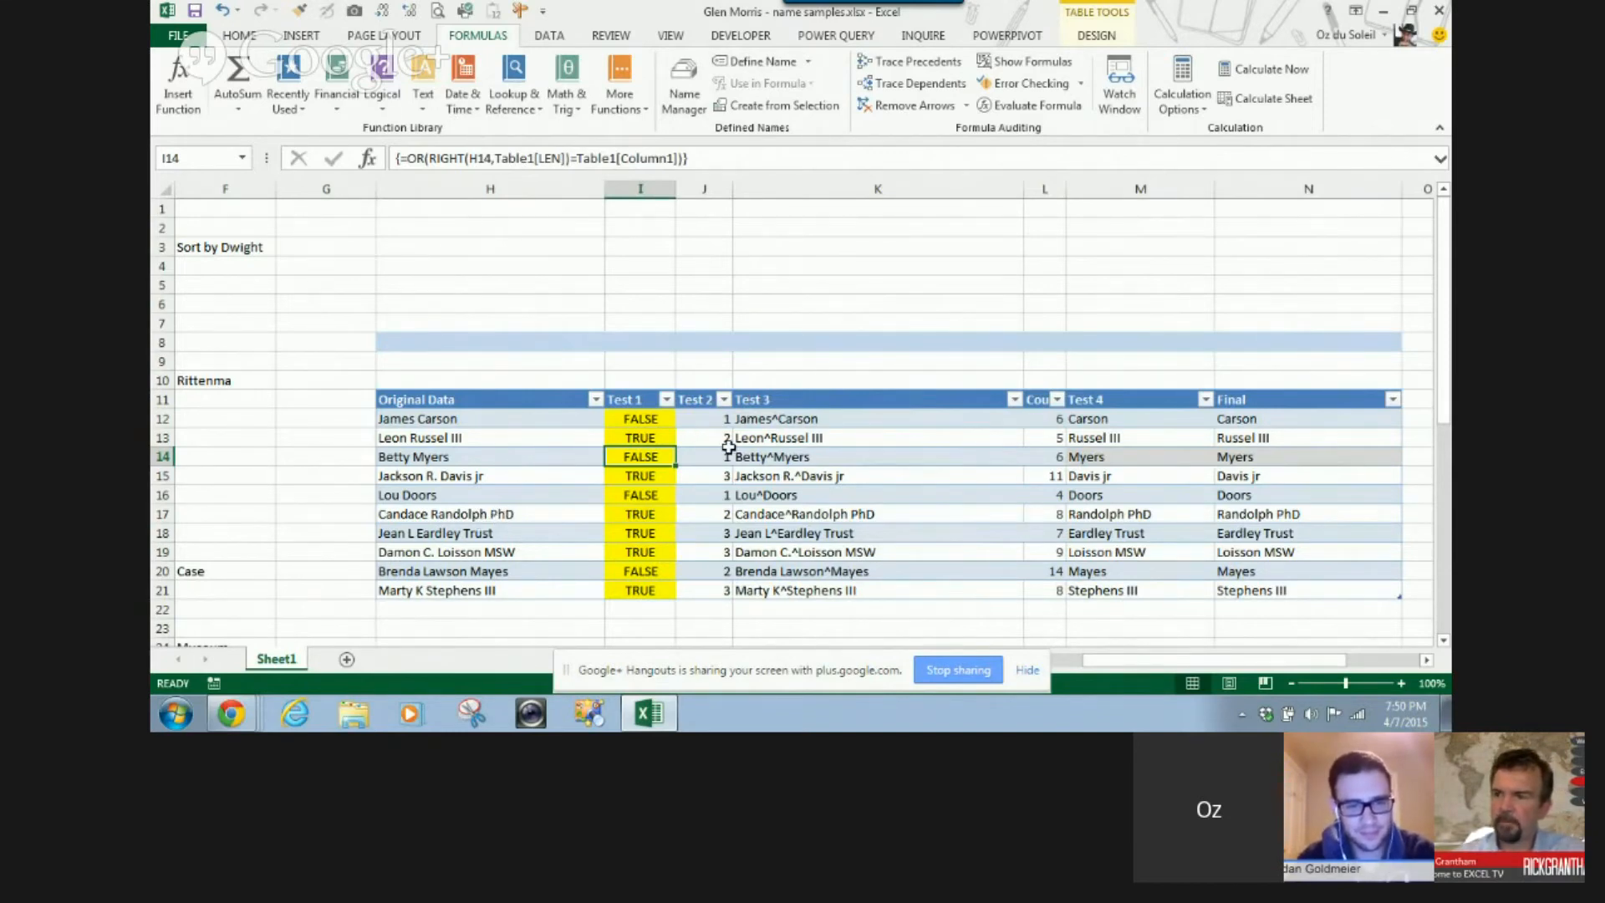
pyautogui.click(704, 437)
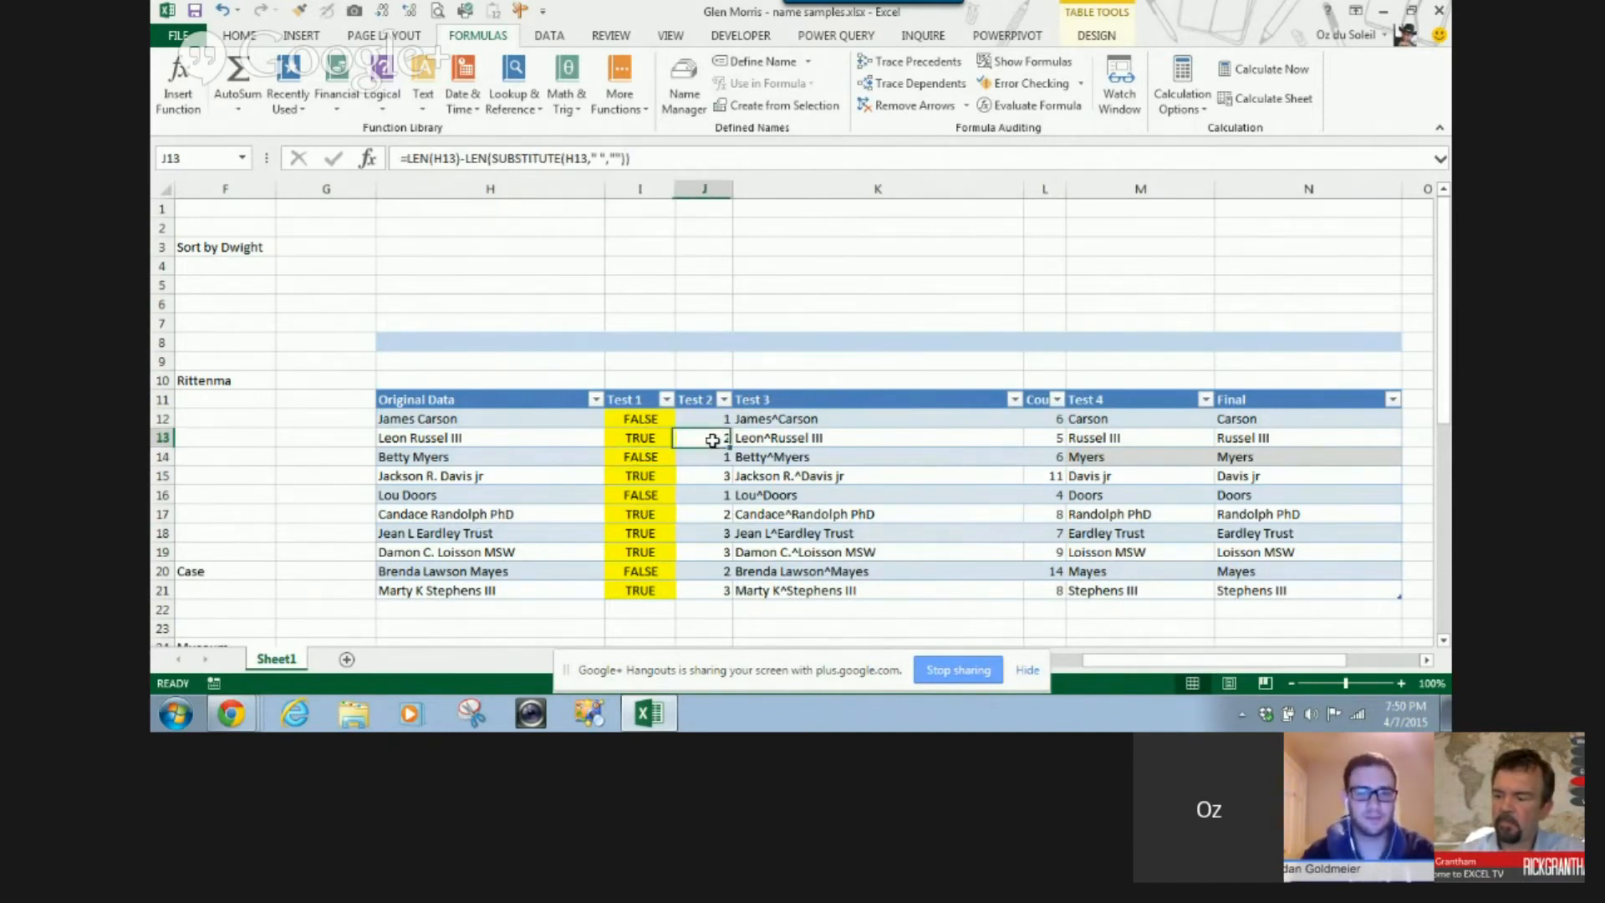
pyautogui.moveTo(676, 528)
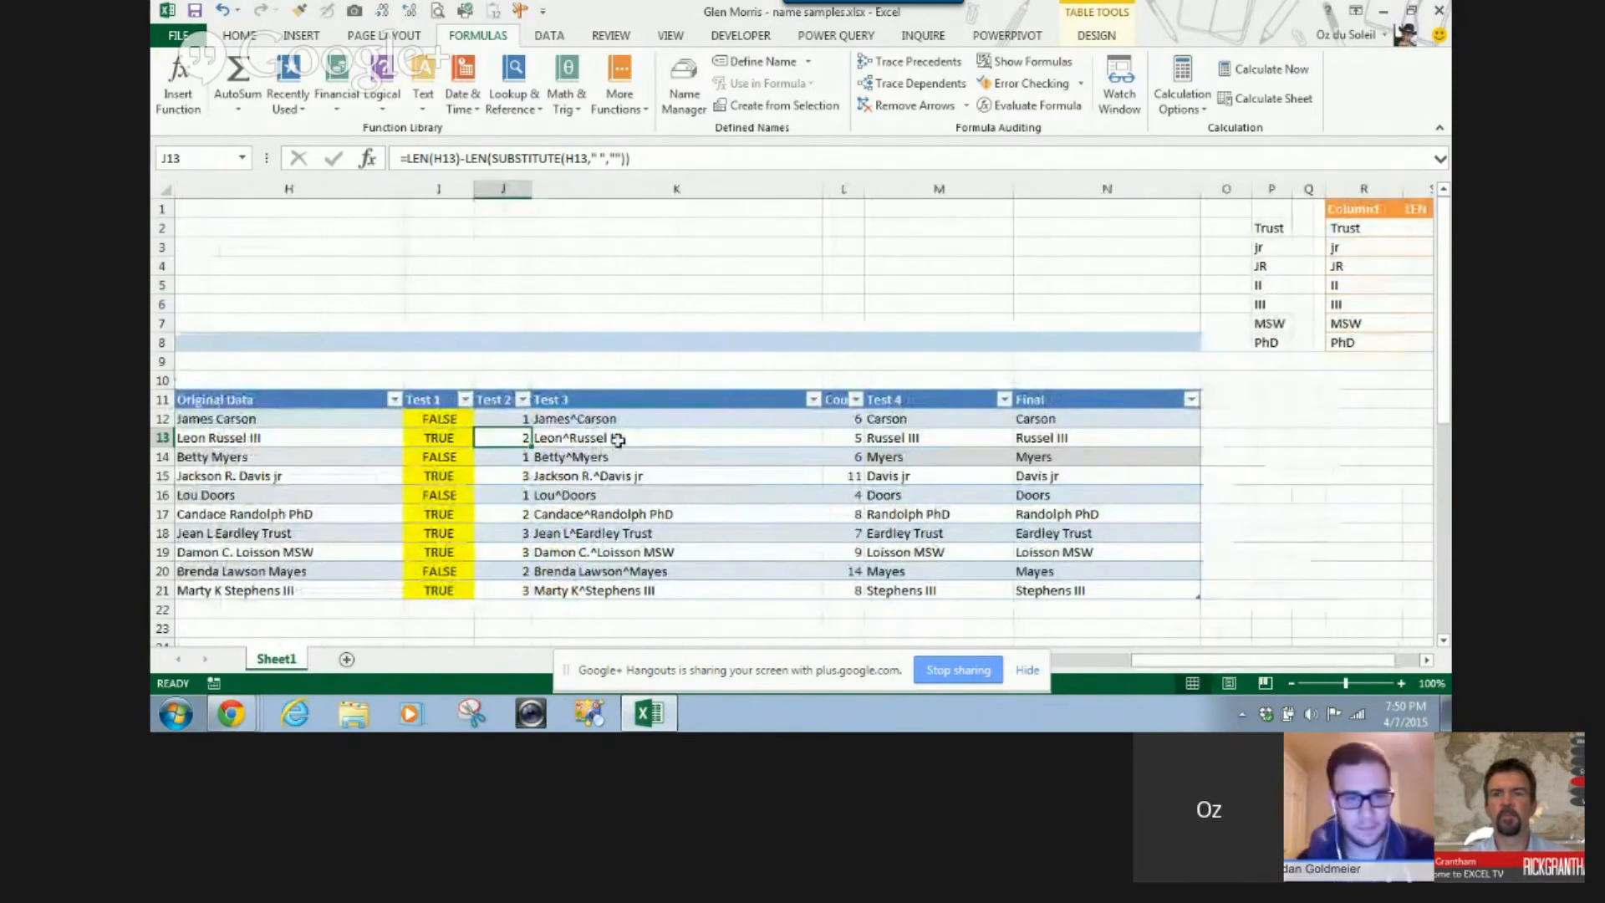
pyautogui.click(675, 438)
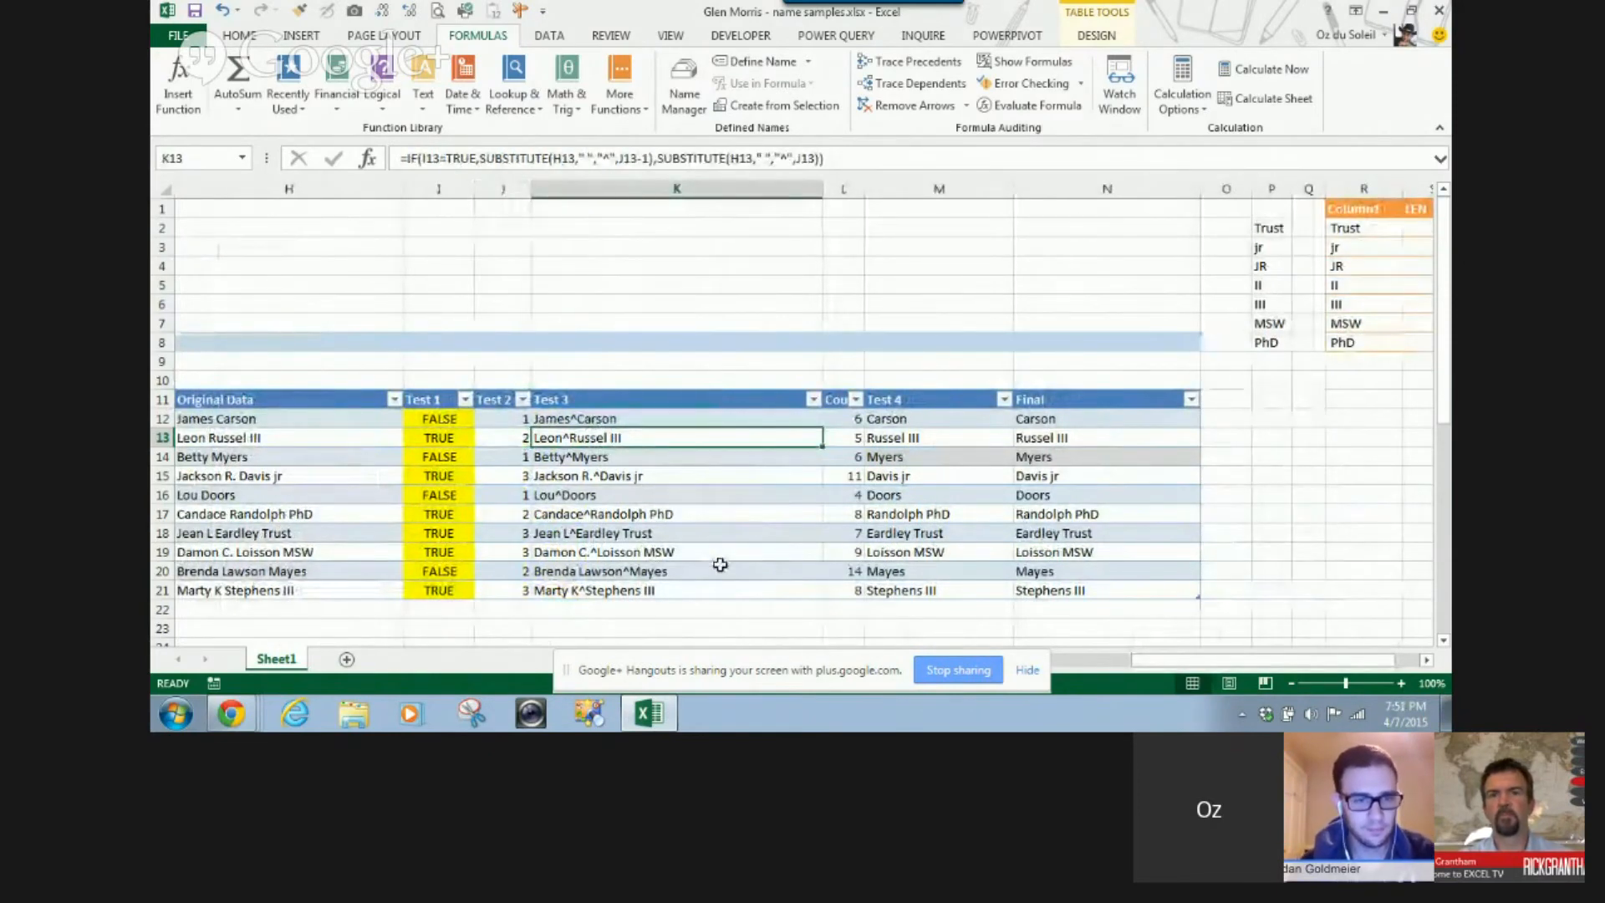
pyautogui.moveTo(793, 458)
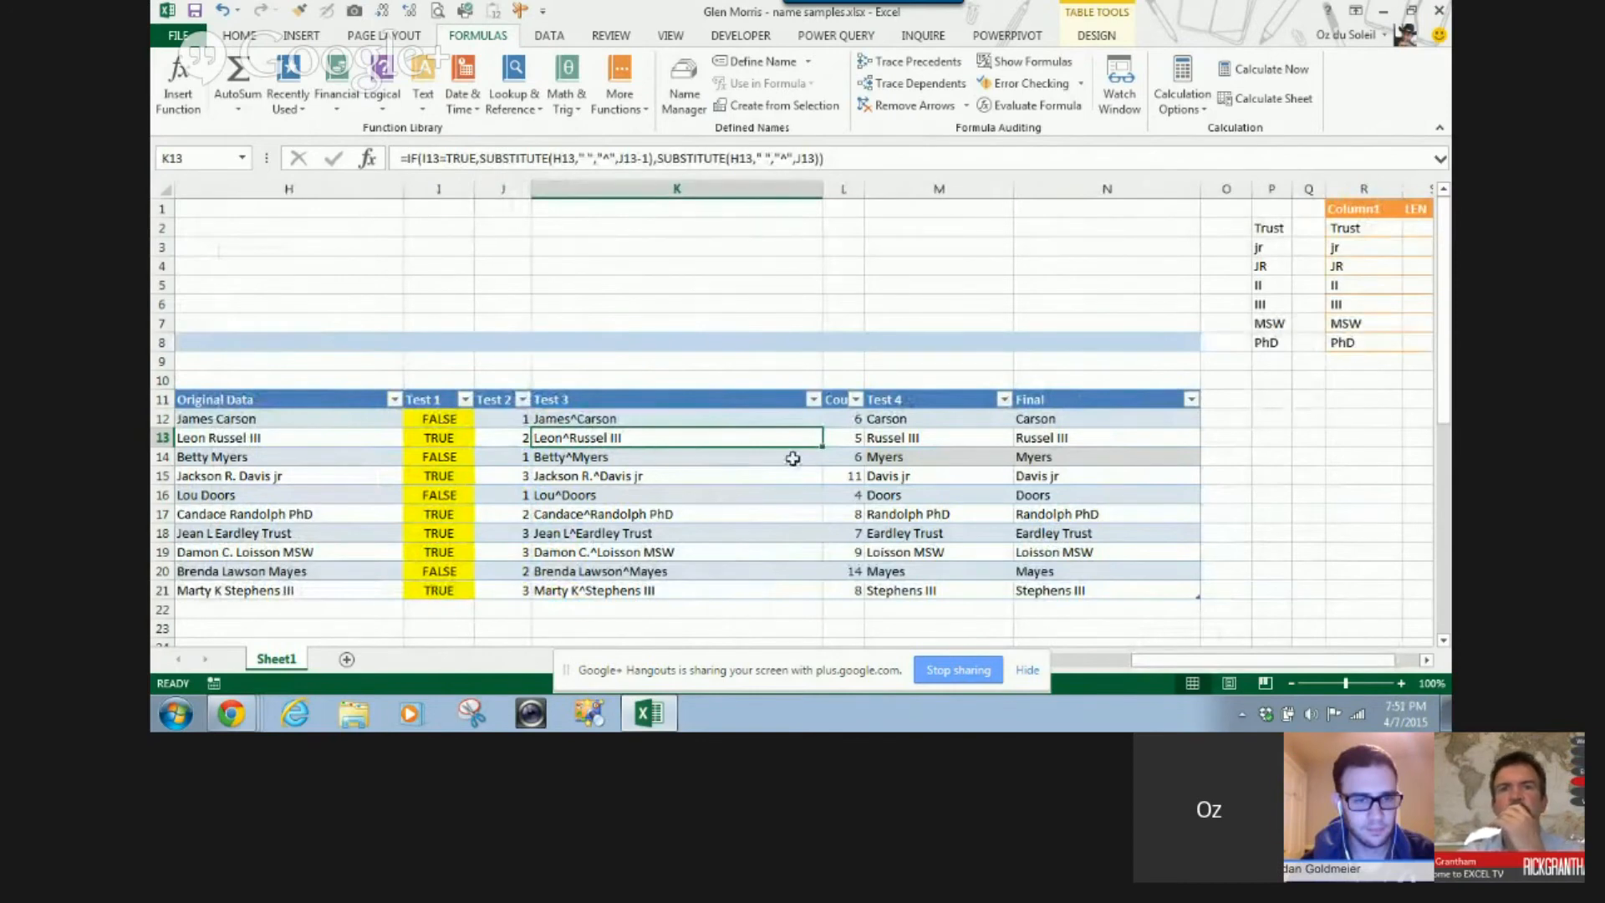
pyautogui.click(843, 437)
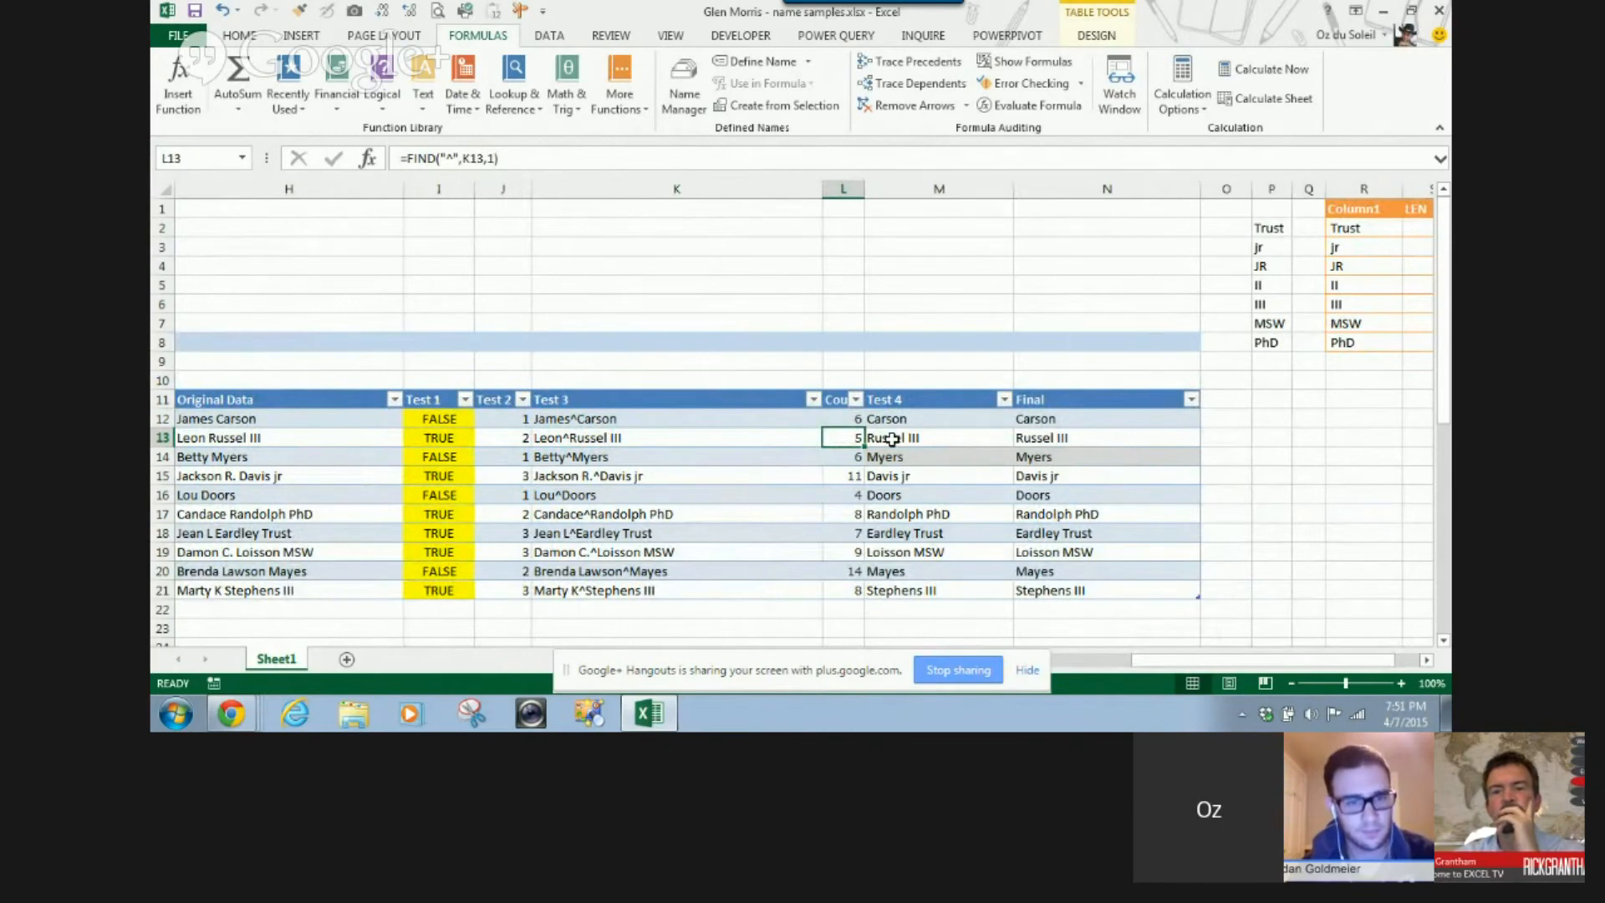
pyautogui.moveTo(939, 438)
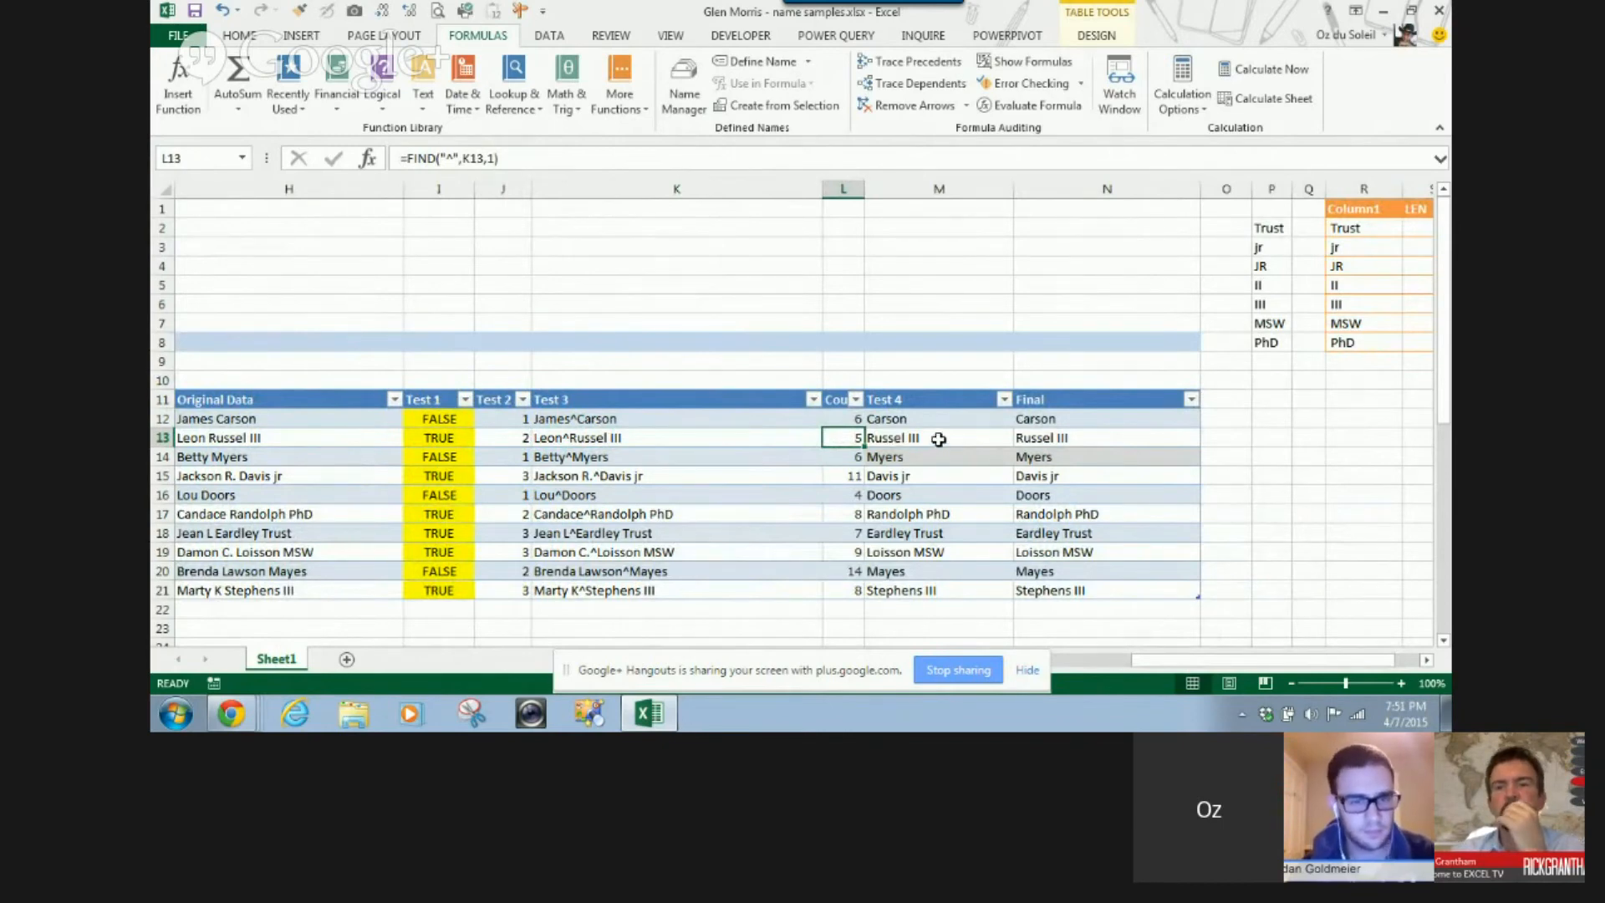
pyautogui.click(936, 437)
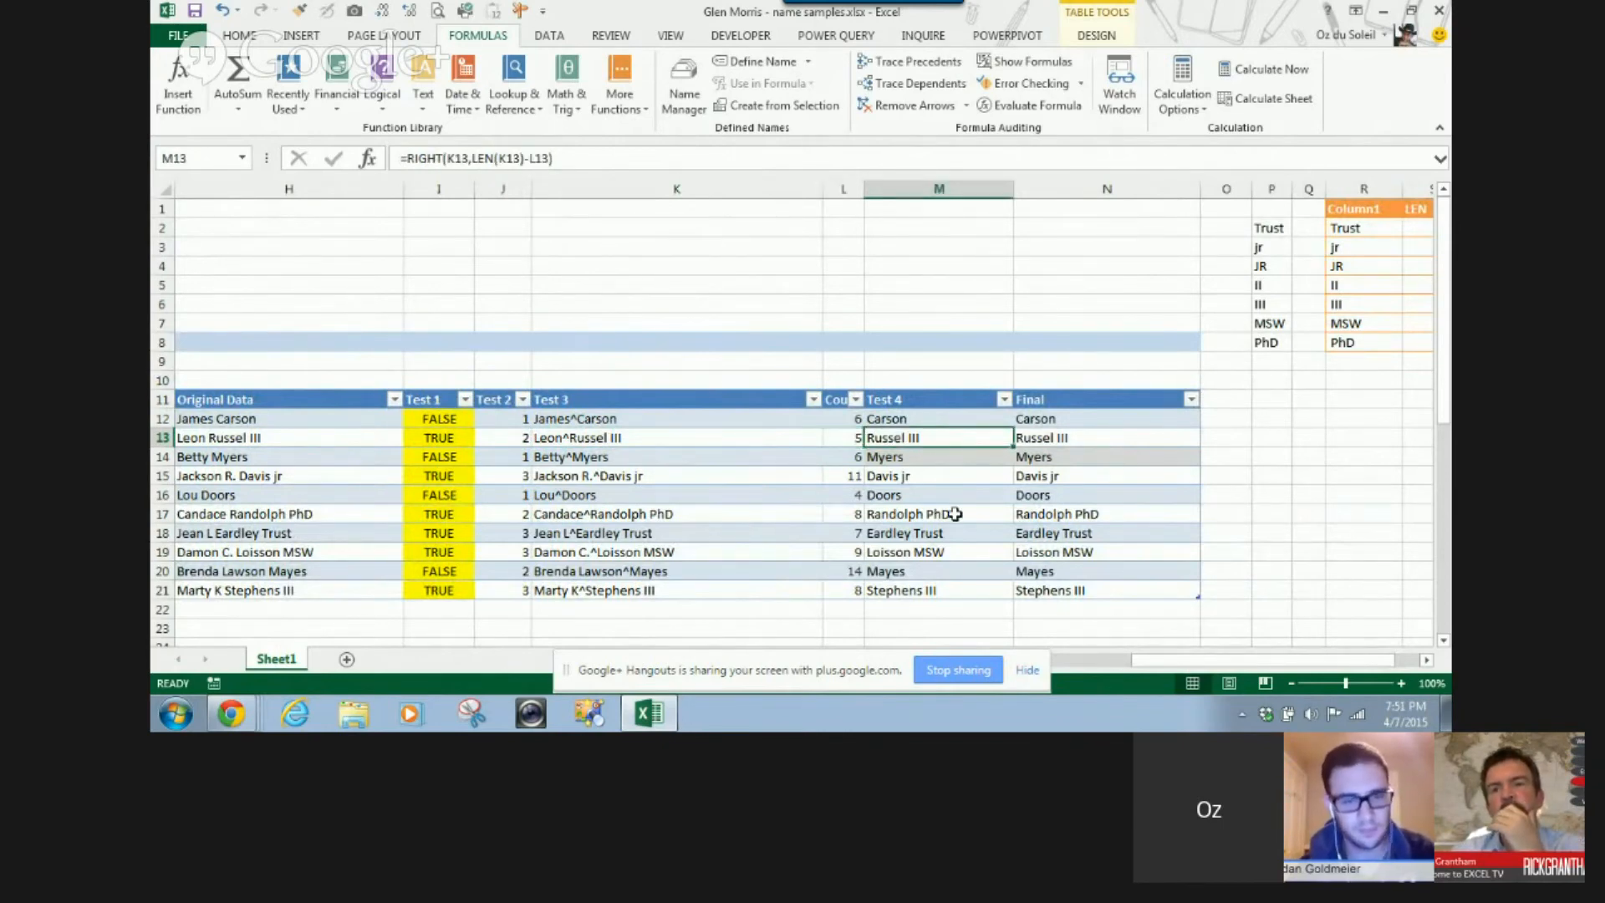
pyautogui.click(1106, 437)
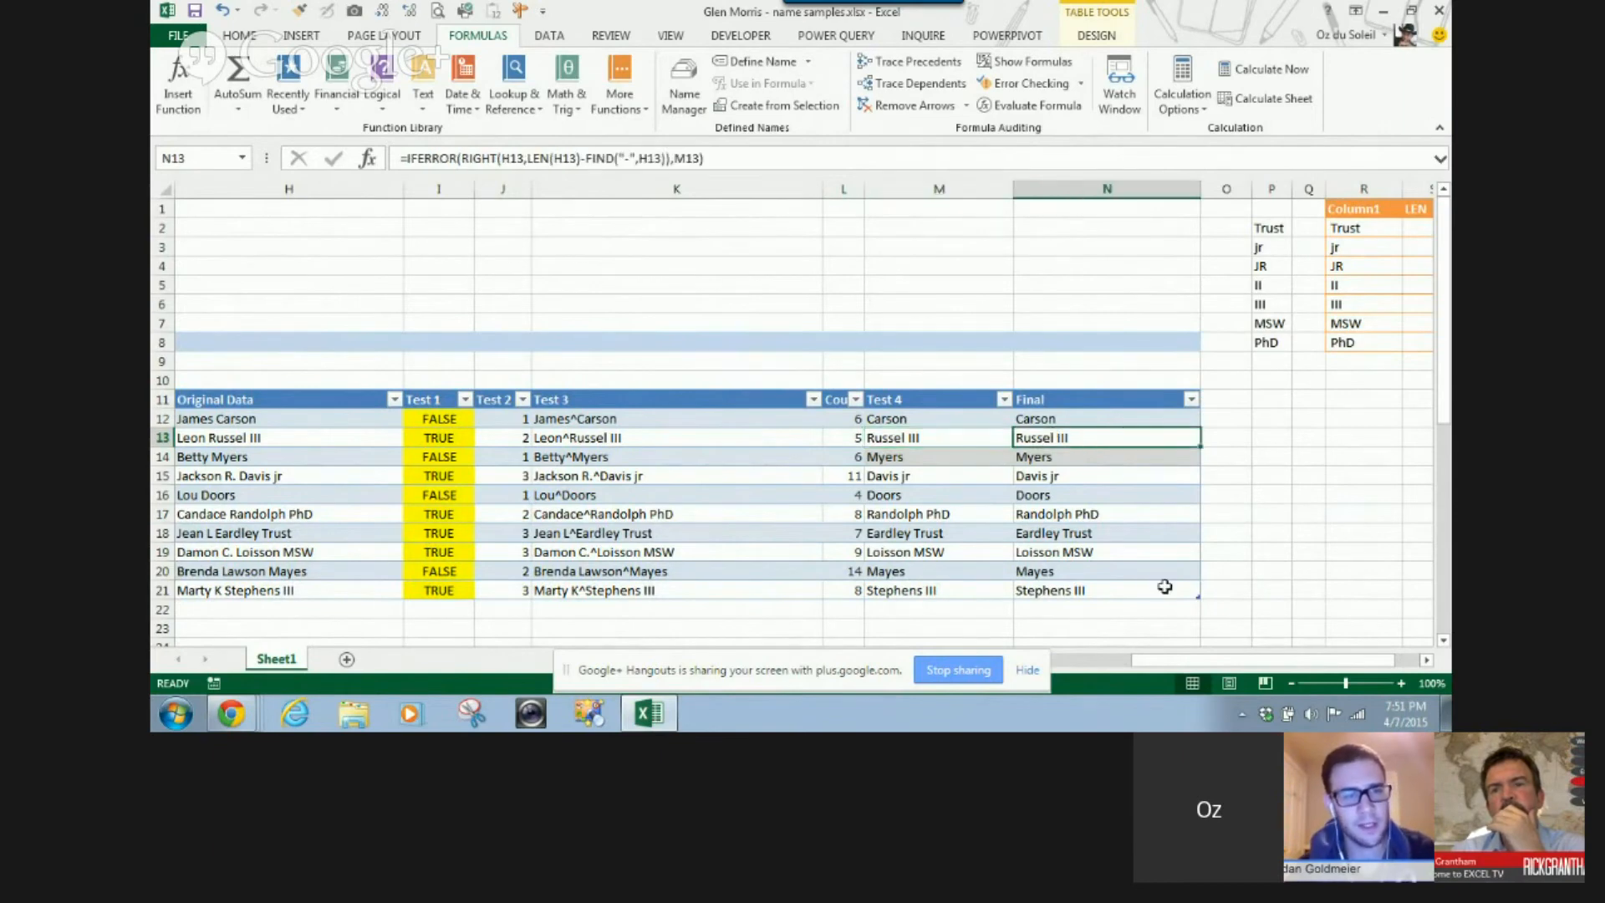
pyautogui.moveTo(1319, 557)
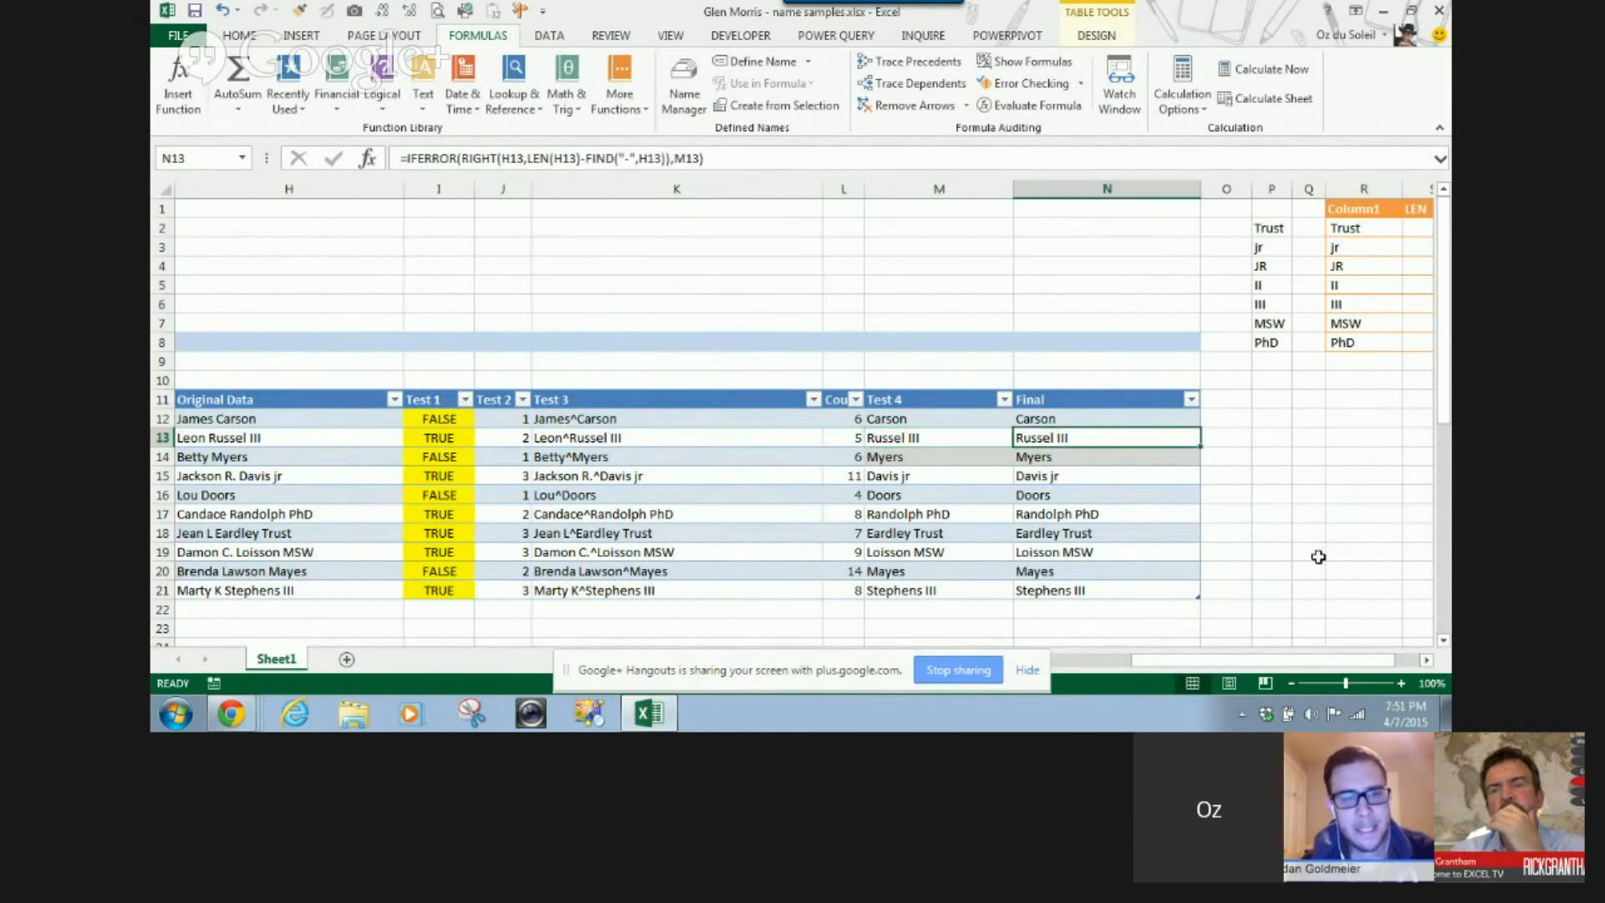
pyautogui.scroll(-3)
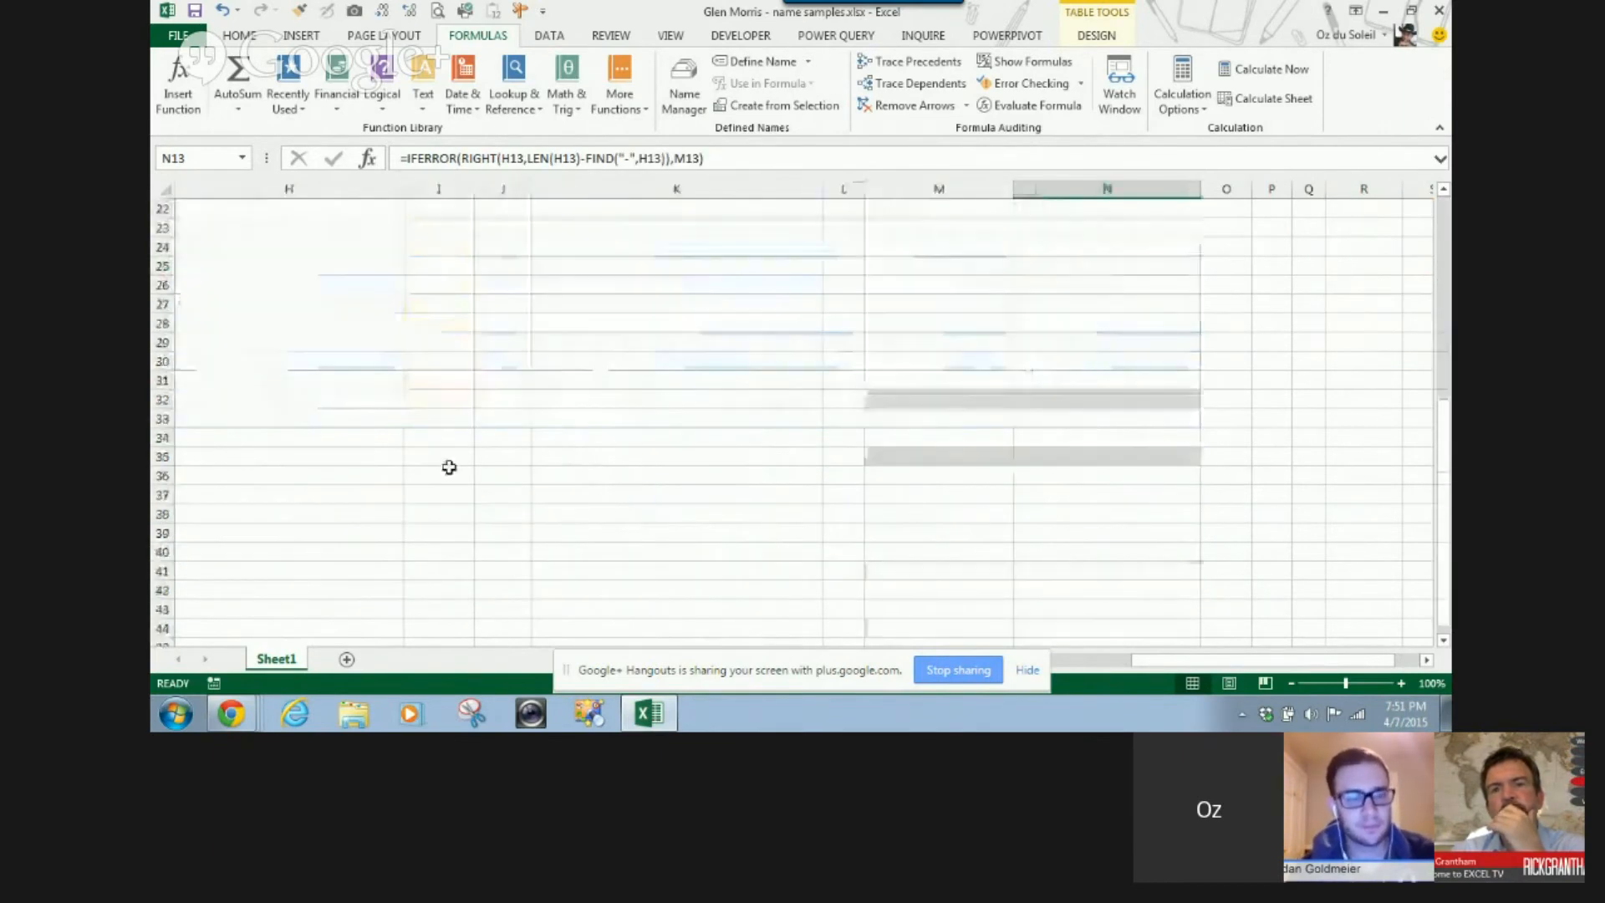
pyautogui.scroll(3)
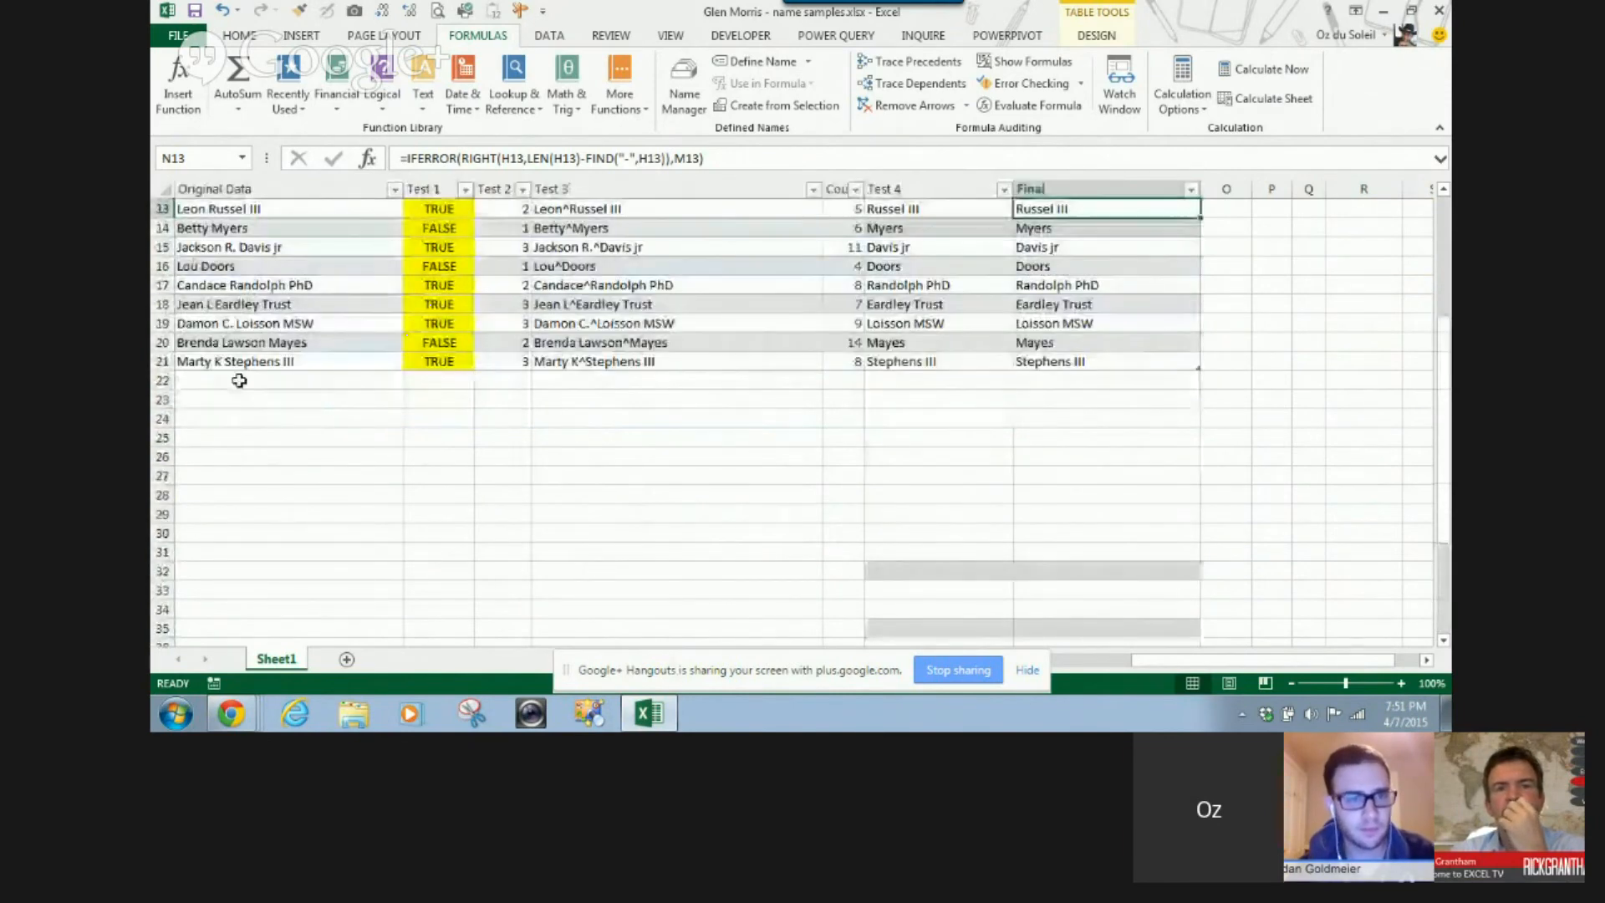
pyautogui.click(288, 380)
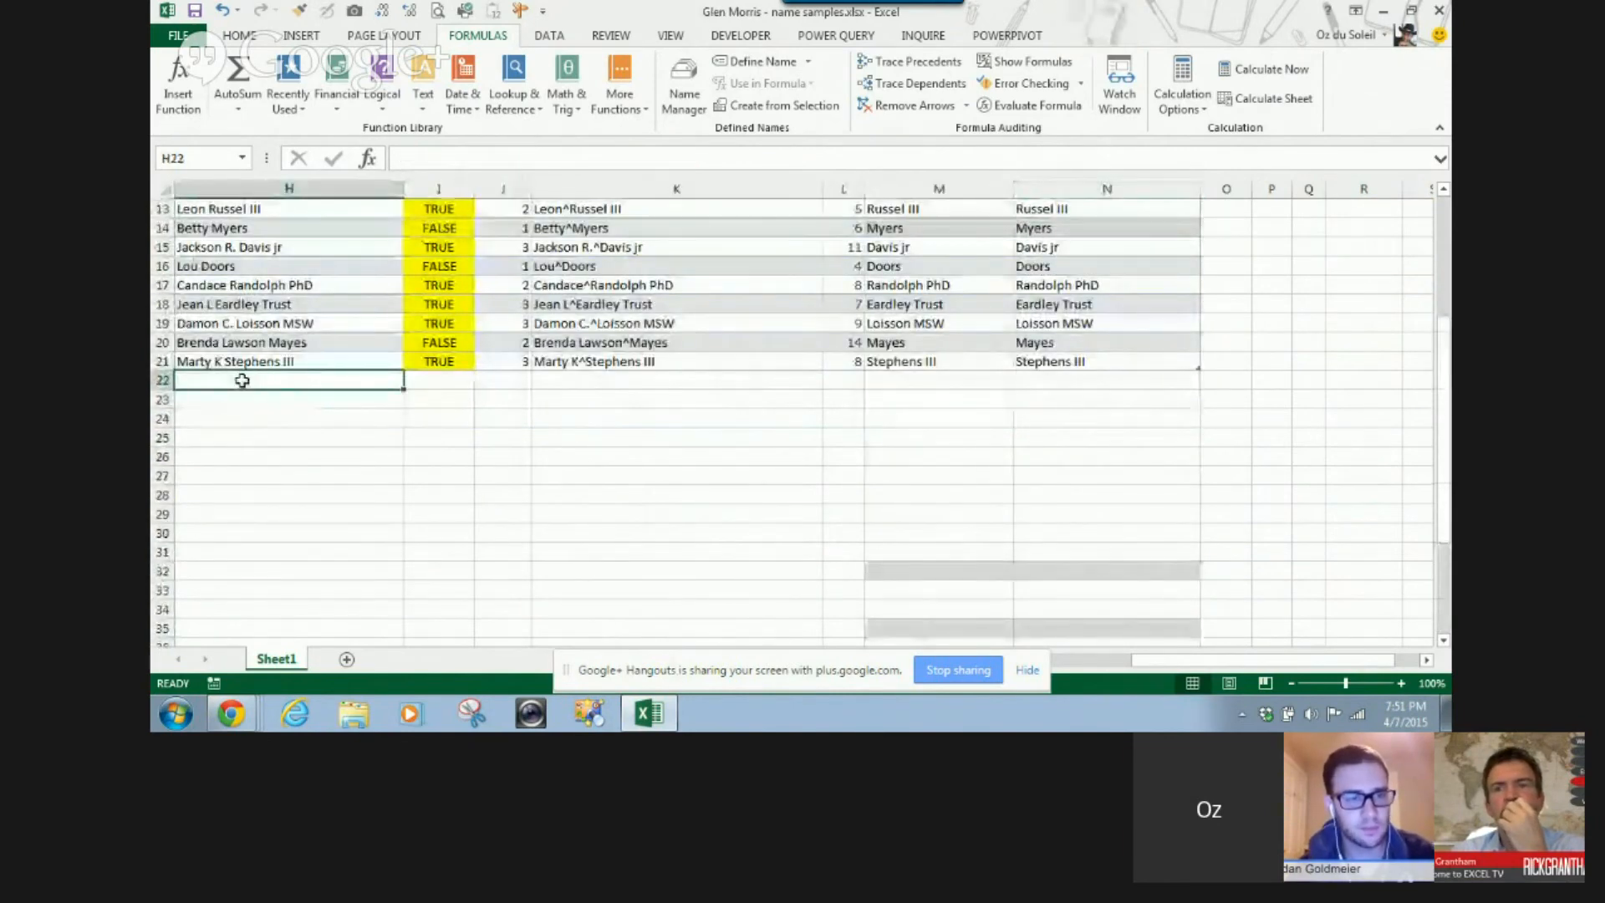
pyautogui.write('Abram J')
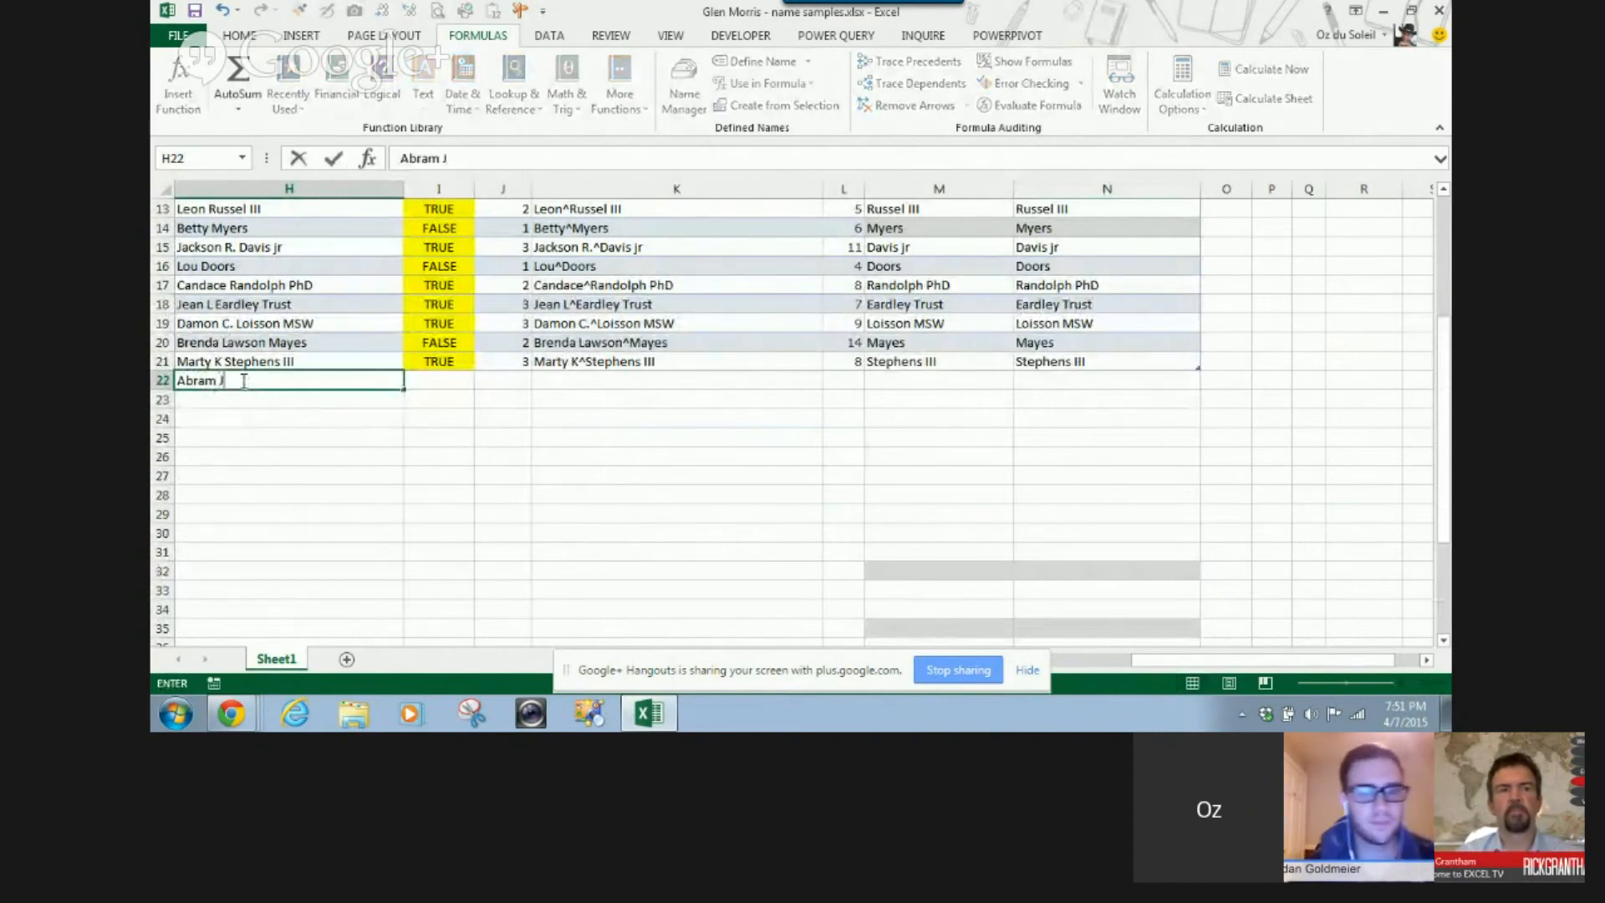
pyautogui.write('essup')
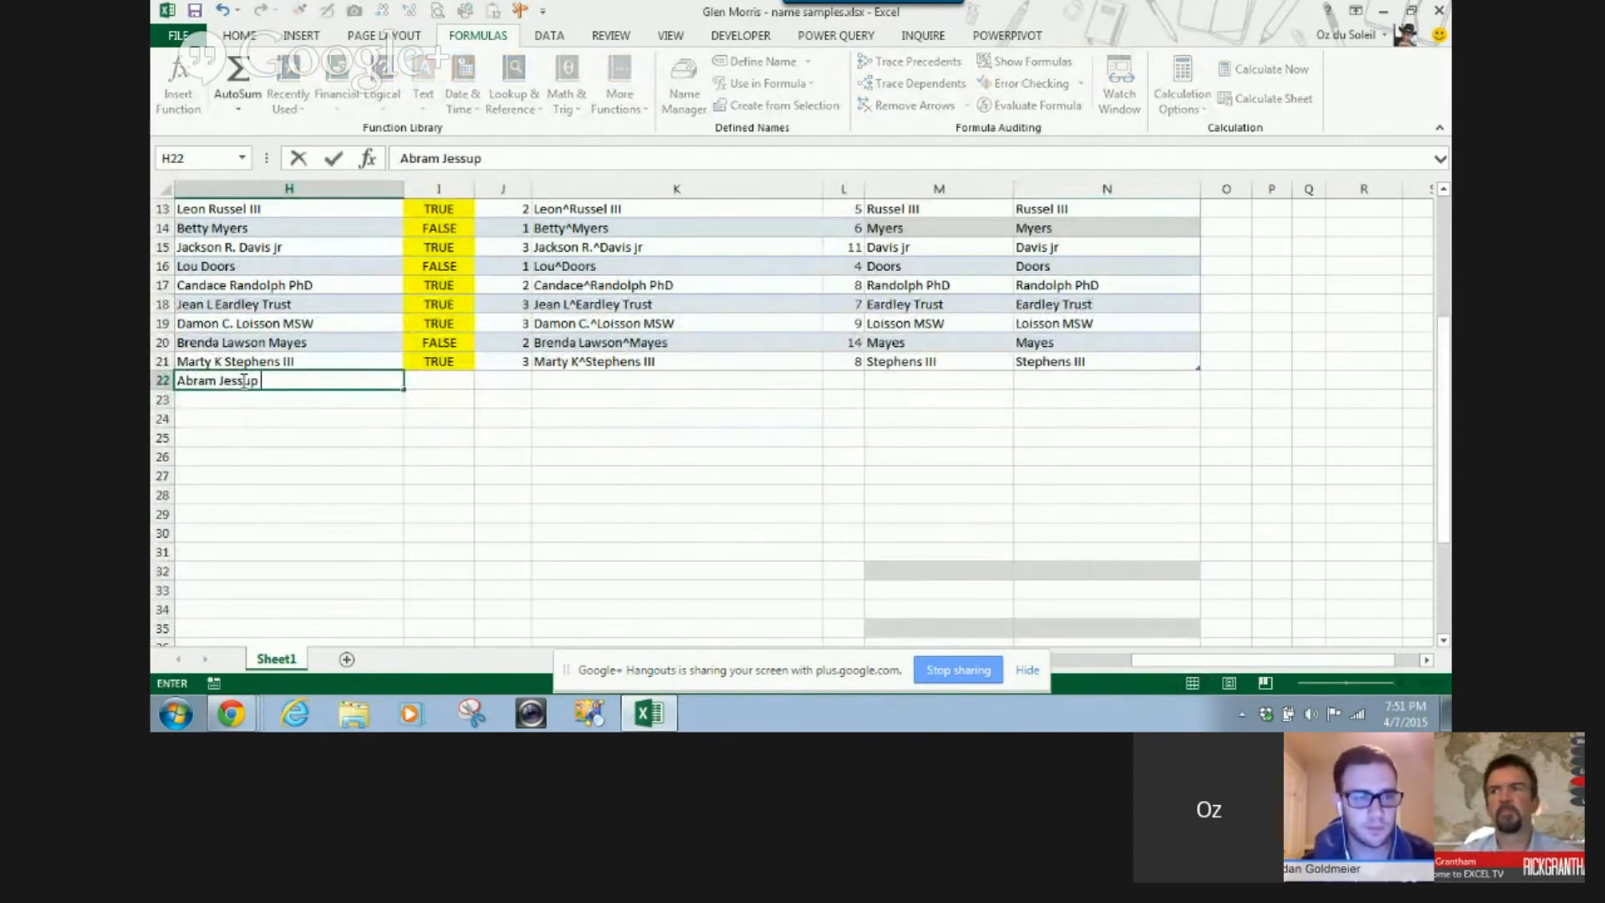
pyautogui.write('IV')
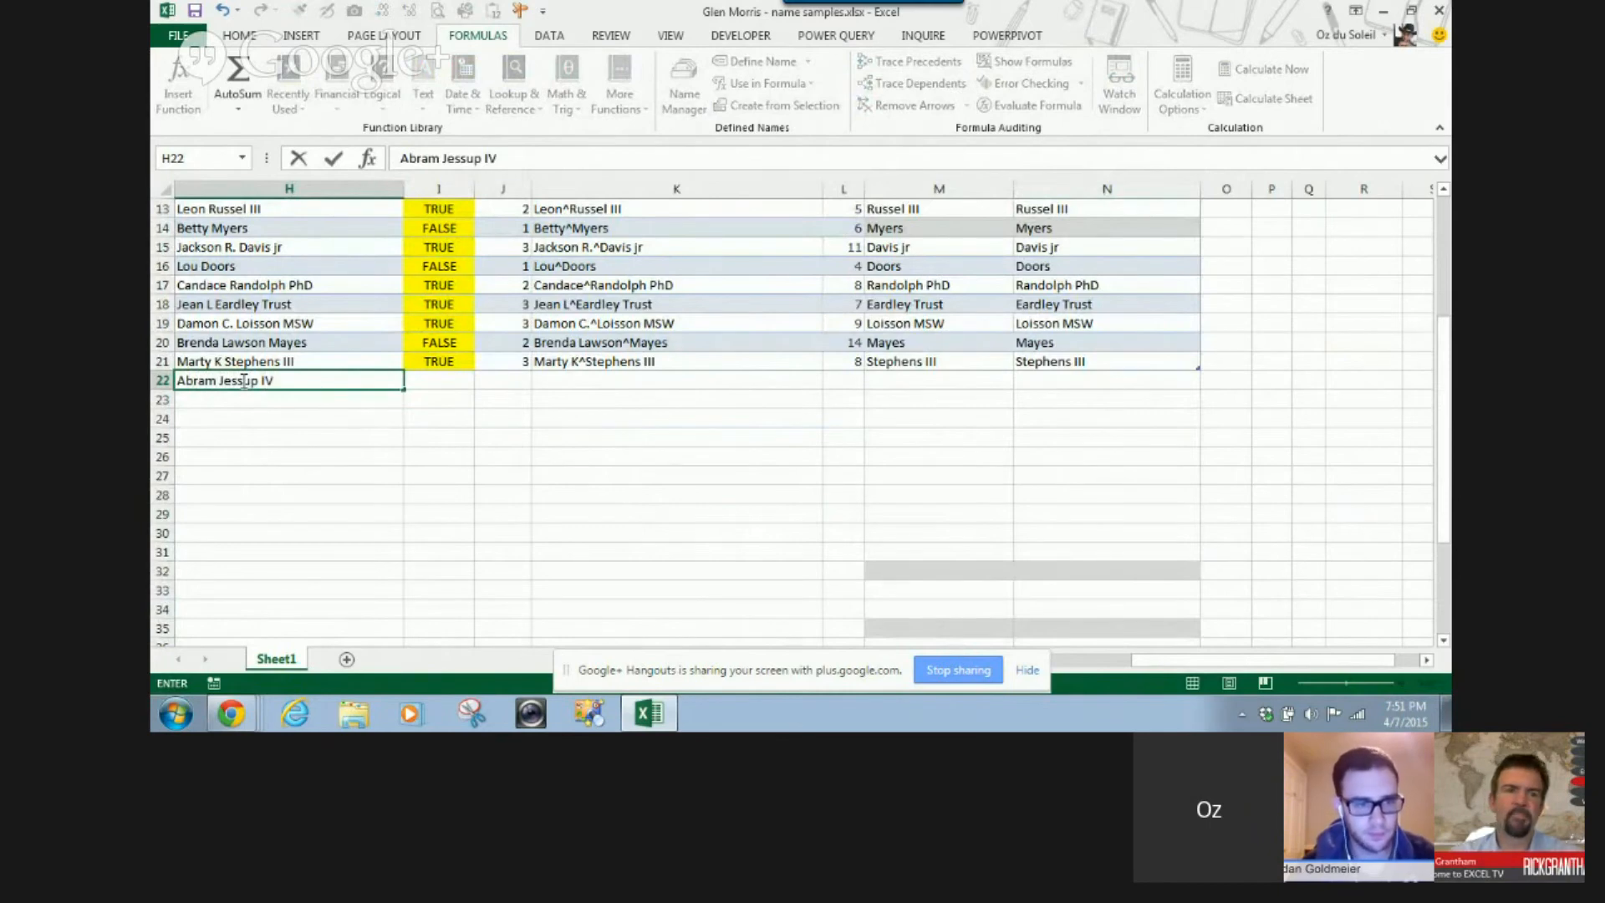
pyautogui.press('Return')
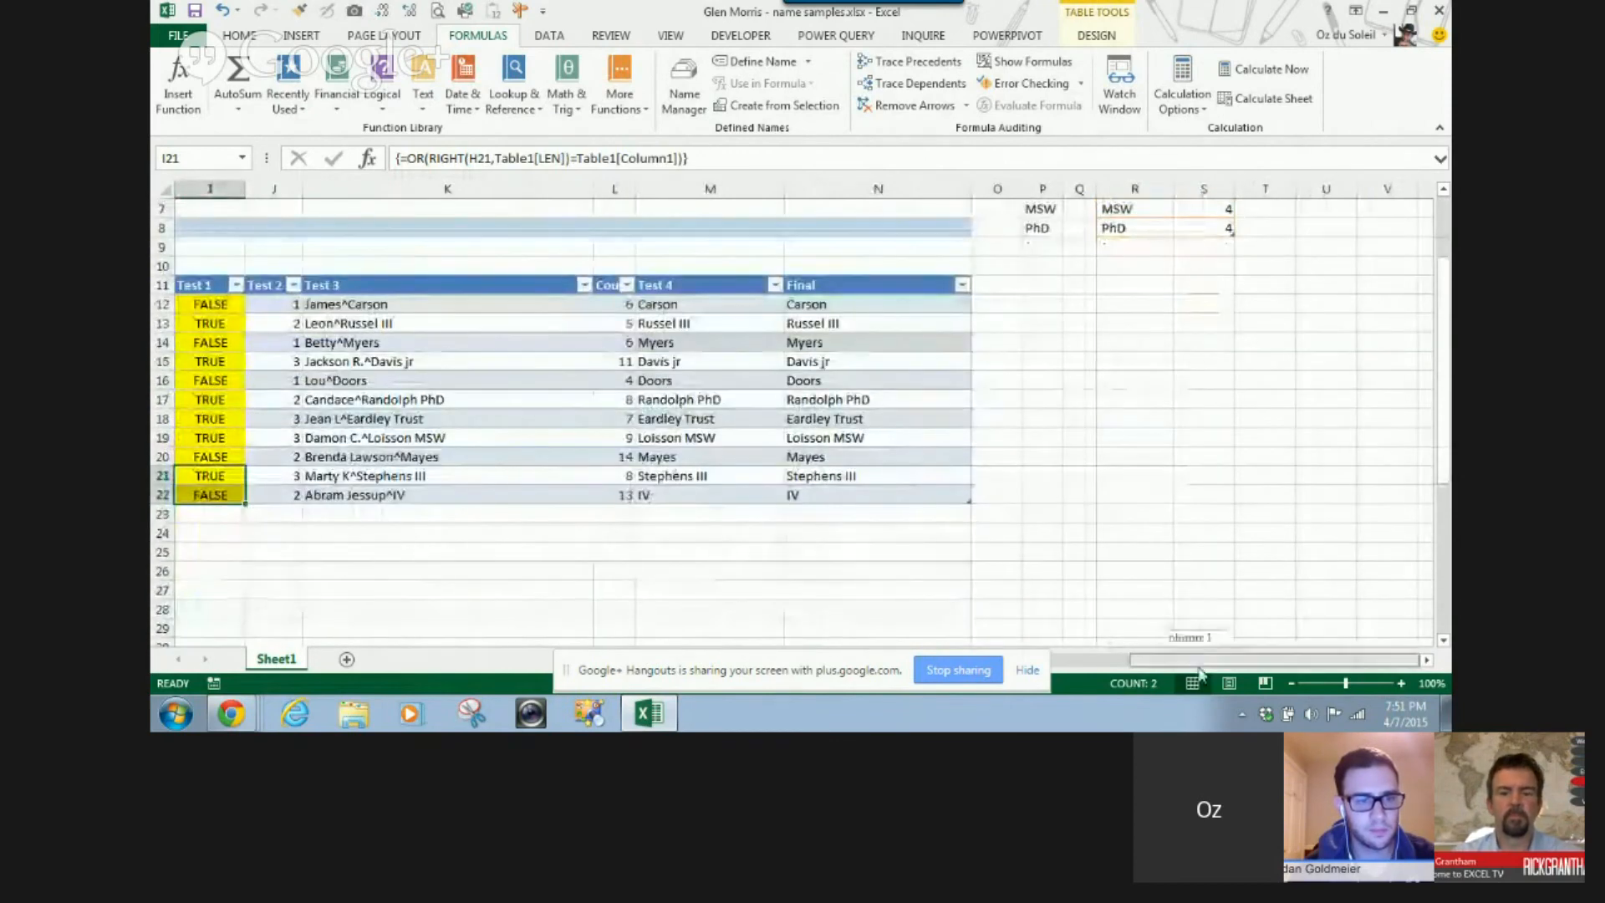
# Step: Add IV to the suffix list in R9, confirm 'Jessup IV' as Final, and restore the window down
pyautogui.hscroll(-3)
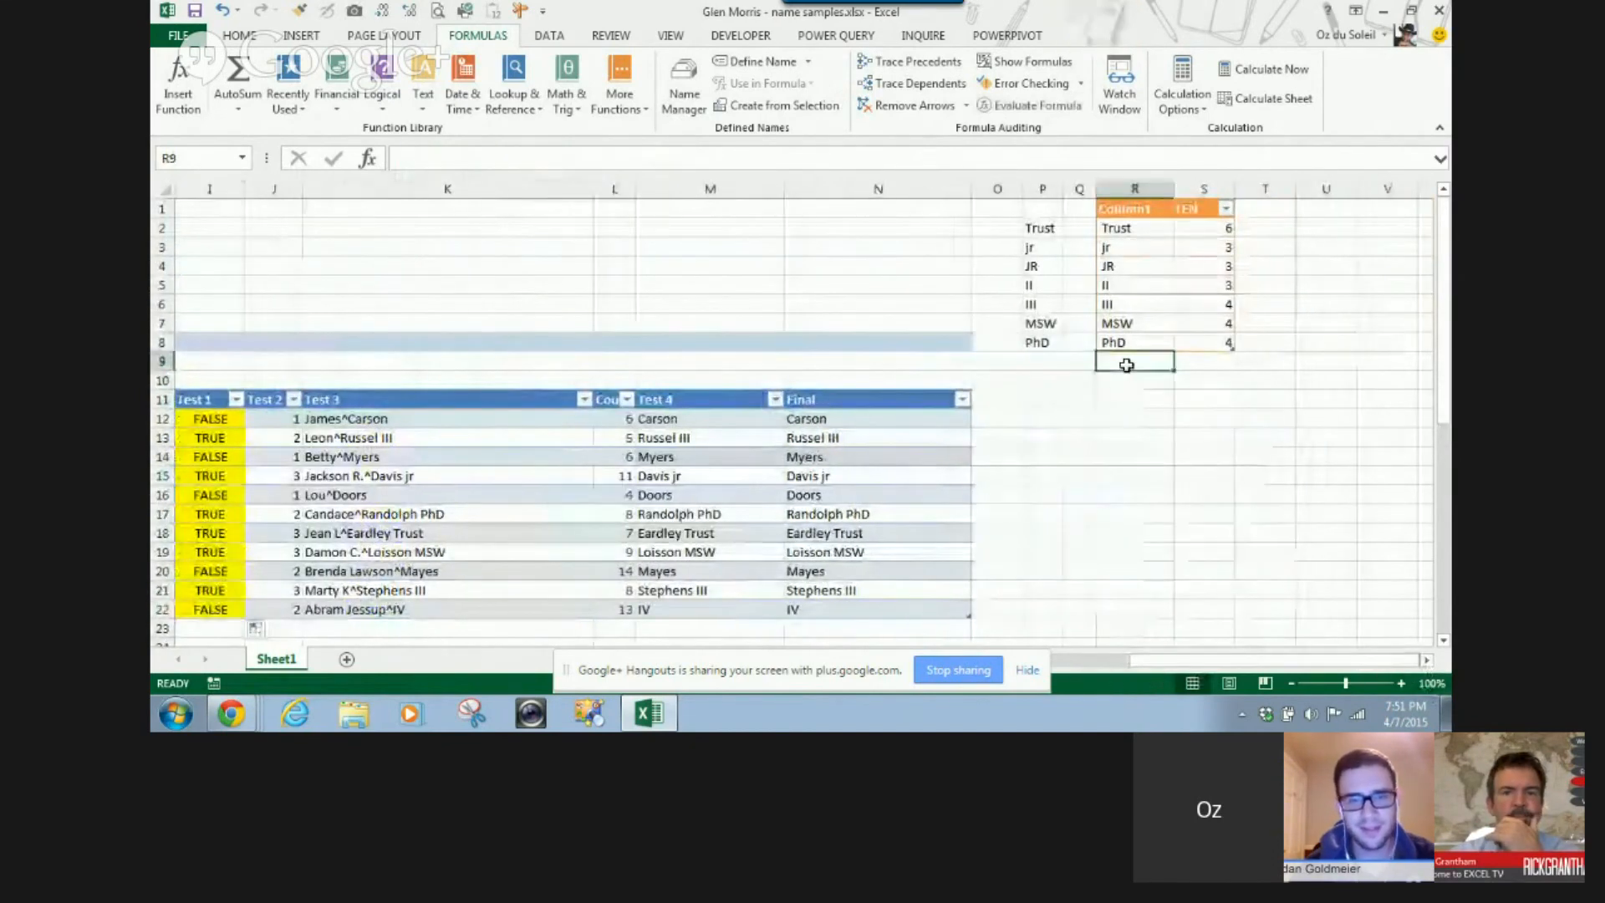
pyautogui.write('IV')
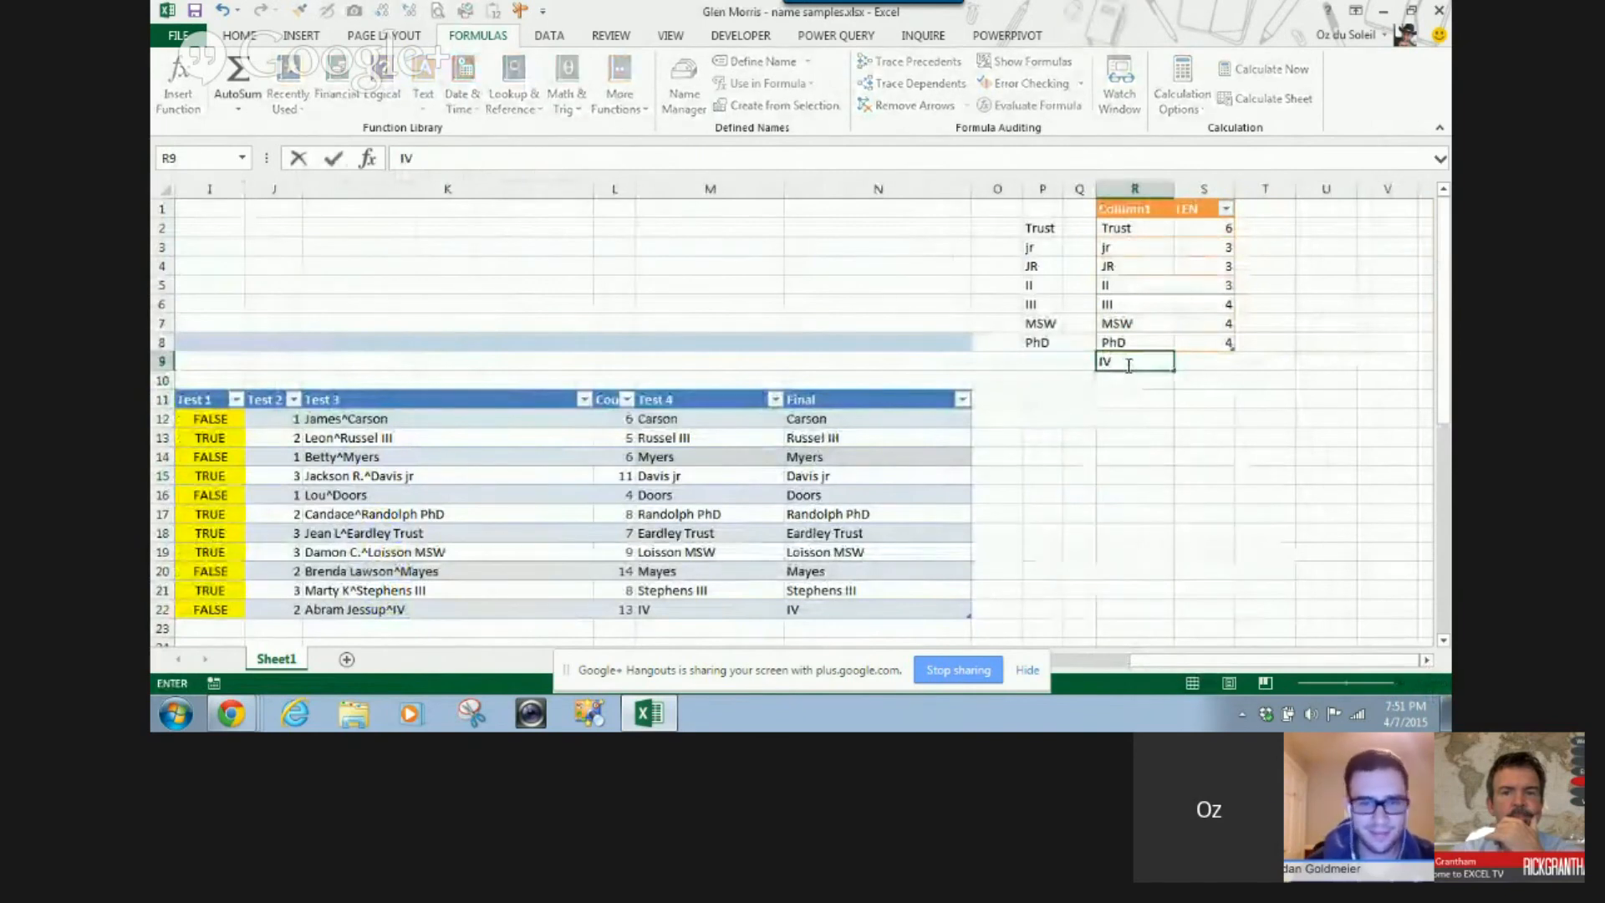
pyautogui.press('Return')
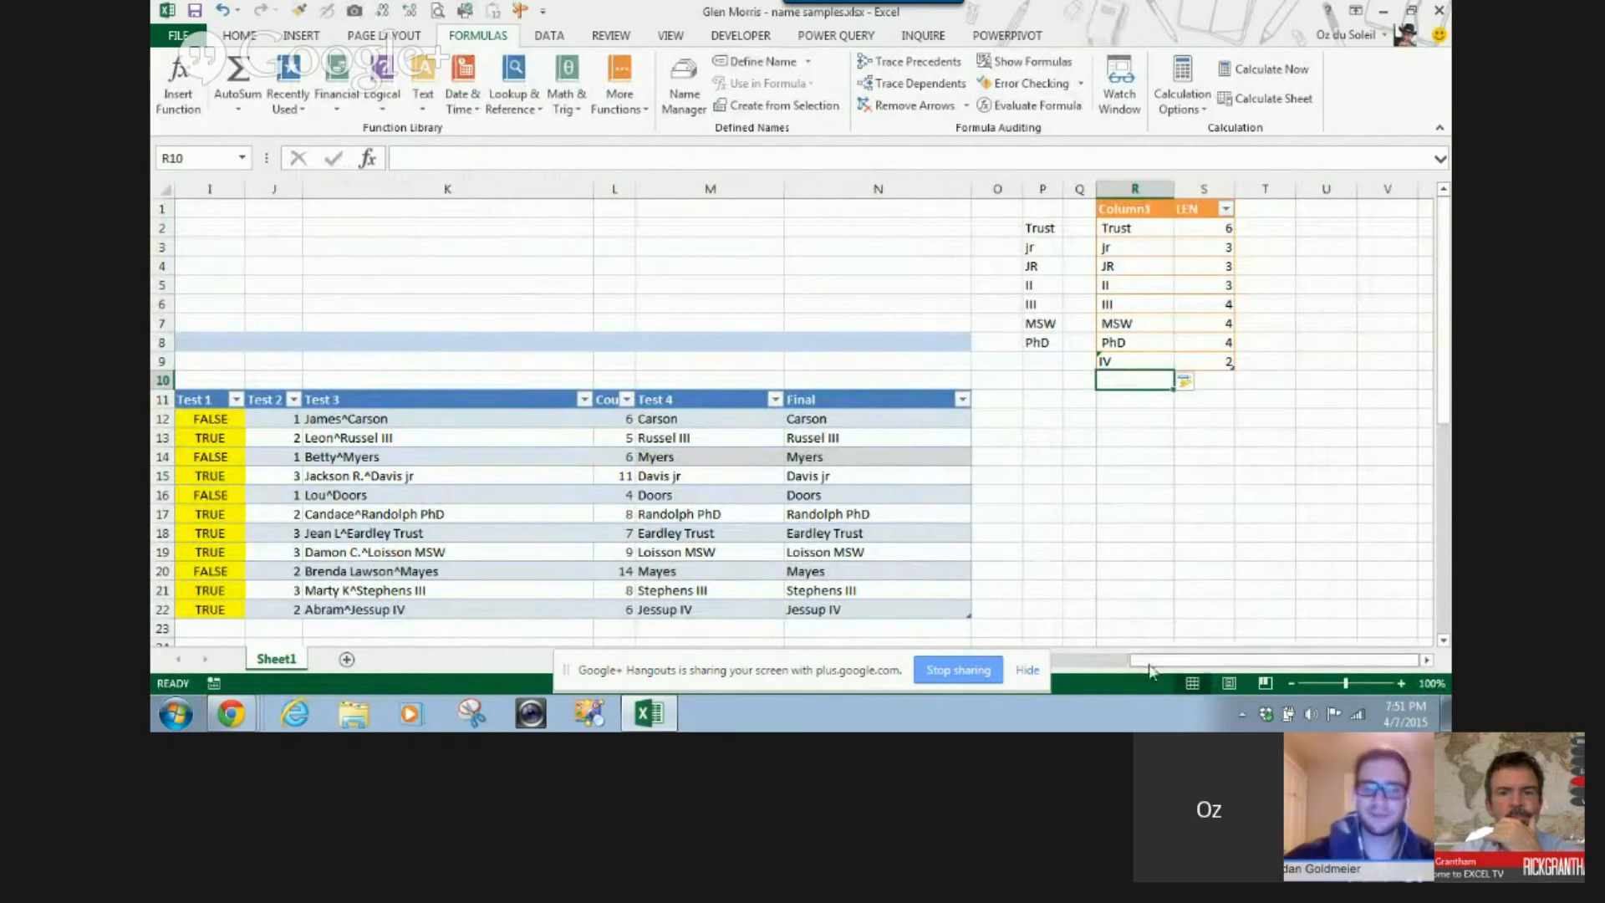
pyautogui.hscroll(-3)
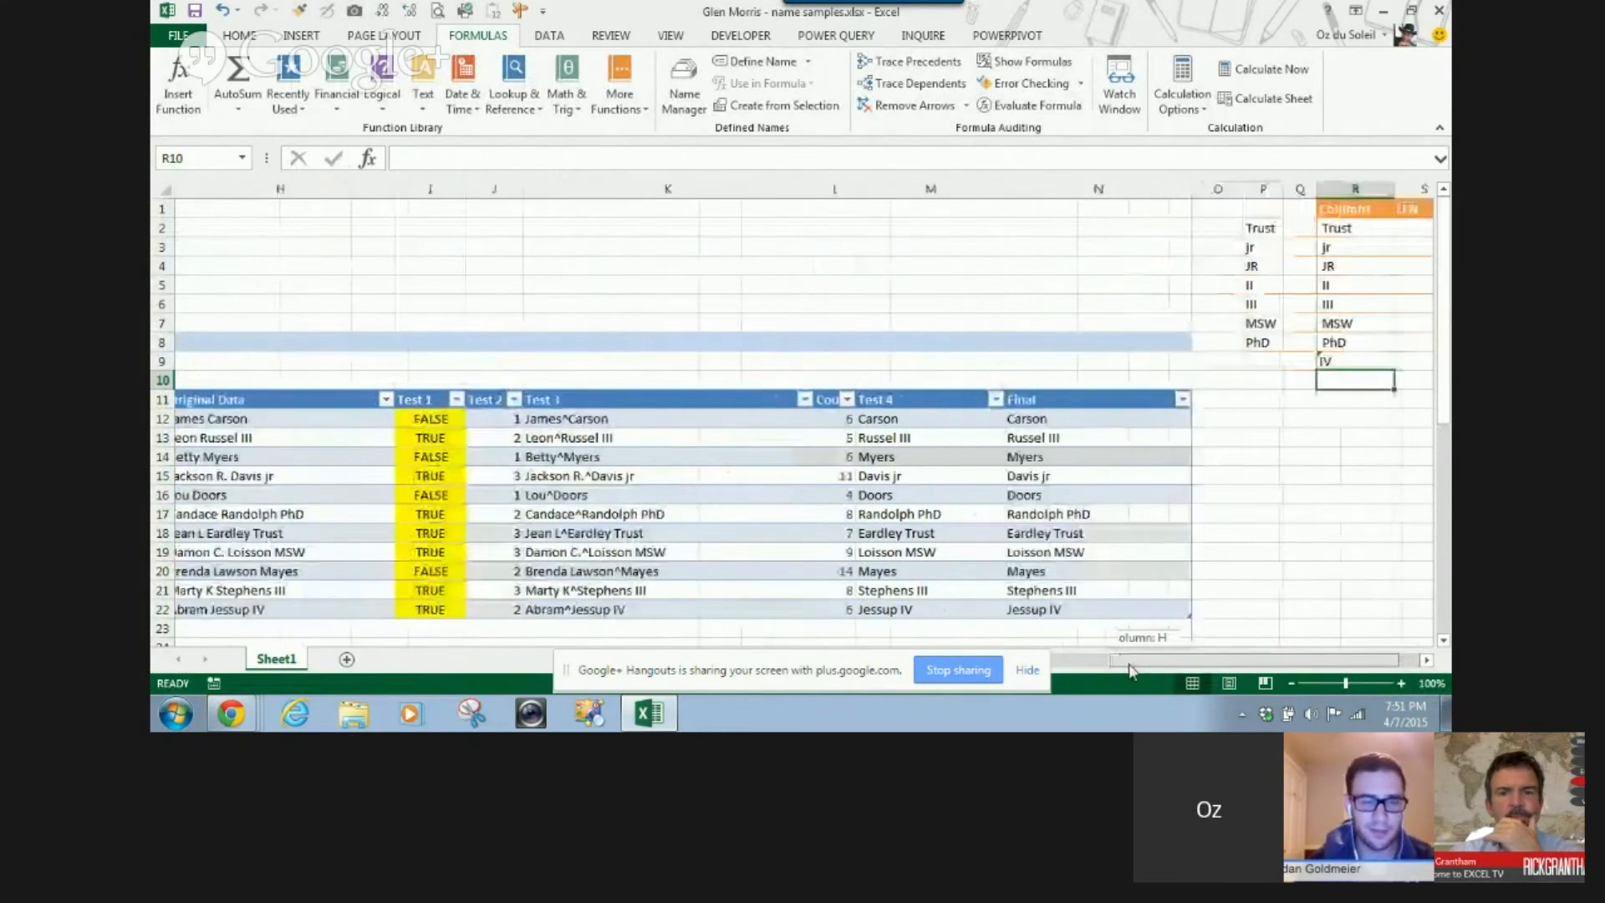
pyautogui.hscroll(-3)
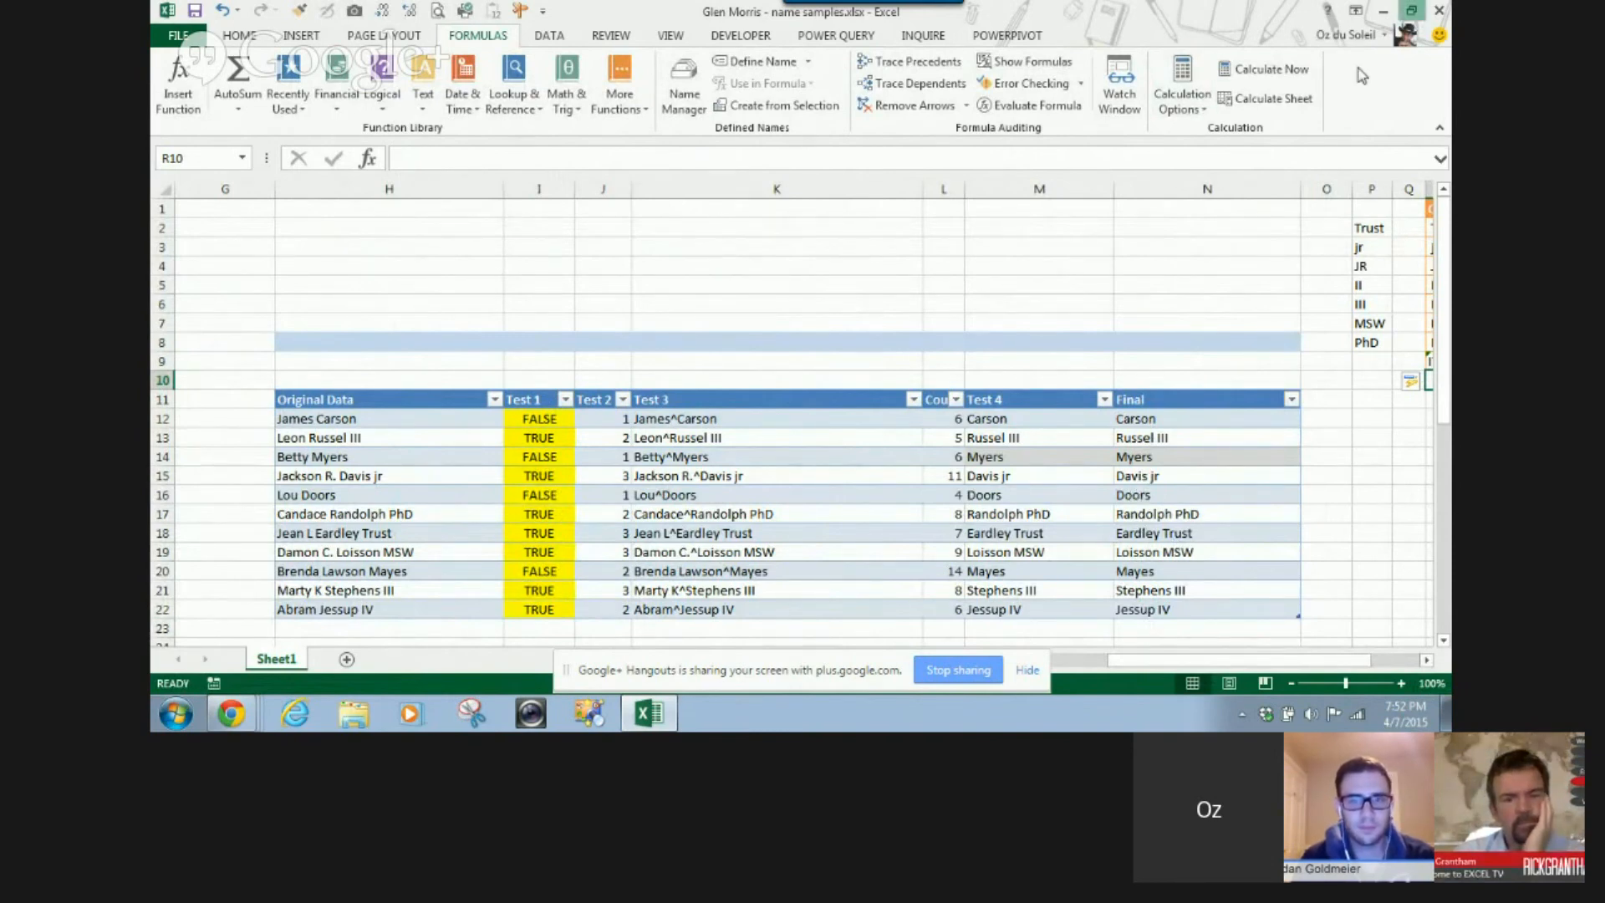
pyautogui.click(231, 713)
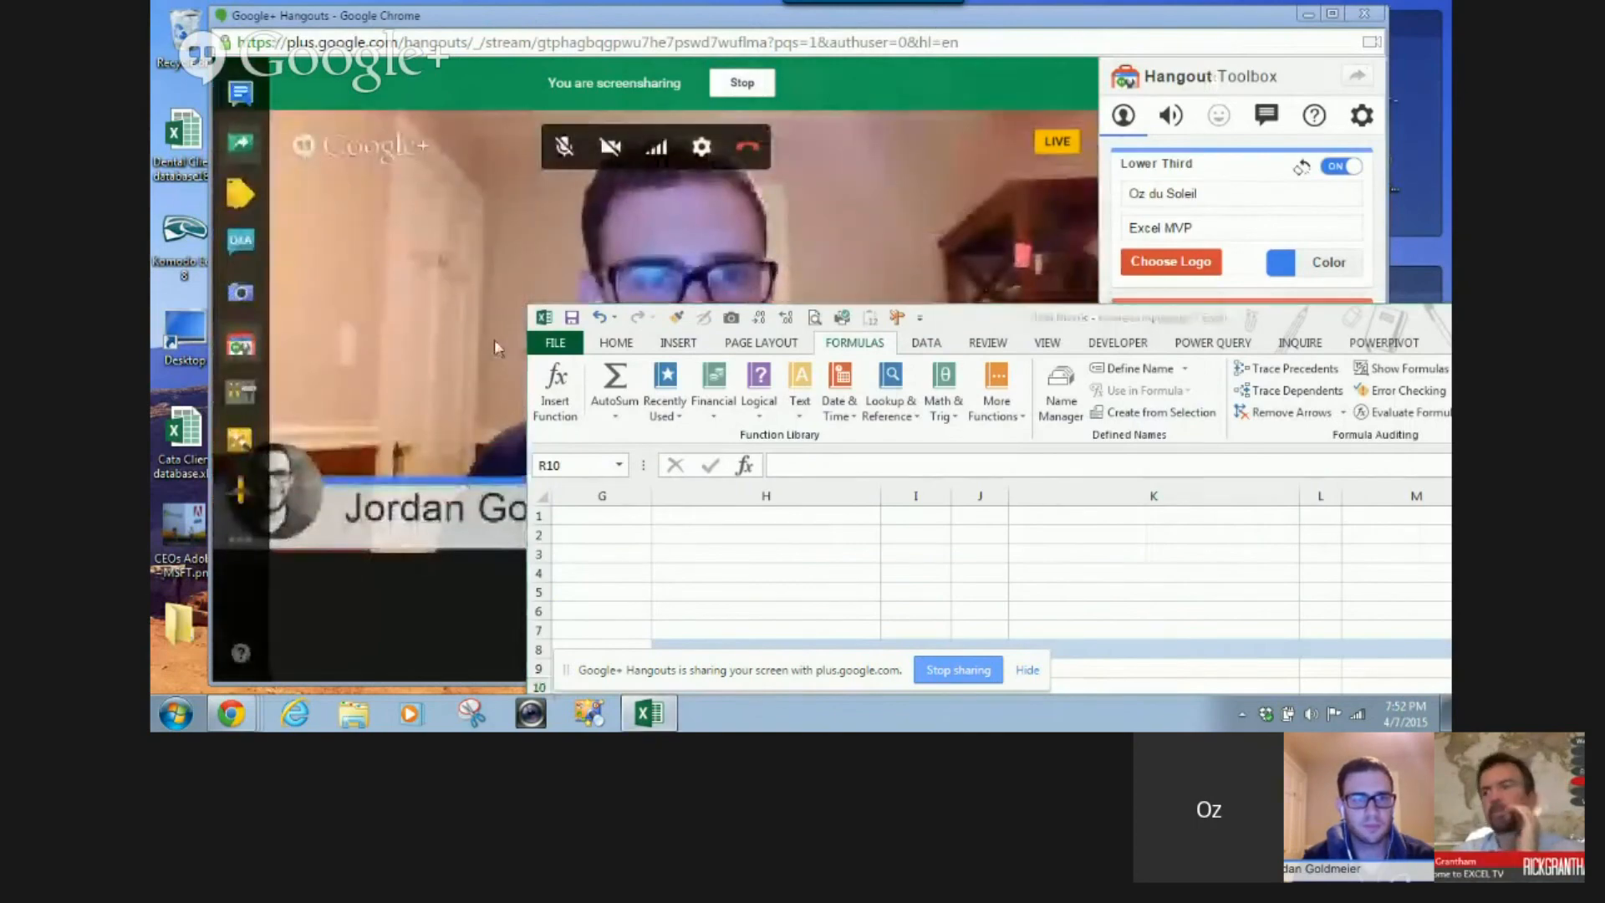